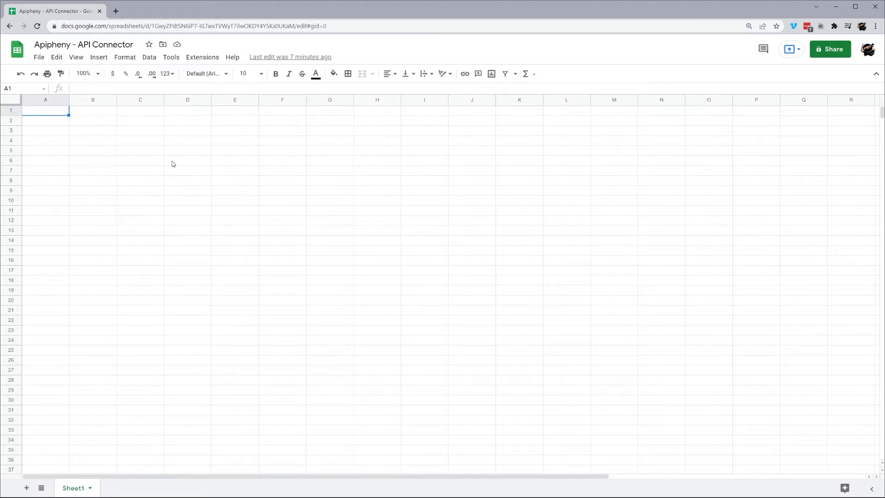
Open the Apipheny API Integrator sidebar on its Import tab via the Extensions menu.
left_click(202, 57)
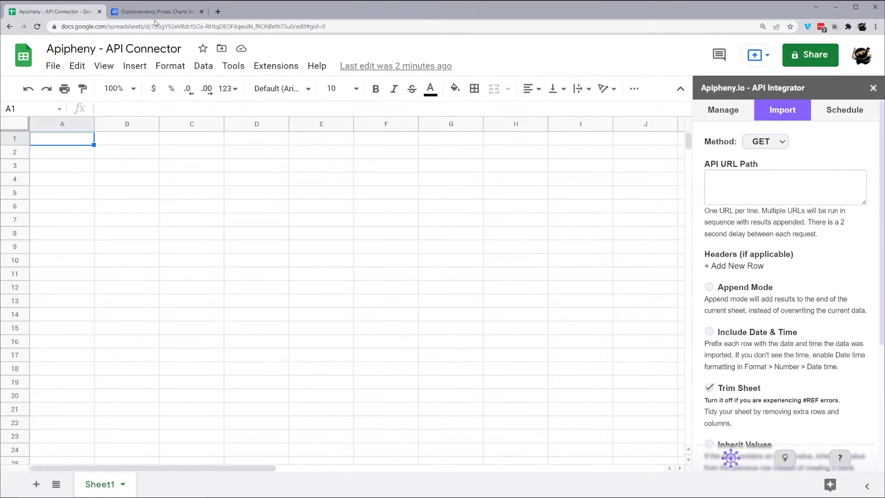
From CoinMarketCap's Products > Crypto API page, start the free API key sign-up.
left_click(155, 11)
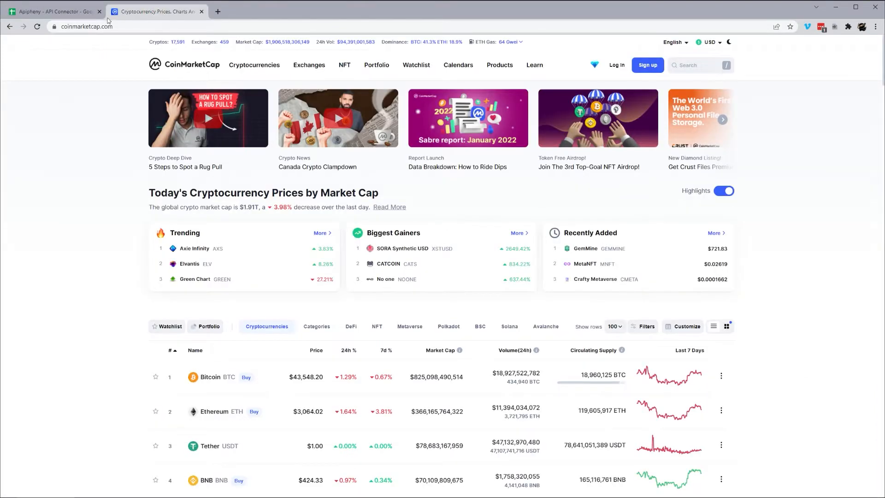
left_click(499, 65)
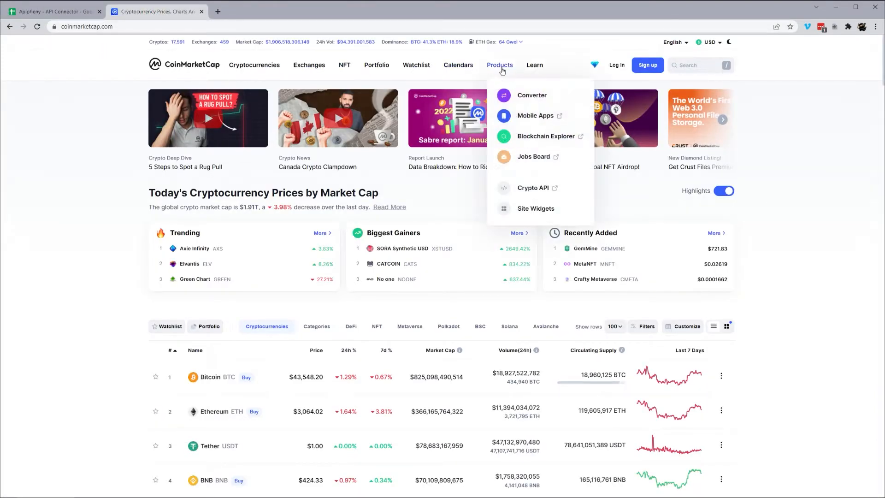
left_click(532, 187)
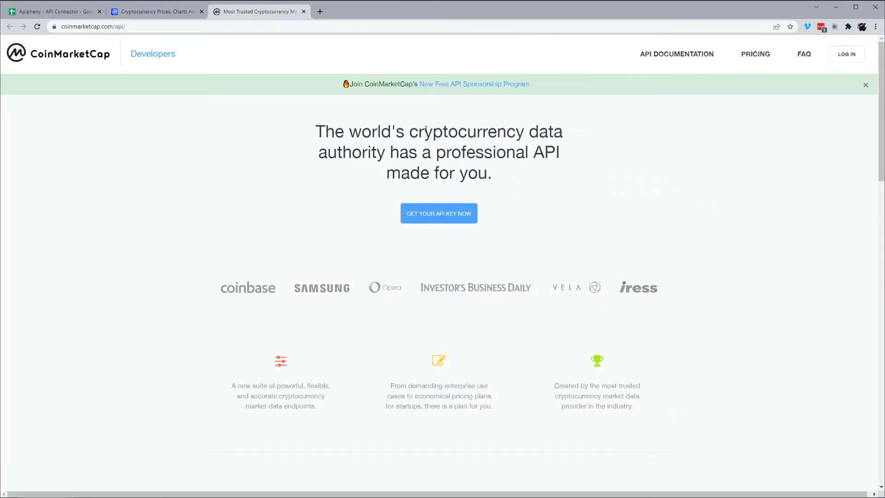
mouse_move(439, 213)
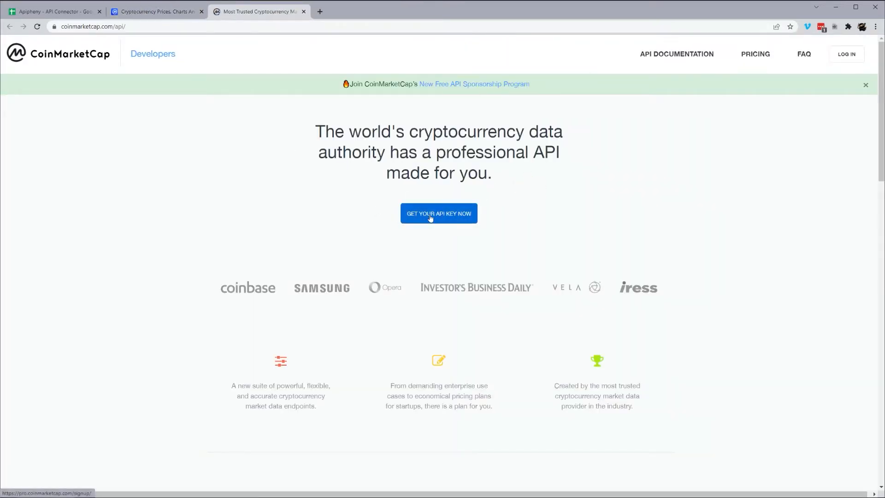
left_click(439, 213)
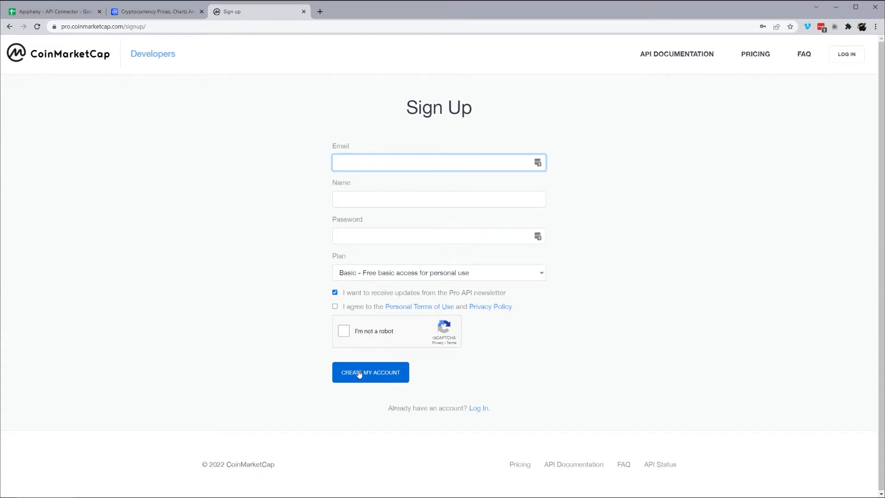
Submit the registration form to create the CoinMarketCap developer account.
left_click(370, 372)
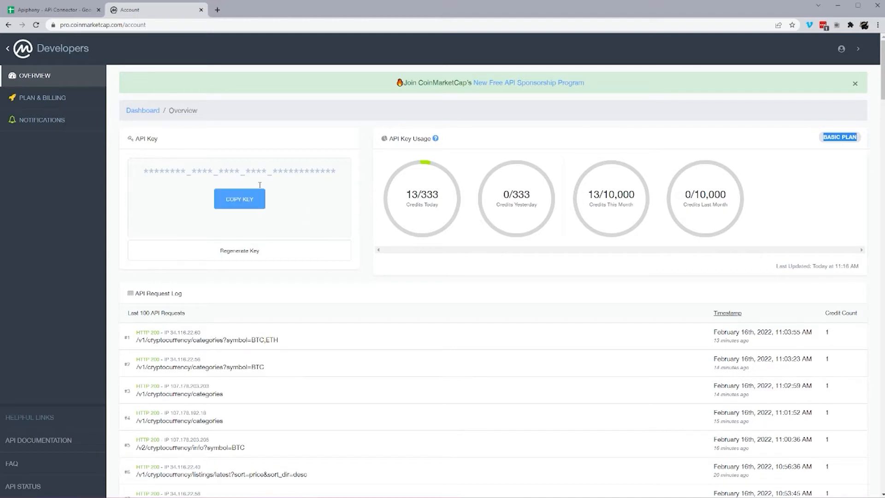
mouse_move(47, 446)
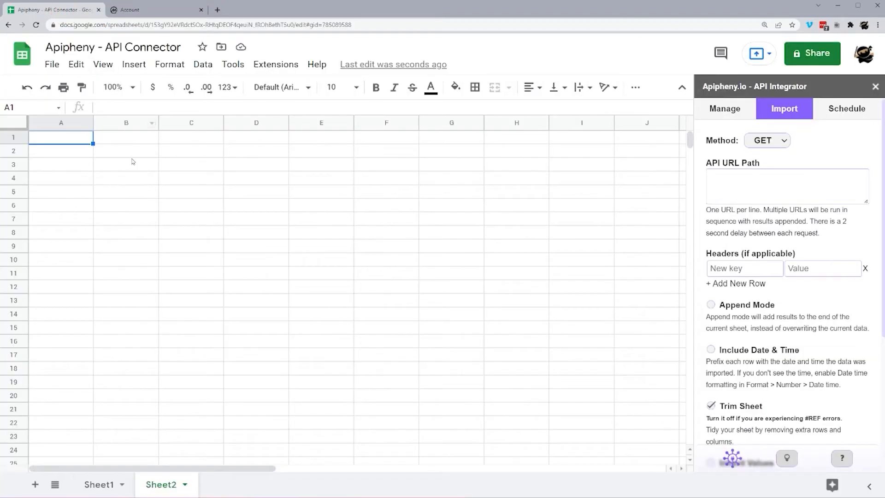
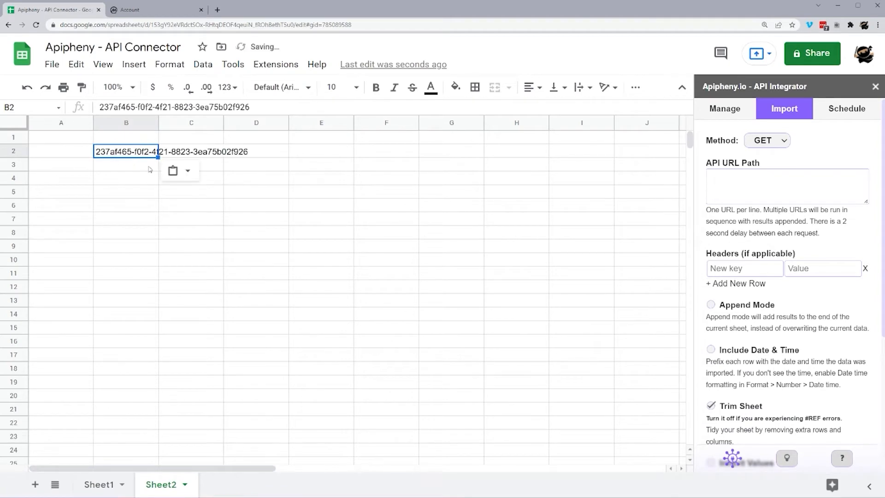
left_click(155, 9)
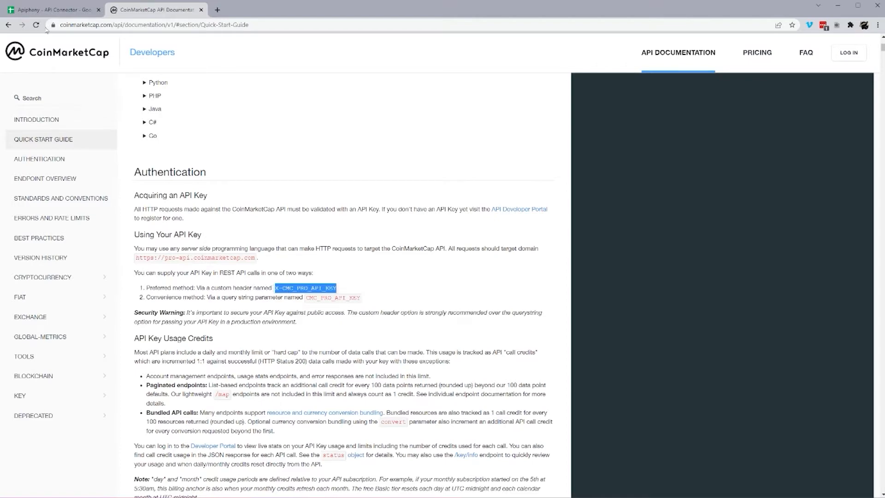
Set the Apipheny header key X-CMC_PRO_API_KEY with the copied API key as its value.
left_click(51, 9)
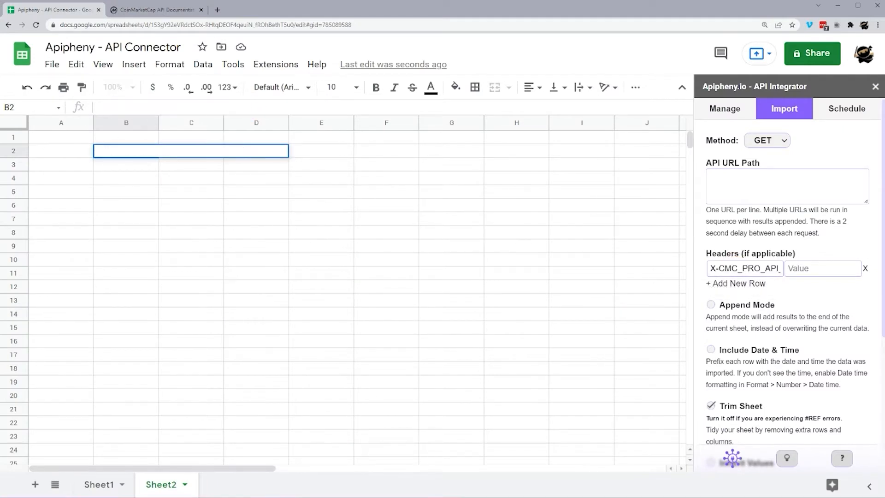
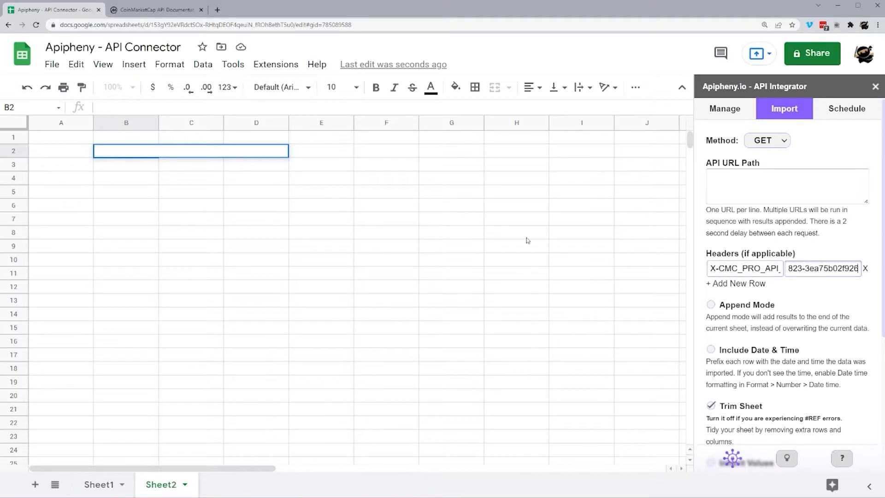
left_click(321, 219)
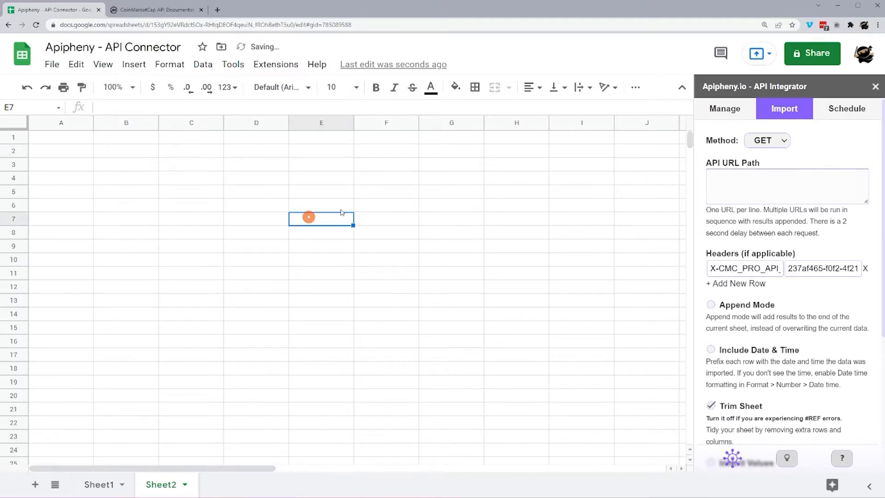
left_click(786, 185)
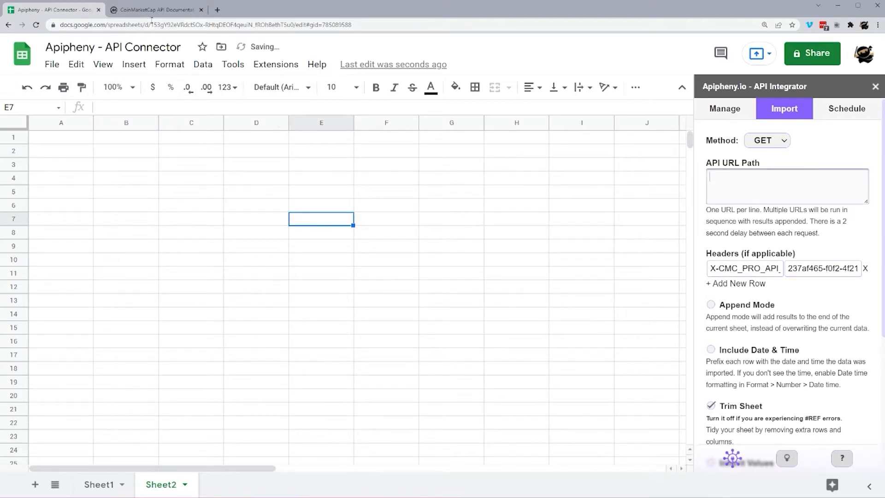
left_click(157, 9)
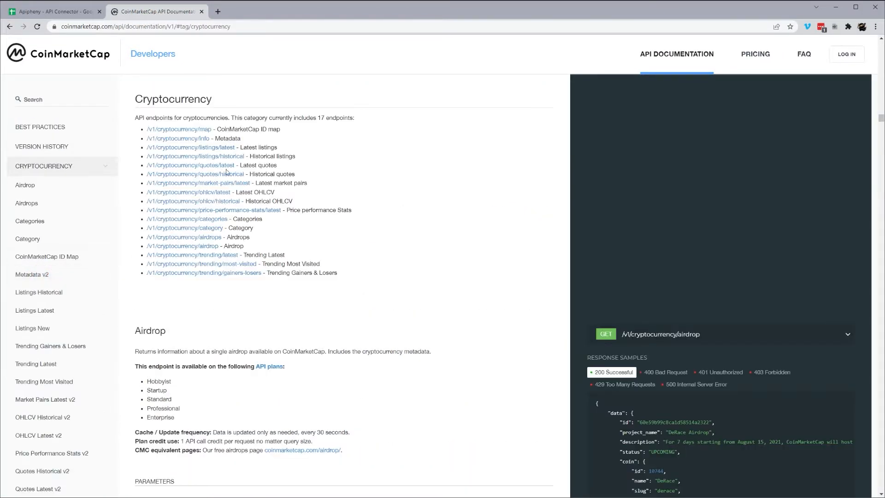
mouse_move(188, 129)
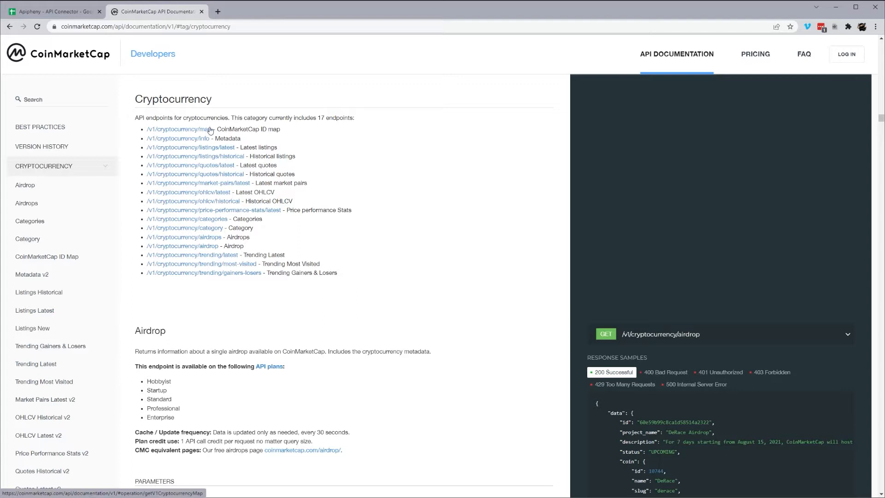
mouse_move(200, 152)
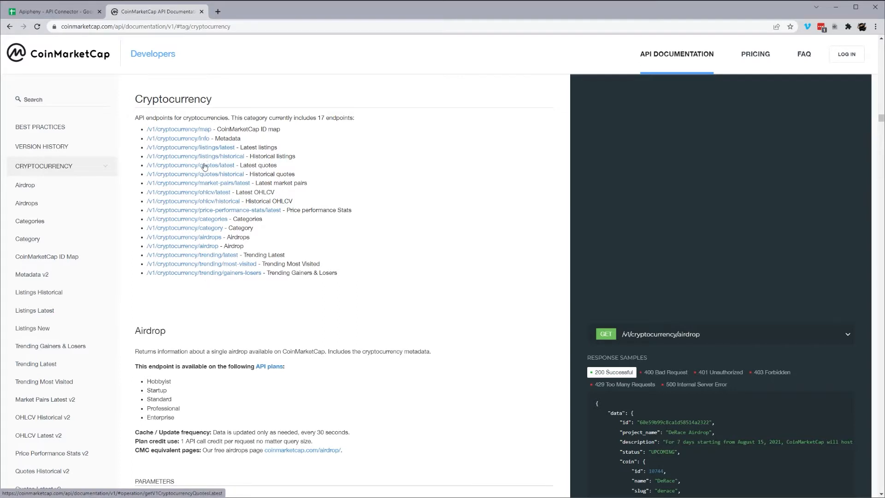
mouse_move(204, 273)
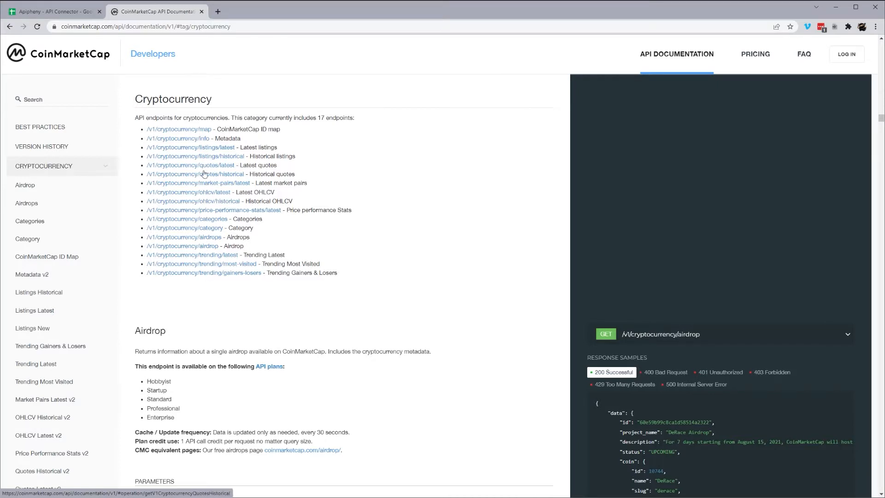
mouse_move(34, 310)
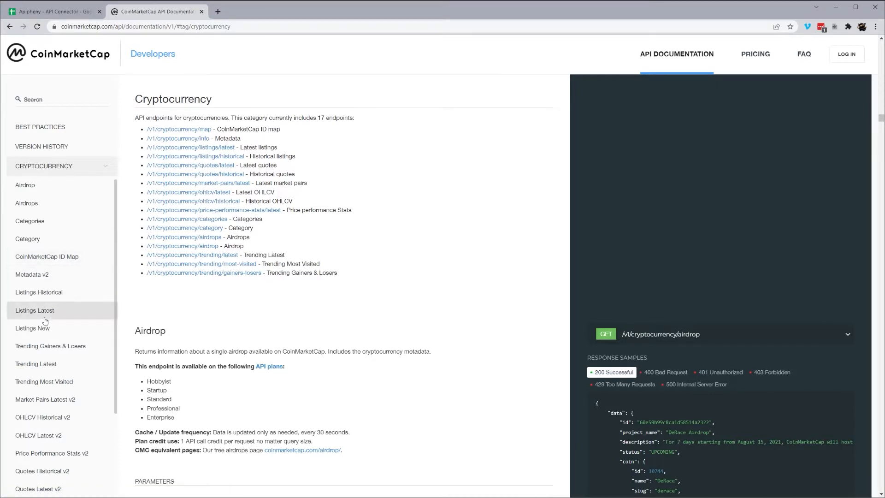
Open the Listings Latest endpoint docs and highlight Basic among its supported API plans.
left_click(34, 310)
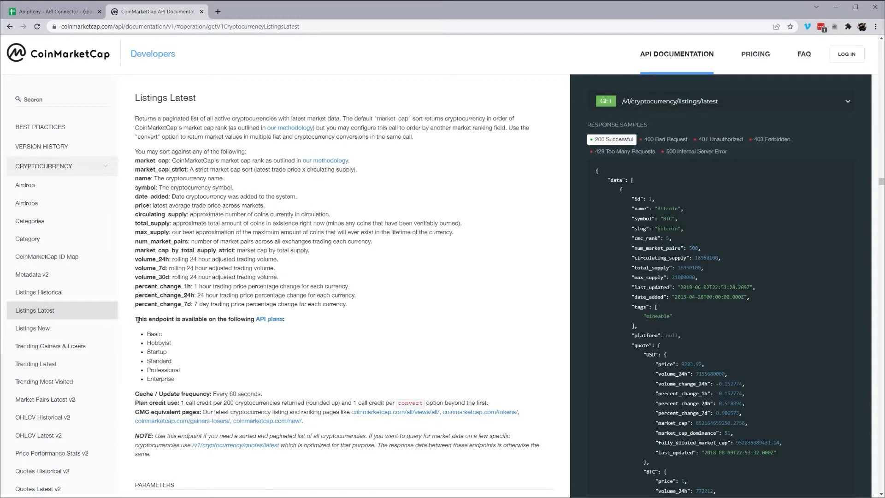
left_click_drag(135, 319, 163, 334)
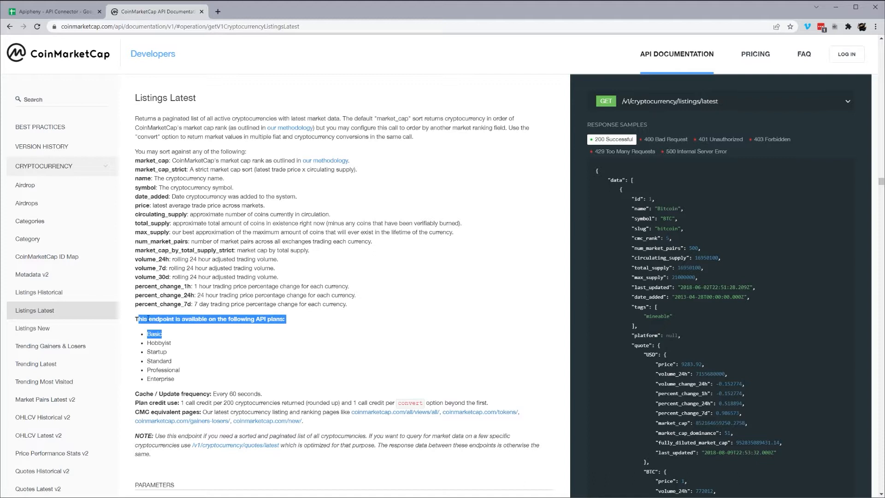
left_click(154, 332)
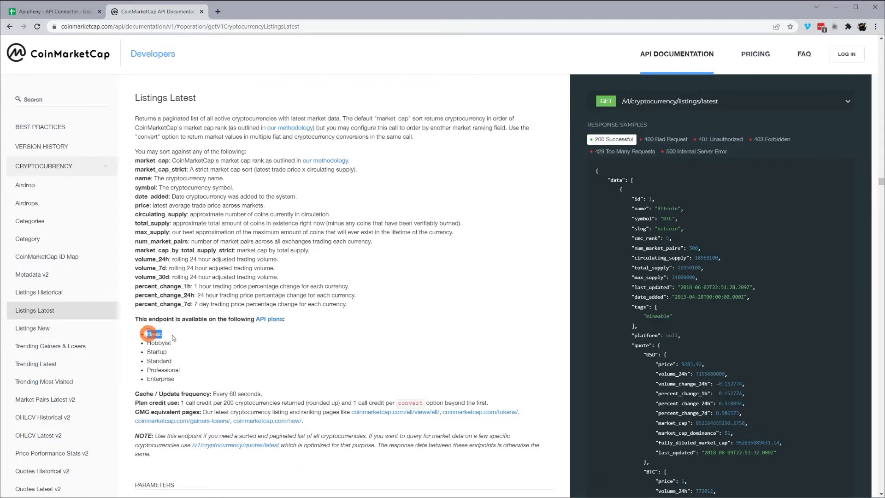
double_click(154, 334)
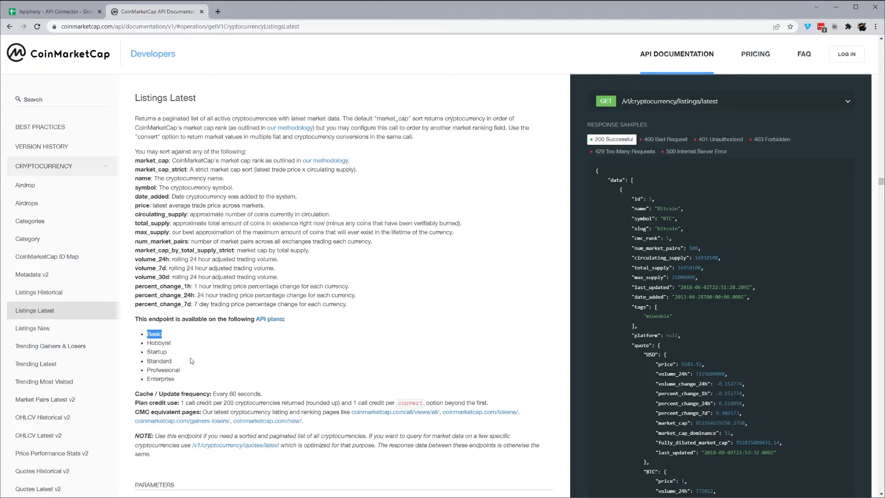
left_click(33, 328)
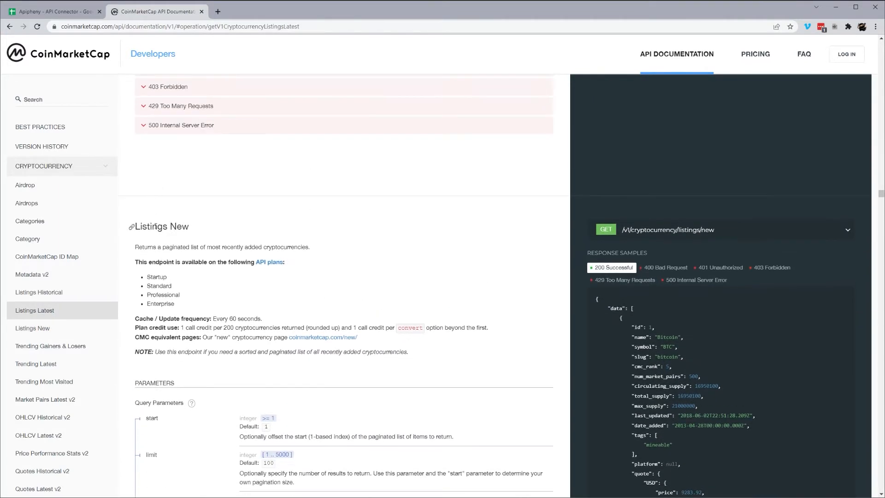
Browse the Trending Gainers & Losers and Listings Historical docs, then return to Listings Latest.
scroll("down", 3)
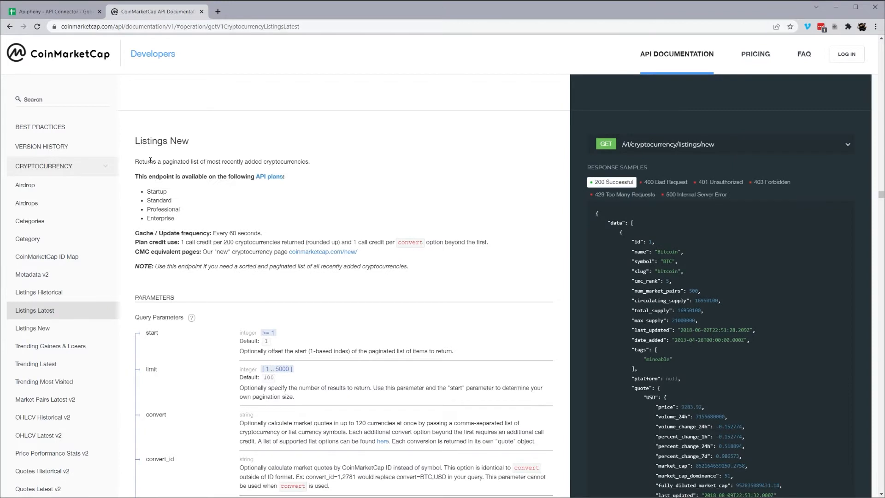
double_click(156, 191)
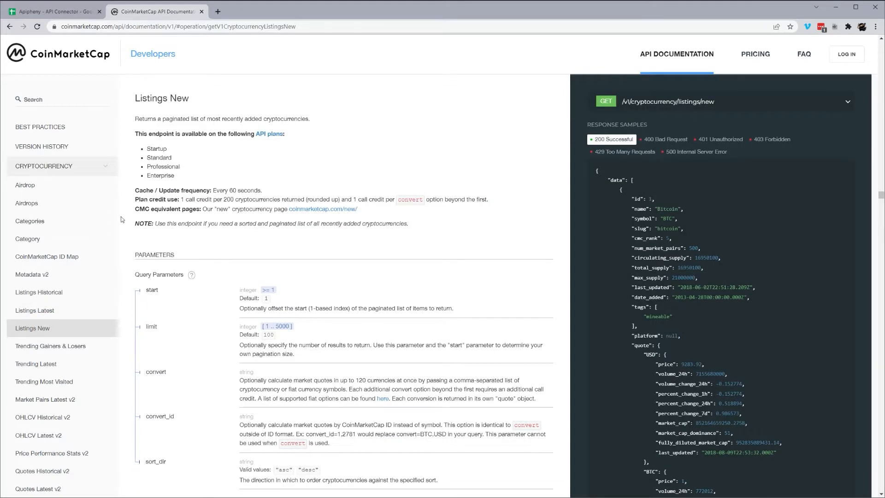
left_click(50, 346)
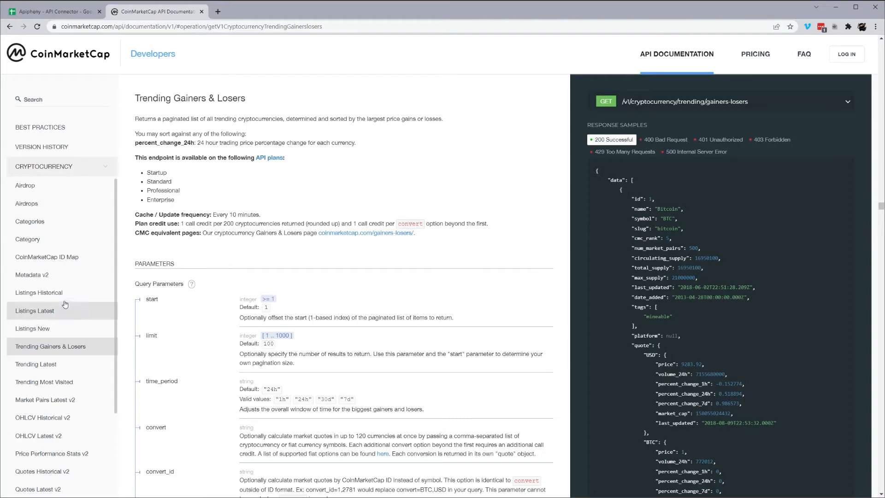
left_click(38, 292)
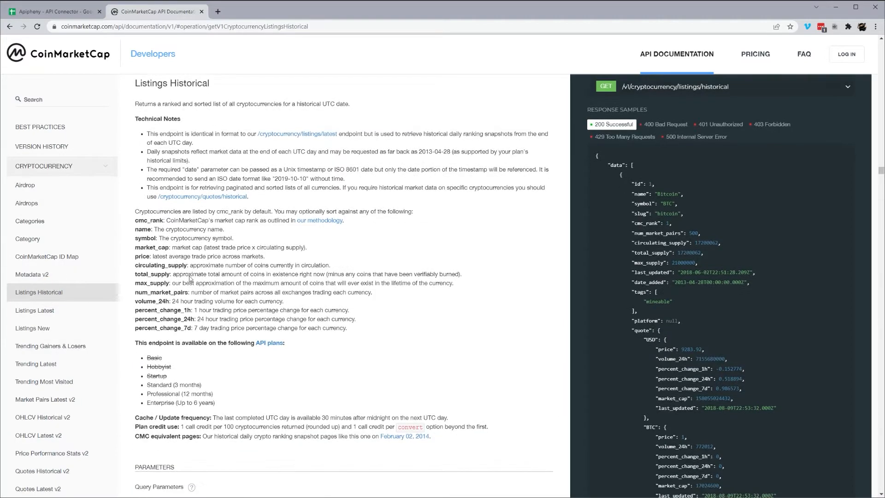
left_click(34, 309)
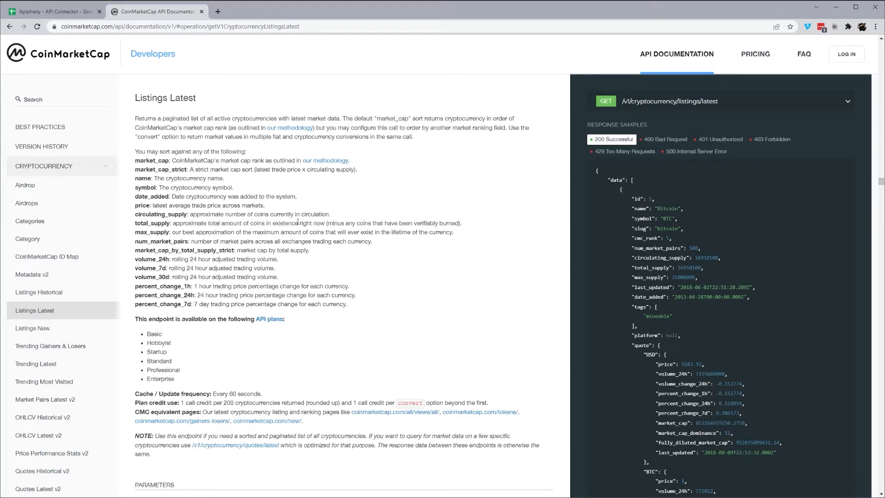
Expand the GET /v1/cryptocurrency/listings/latest bar to show its full server URL.
left_click(39, 292)
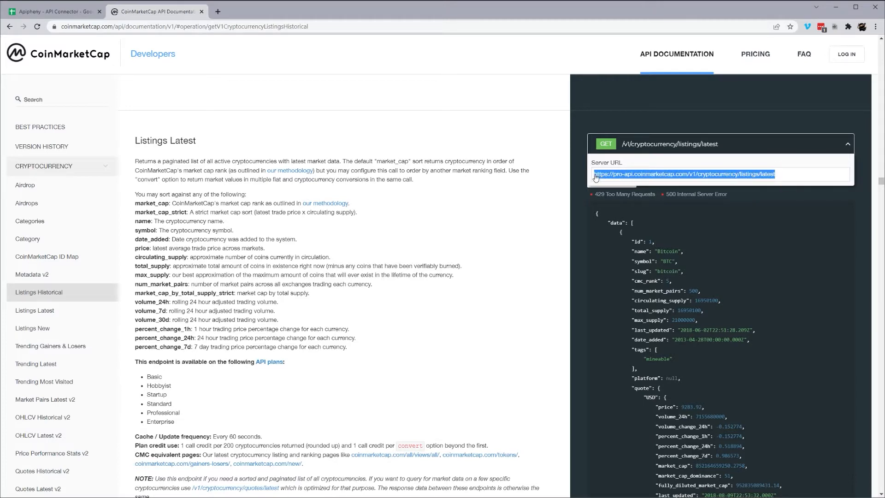
left_click(34, 310)
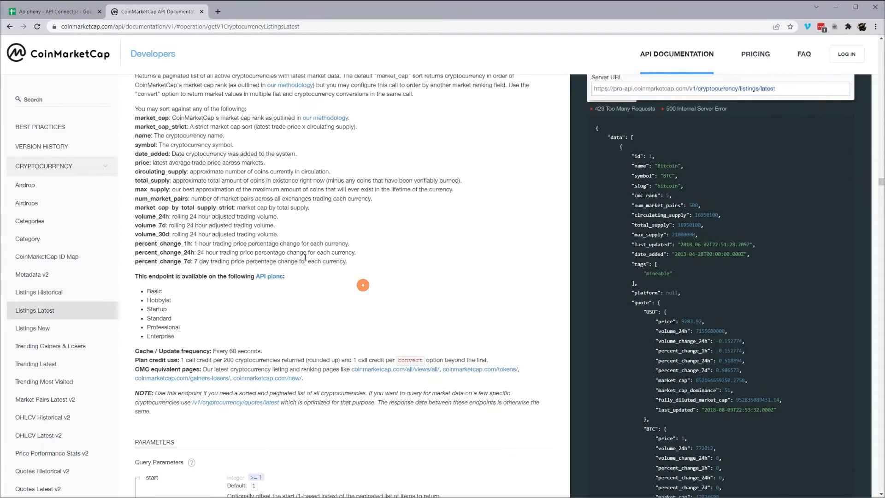
scroll("down", 3)
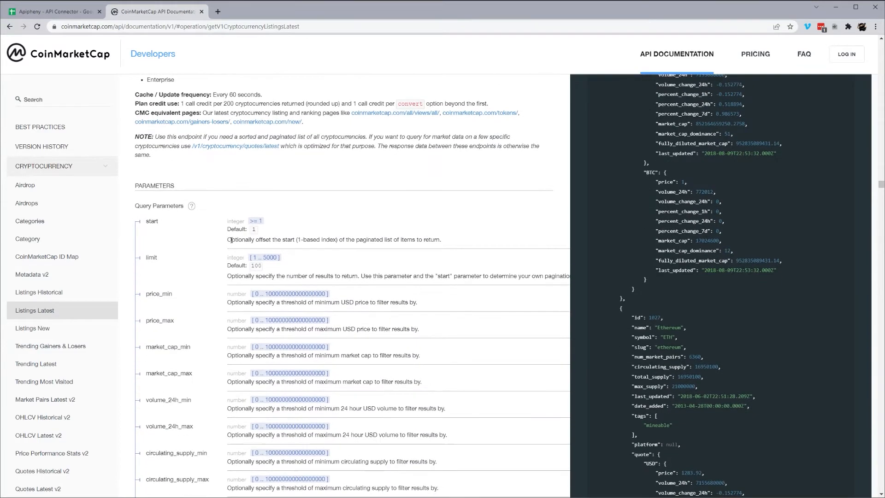
scroll("down", 3)
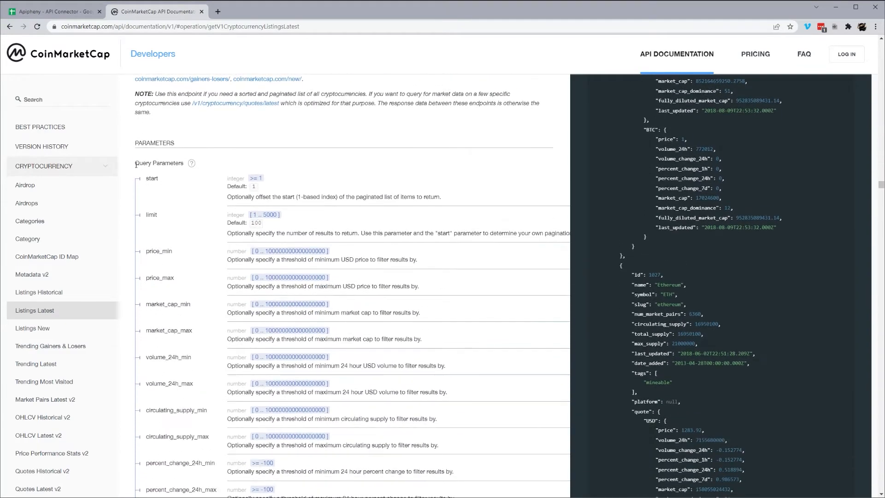
left_click_drag(152, 178, 168, 303)
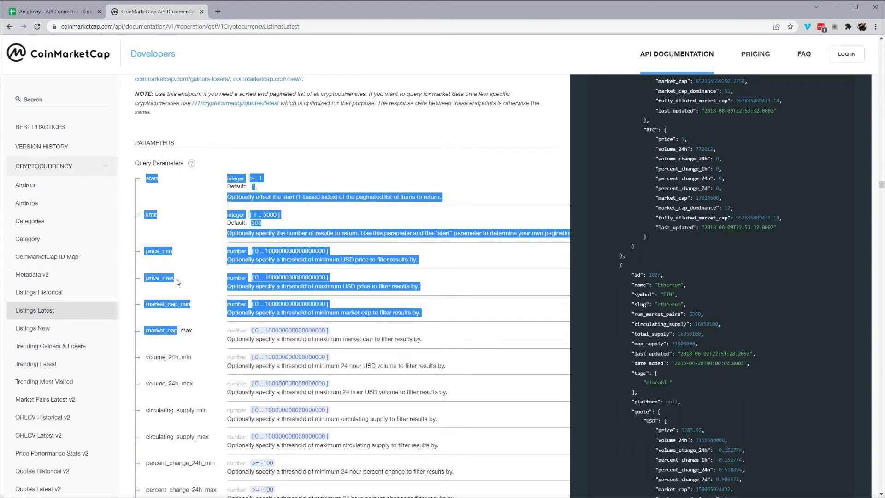
left_click(177, 281)
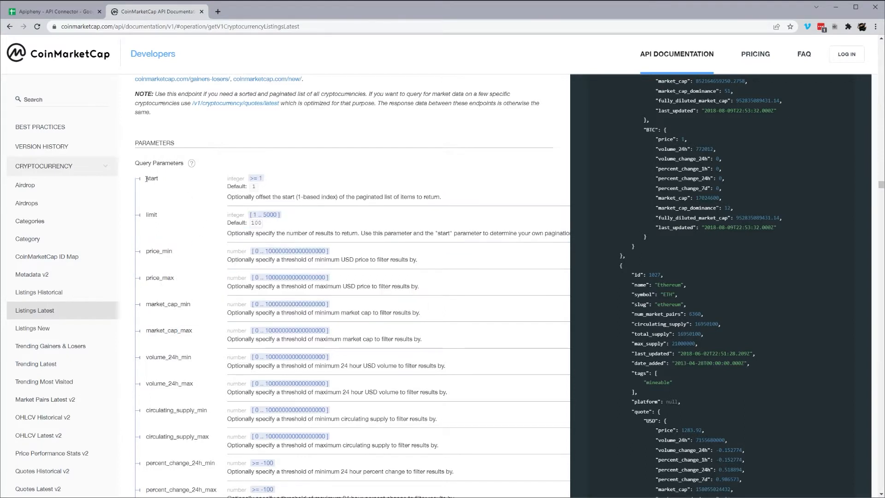
left_click_drag(255, 197, 388, 197)
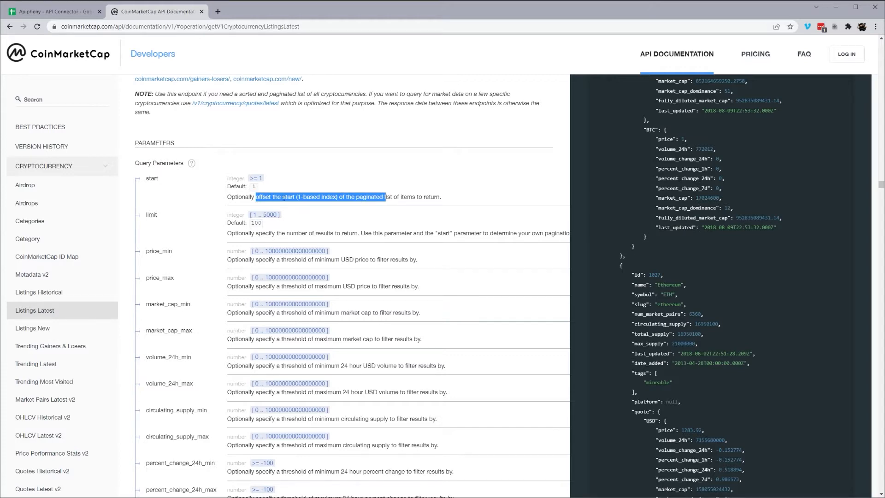
scroll("down", 3)
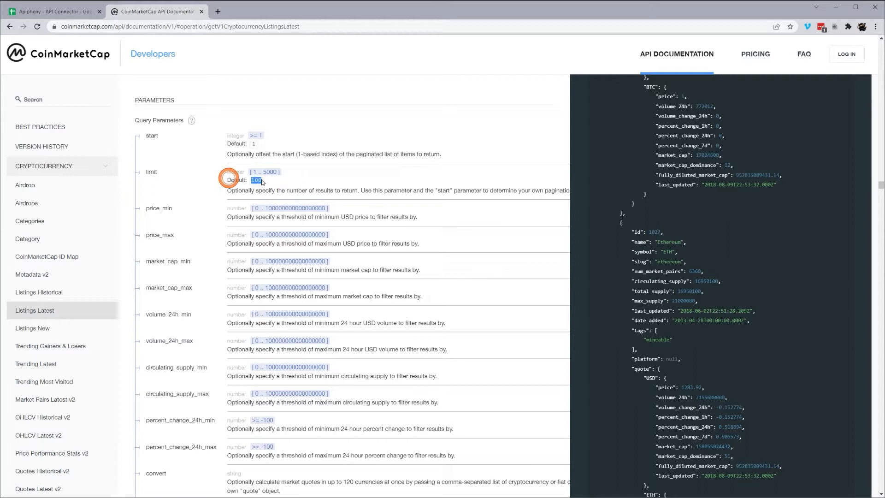
left_click(254, 144)
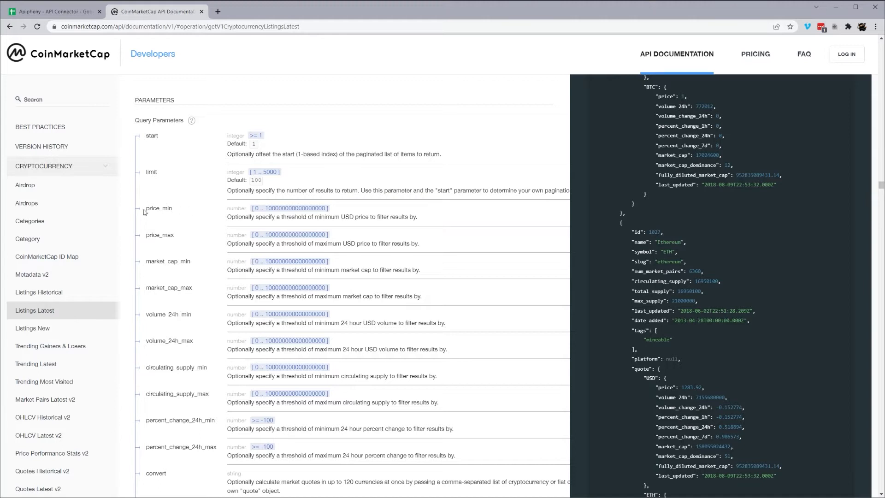
left_click_drag(143, 208, 220, 449)
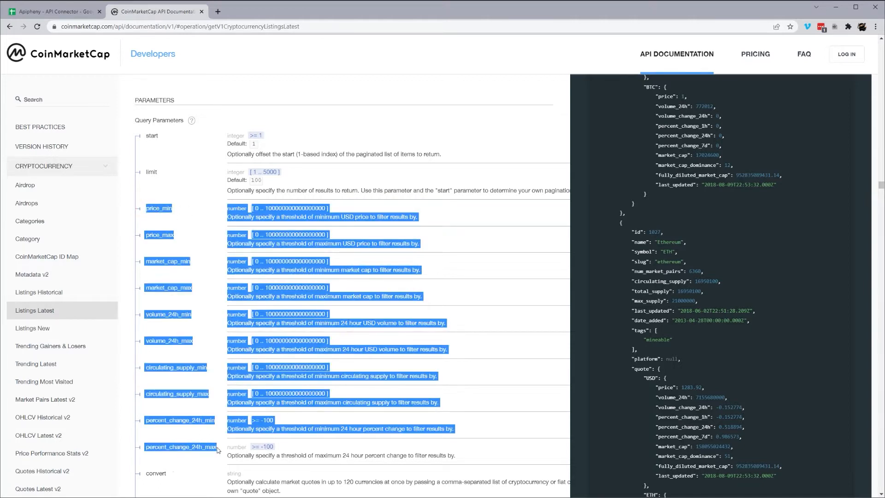
left_click(215, 215)
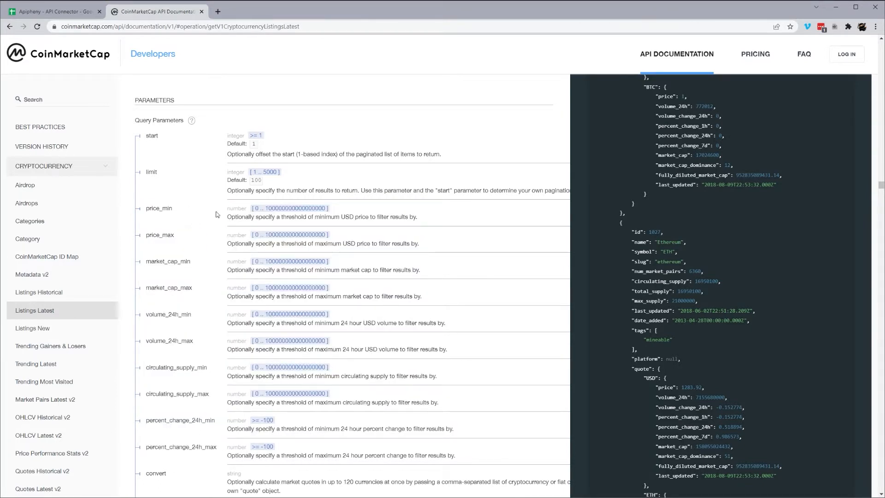
mouse_move(150, 210)
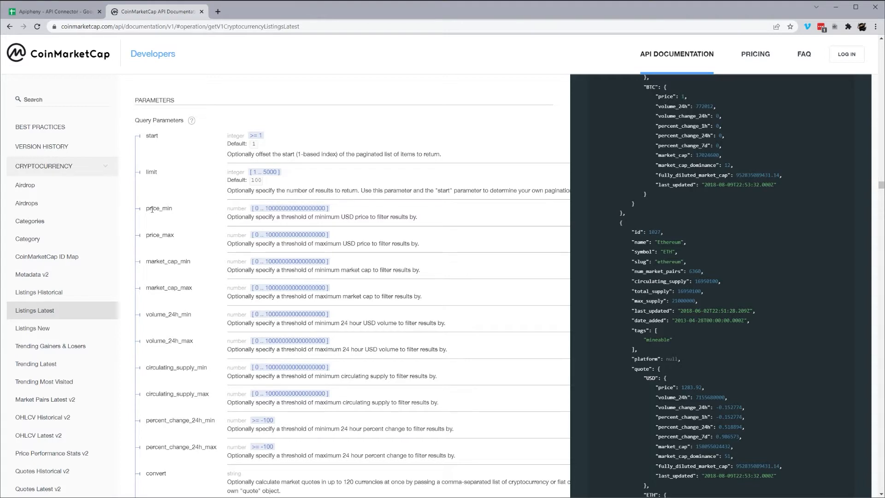
double_click(159, 208)
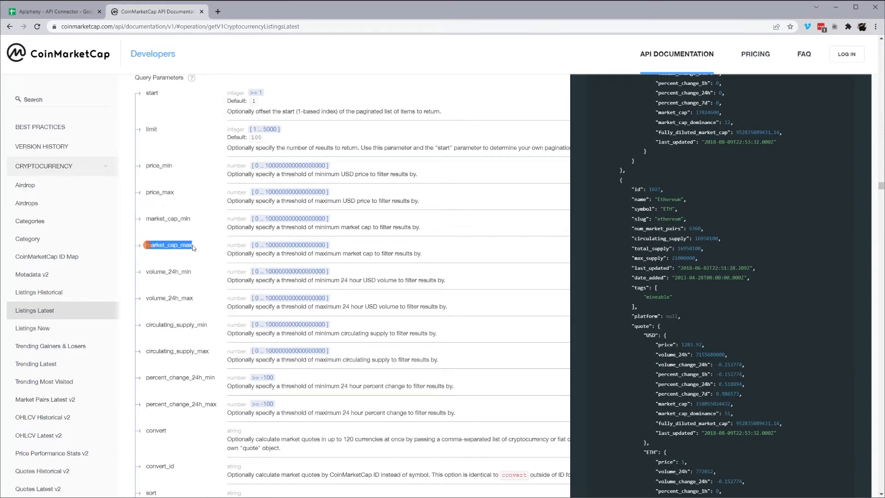
scroll("down", 3)
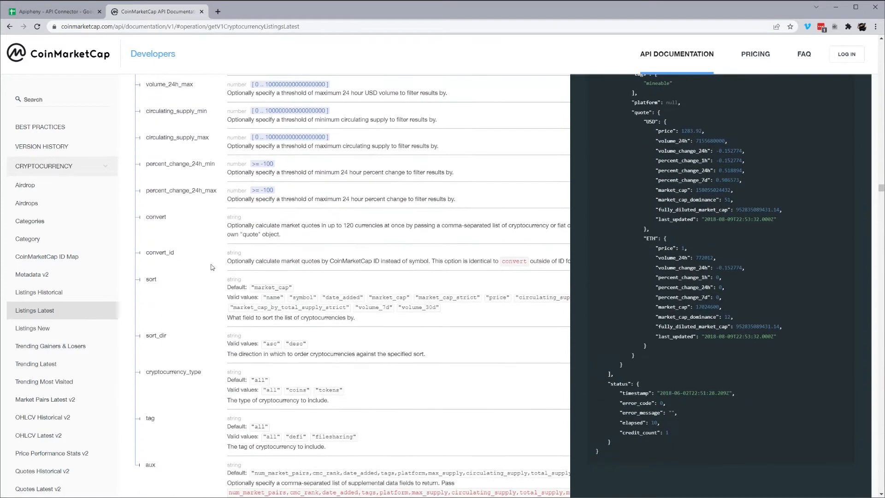
scroll("down", 3)
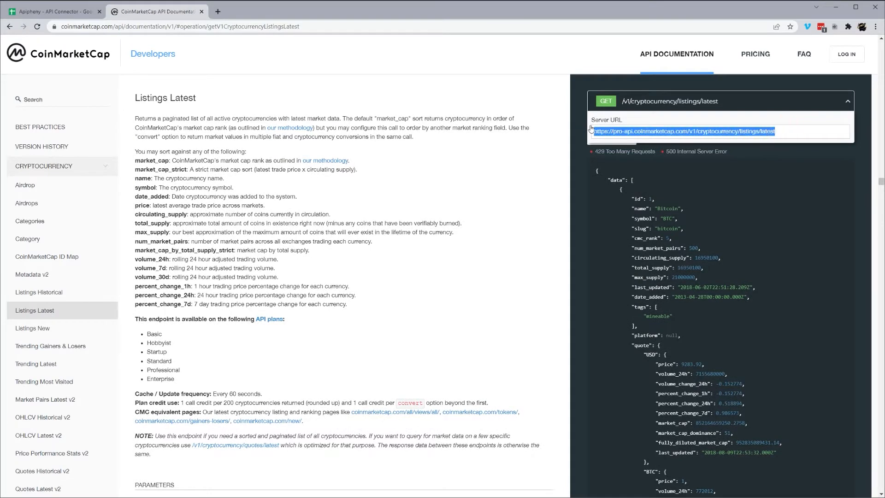
left_click(54, 11)
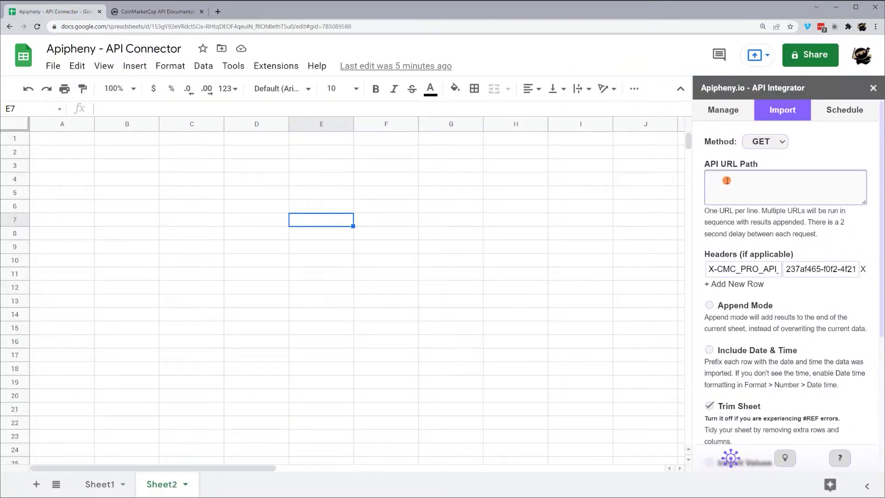
type("https://pro-api.coinmarketcap.com/v1/cryptocurrency/listings/latest")
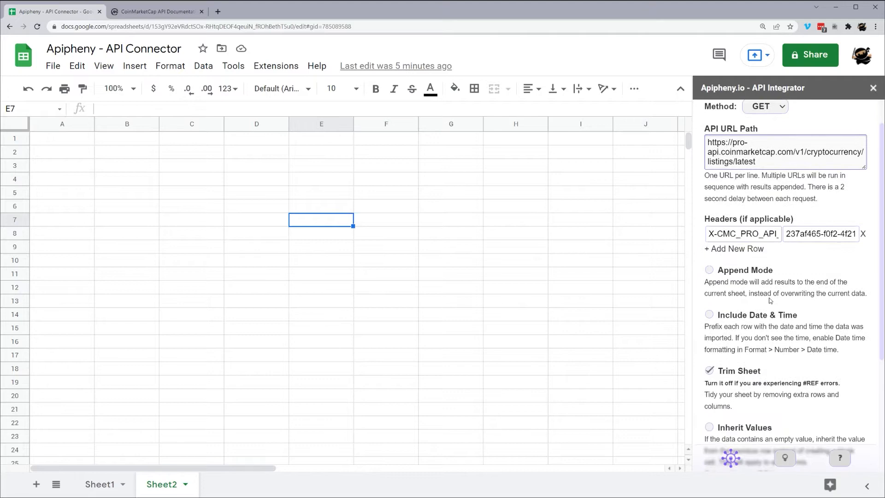
scroll("down", 3)
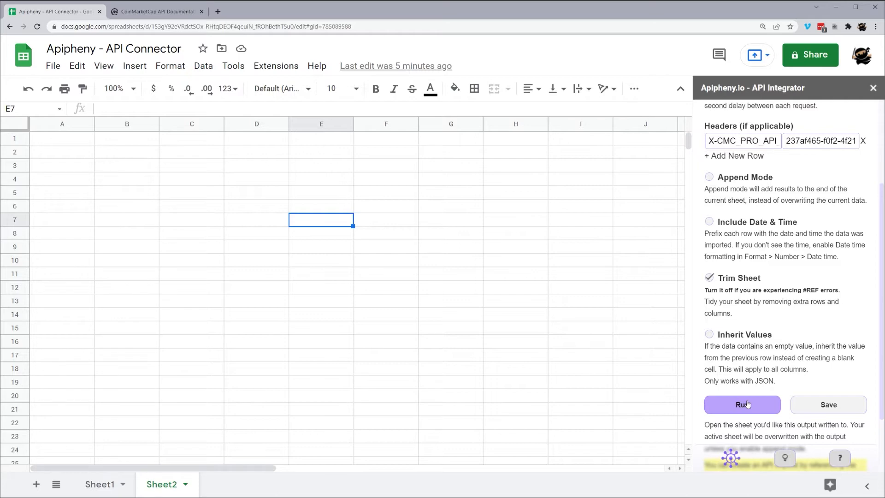
left_click(741, 404)
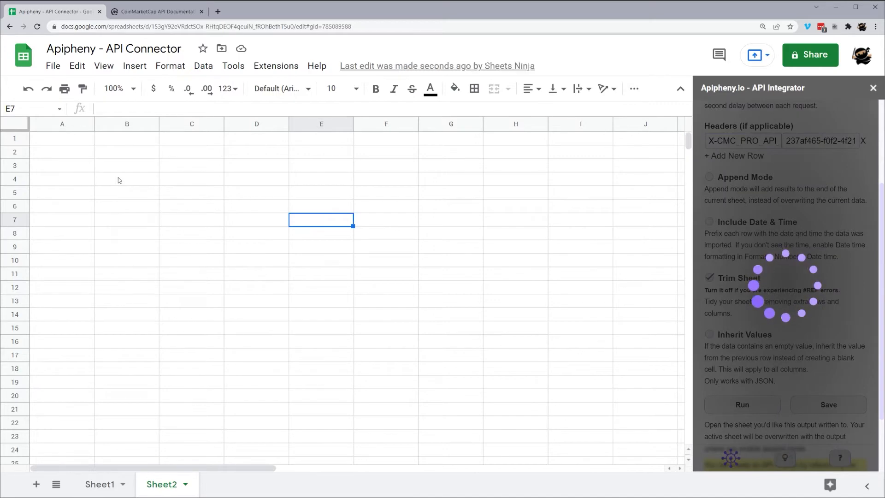
left_click(741, 403)
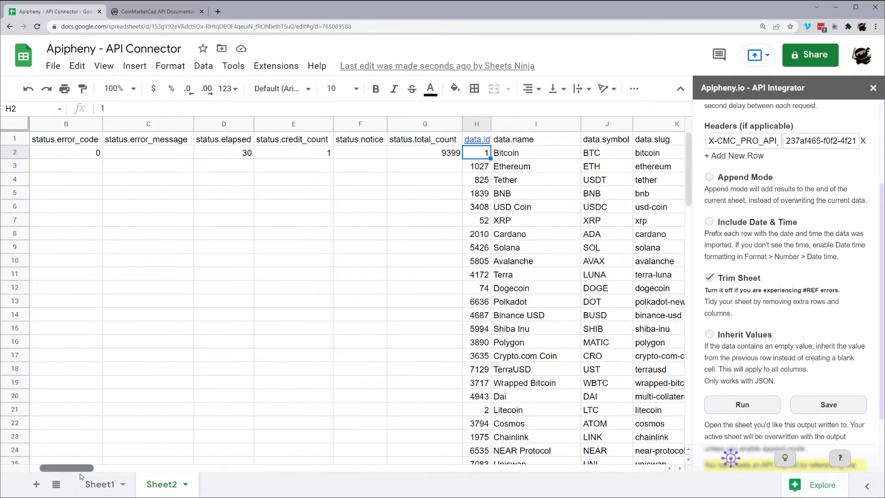
Review the Listings Latest sort parameter in the docs, highlighting its default value market_cap.
left_click(782, 109)
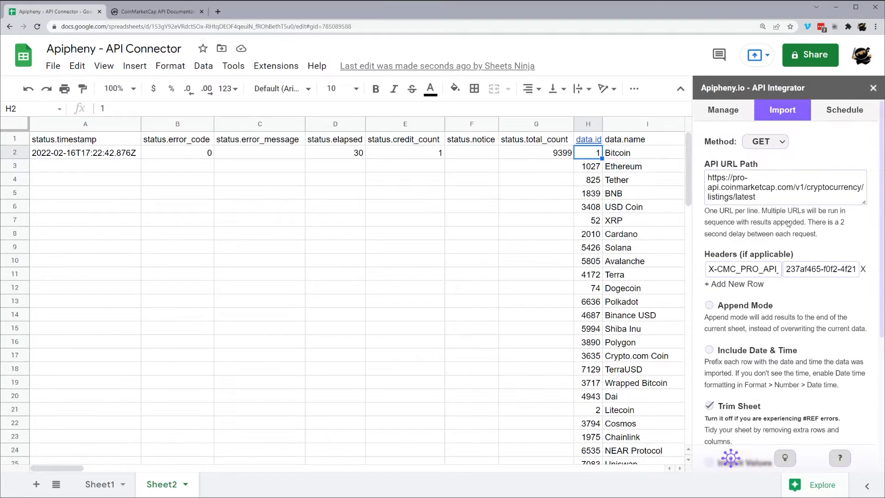
left_click(156, 11)
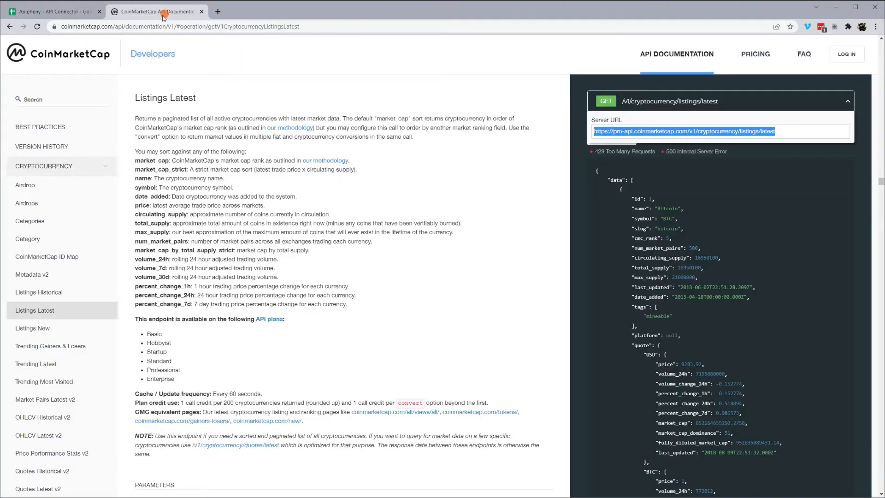
scroll("down", 3)
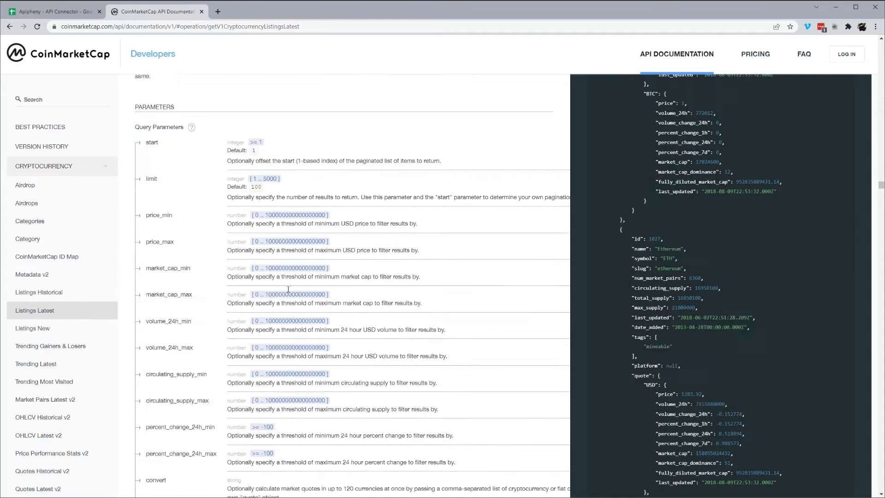
scroll("down", 3)
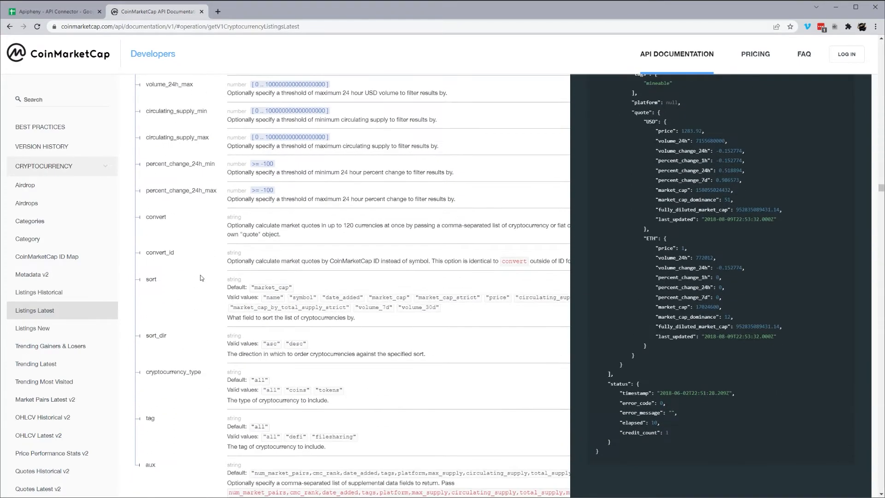
scroll("down", 3)
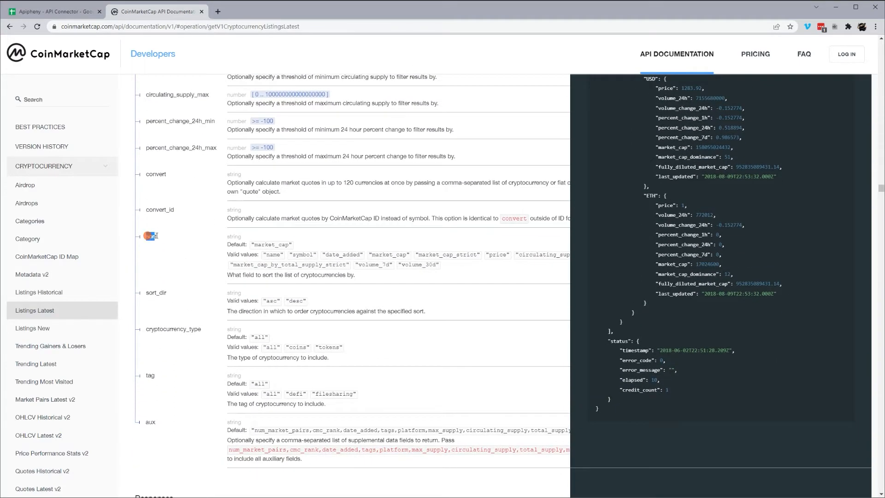
scroll("down", 3)
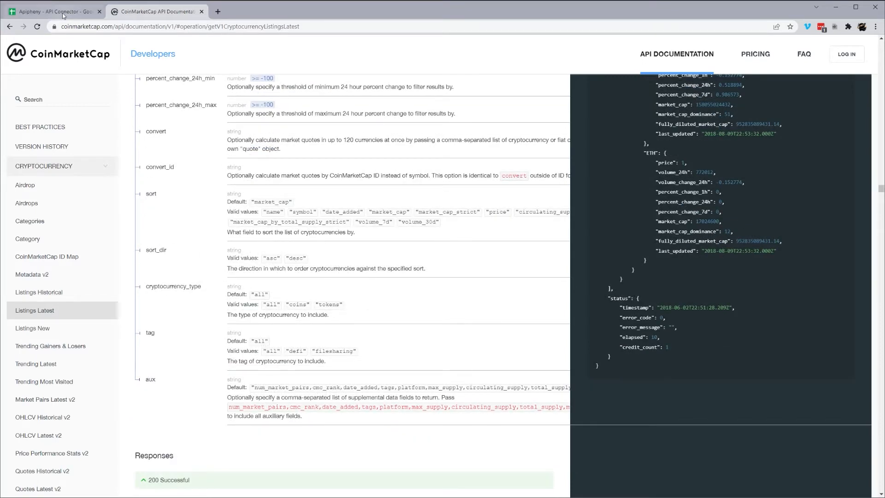
mouse_move(54, 11)
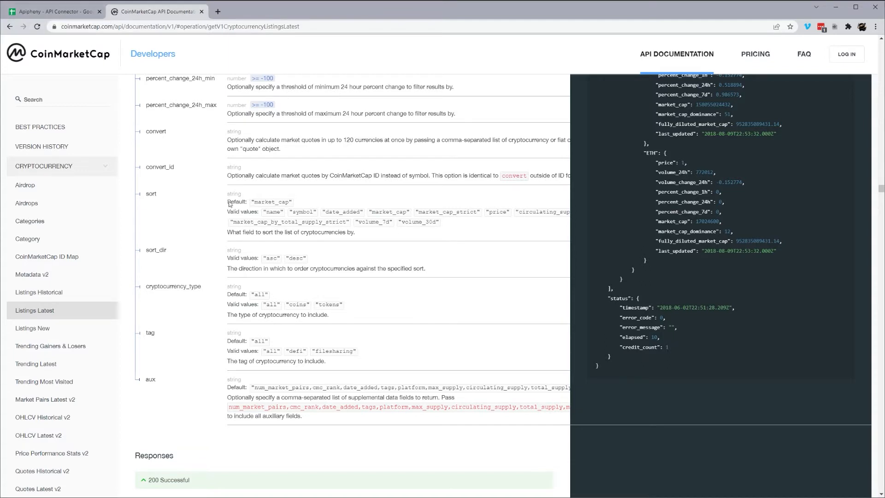
double_click(270, 202)
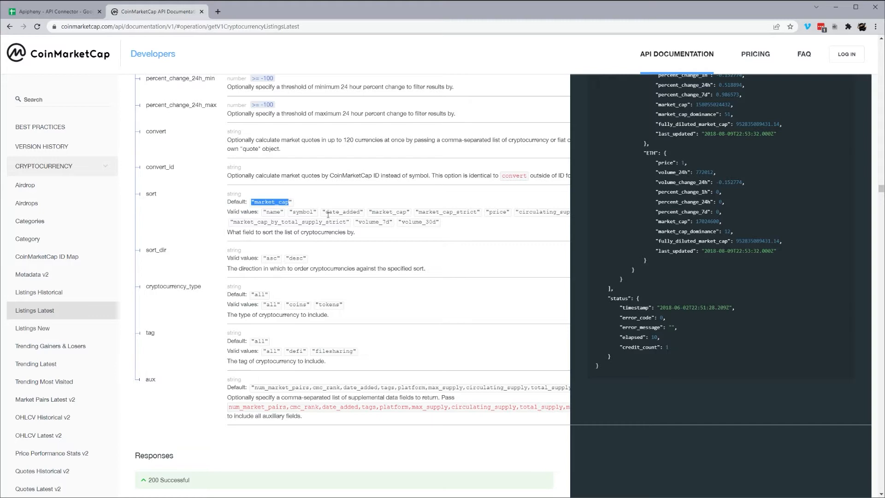
left_click(54, 11)
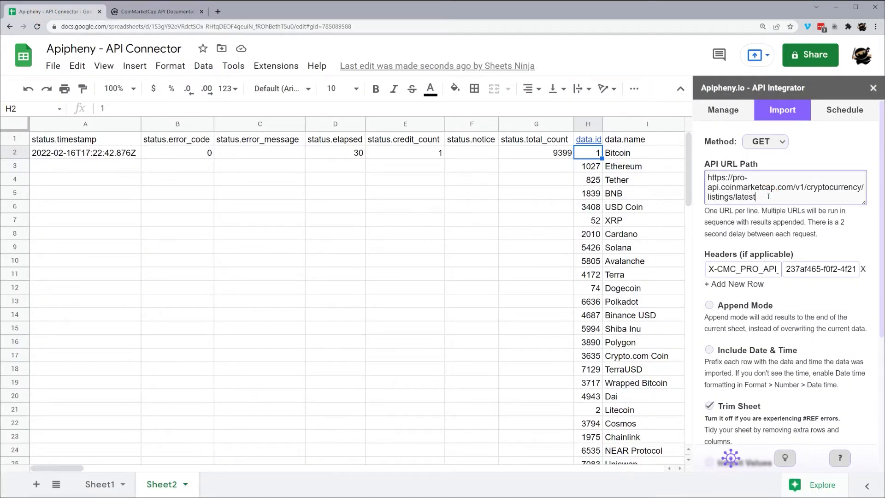
Begin the URL query with ?sort after checking allowed sort values in the docs.
type("?")
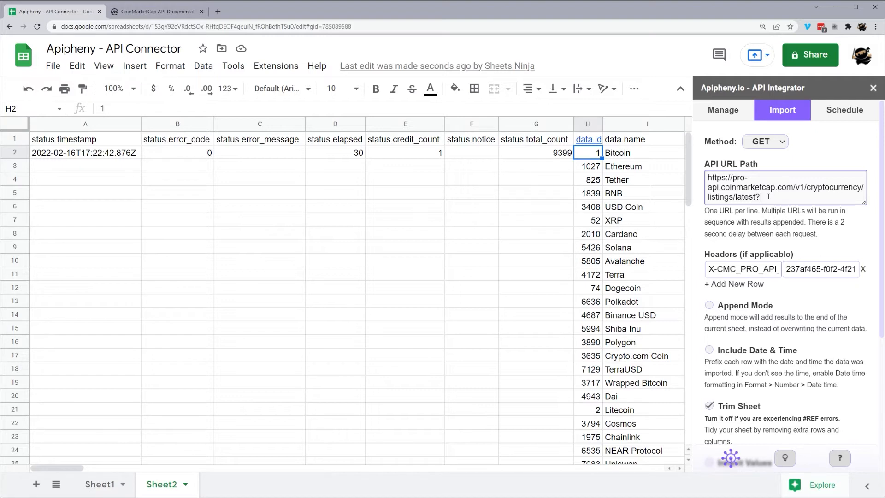
type("sort")
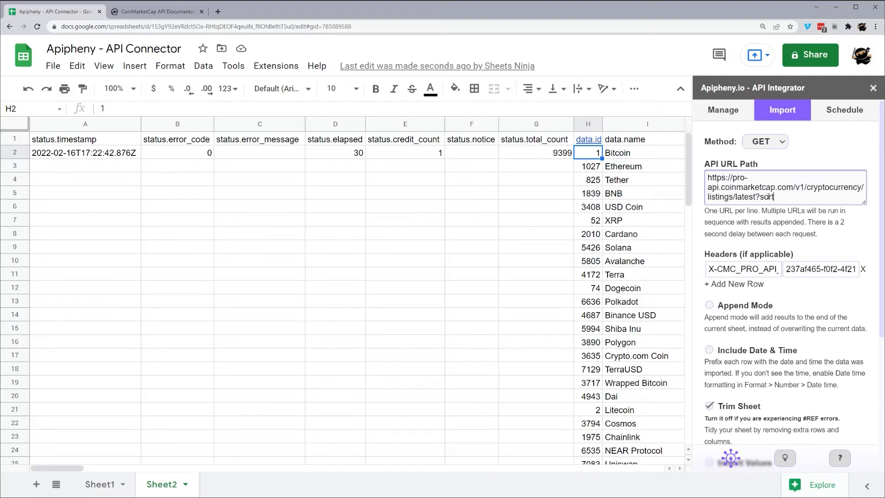
left_click(156, 11)
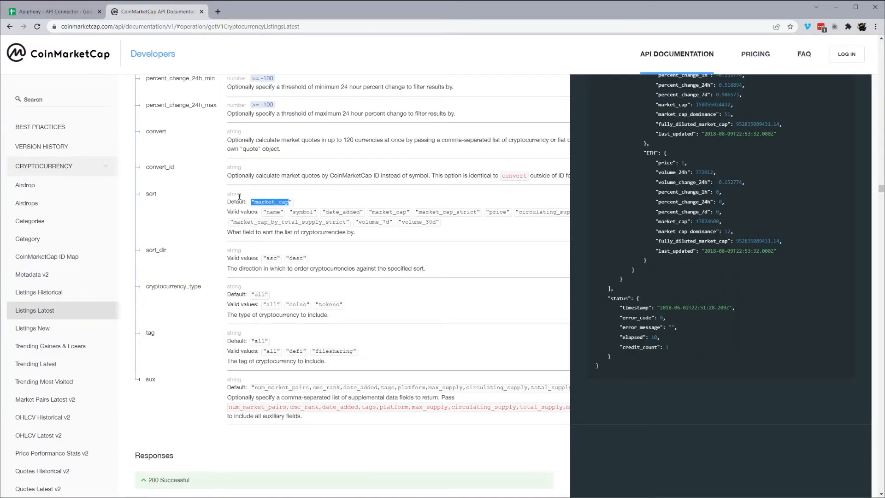
mouse_move(354, 210)
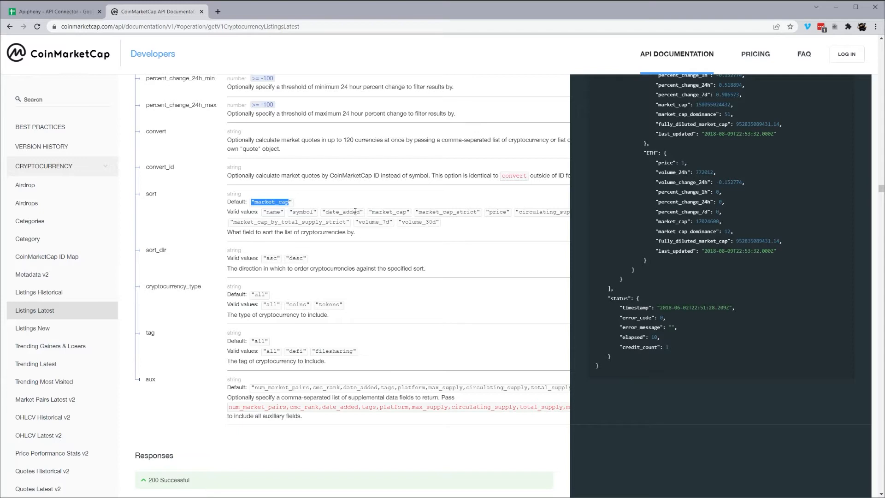
left_click(53, 11)
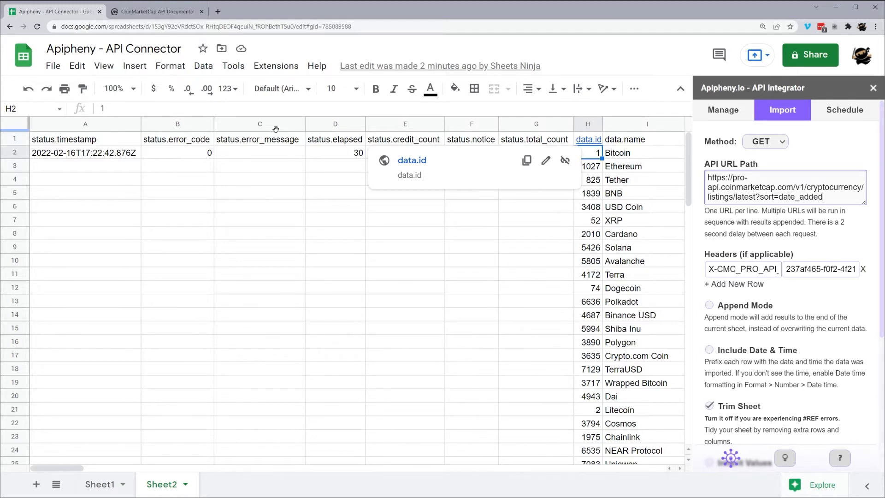
Complete the query as ?sort=date_added&sort_dir=desc using the desc value from the docs.
type("&")
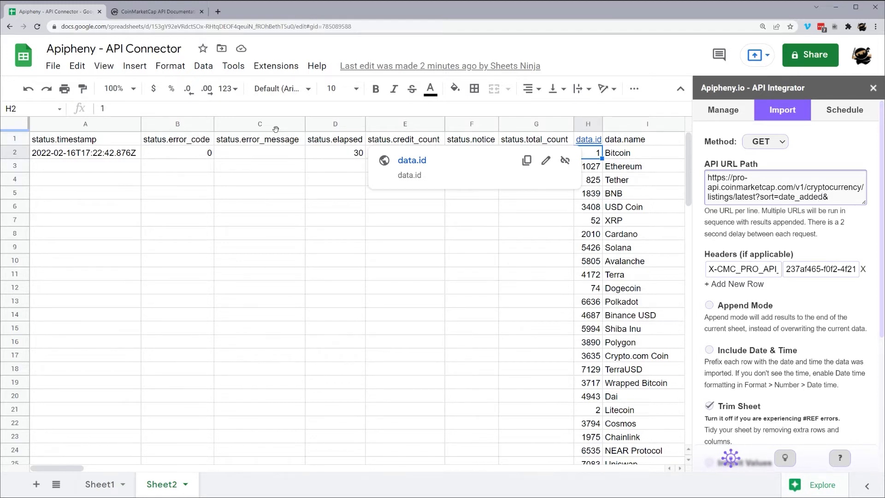
type("sort_dir=desc")
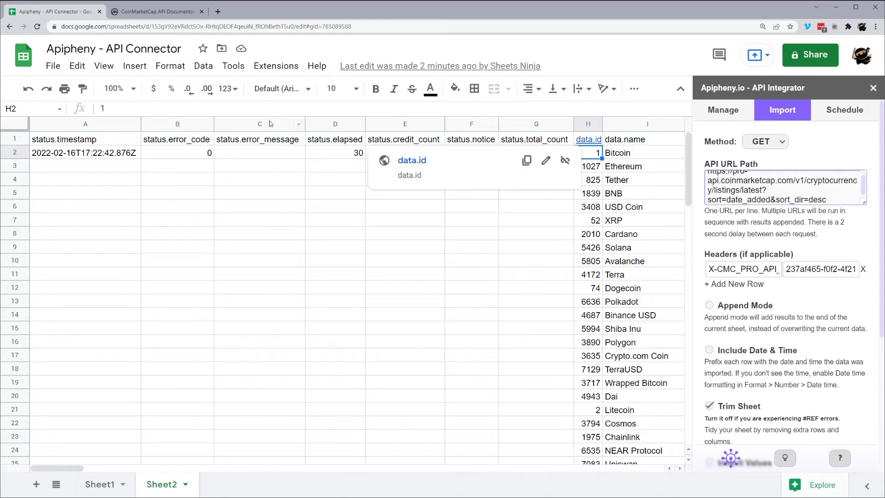
left_click(157, 11)
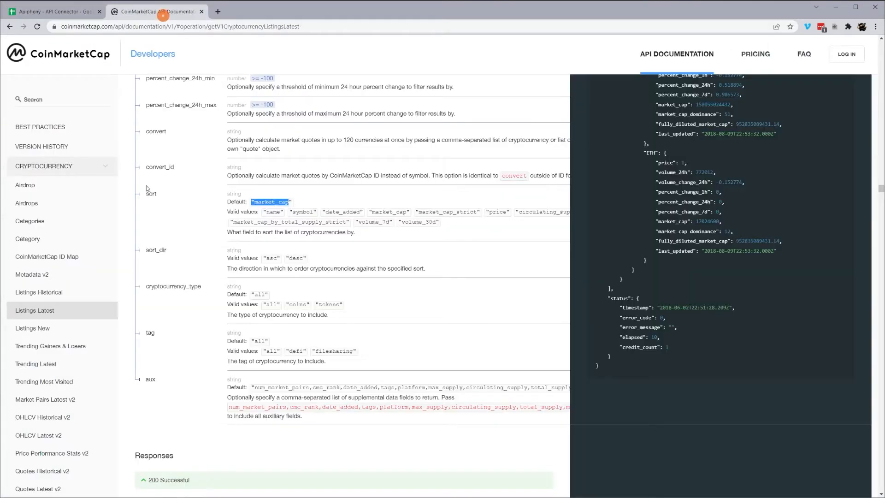
double_click(156, 249)
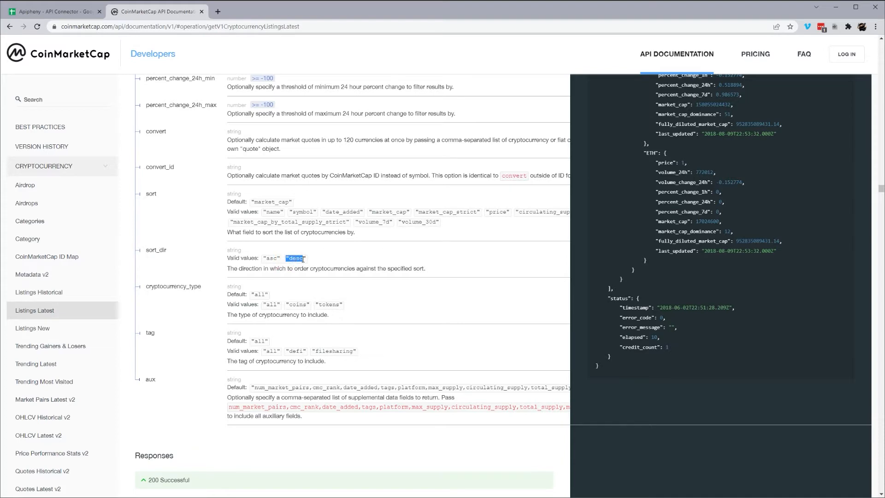
mouse_move(75, 21)
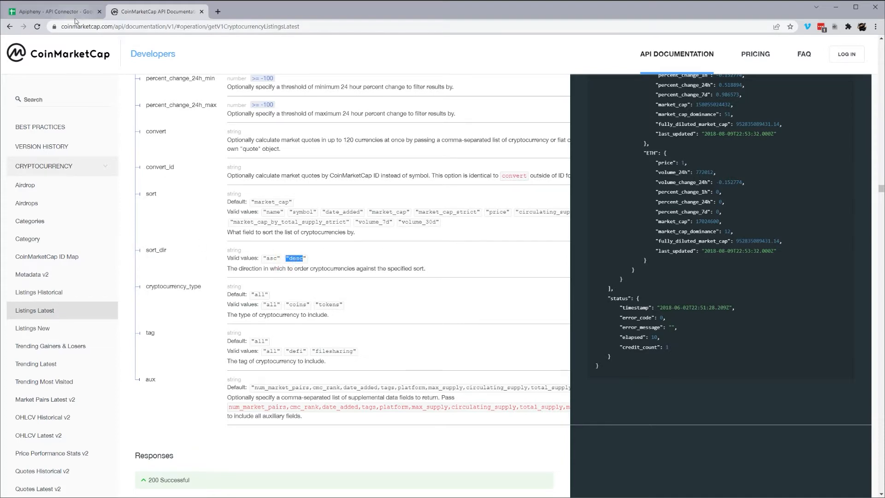
left_click(53, 11)
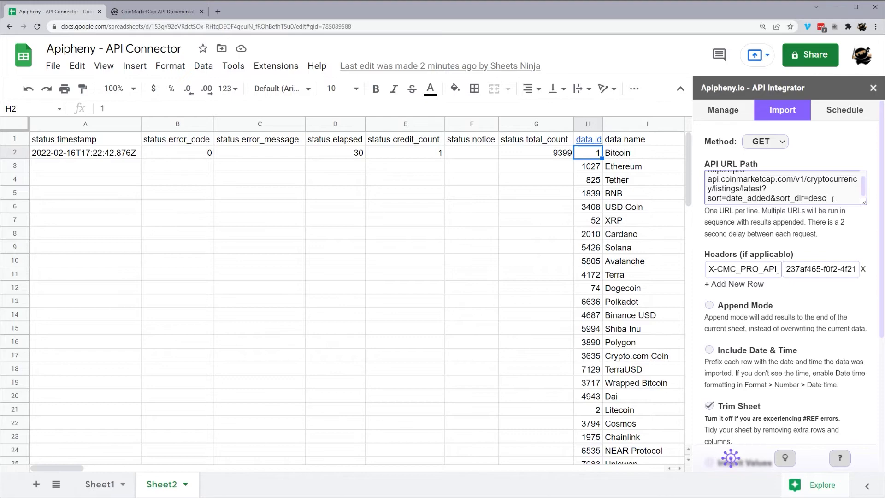
Rerun the Apipheny listings request so Sheet2 refills with newest-added coins first (Lucky Shinu on top).
left_click(156, 11)
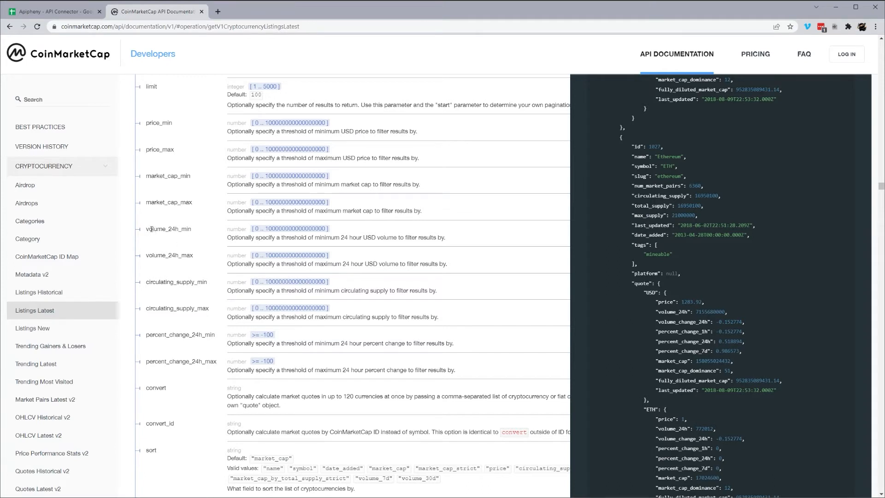
mouse_move(152, 136)
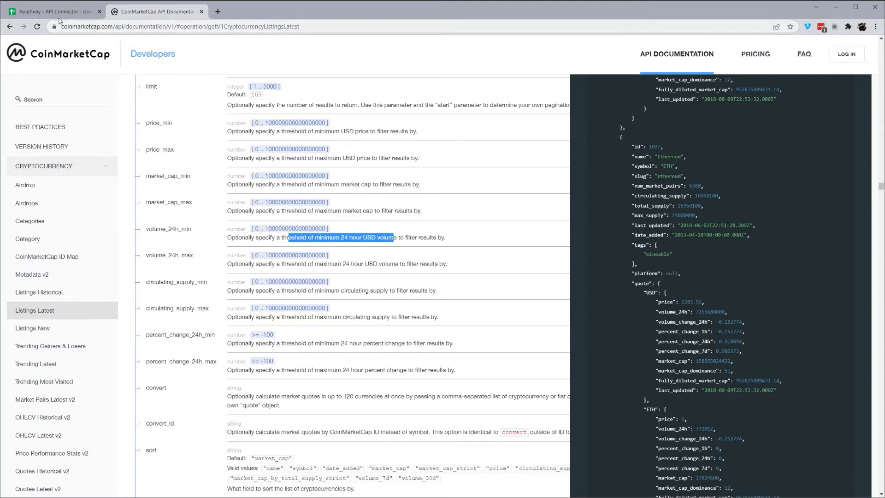
left_click(53, 11)
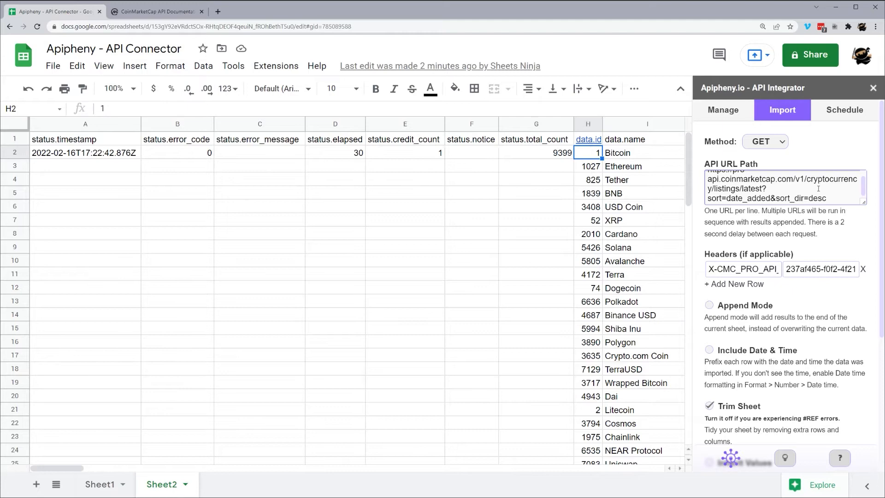
scroll("down", 3)
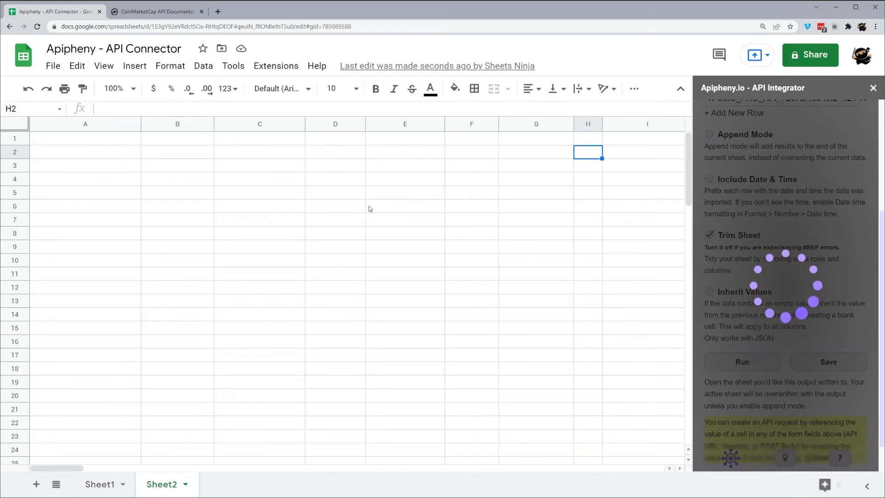
left_click(741, 361)
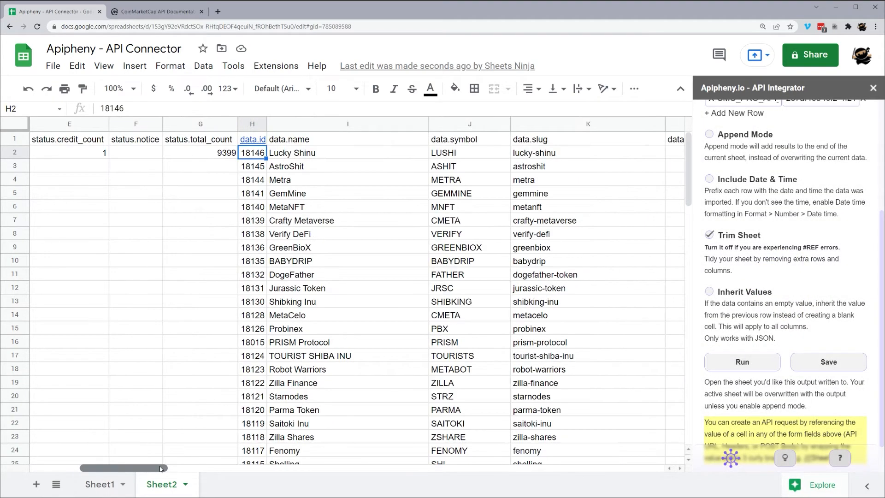
mouse_move(344, 176)
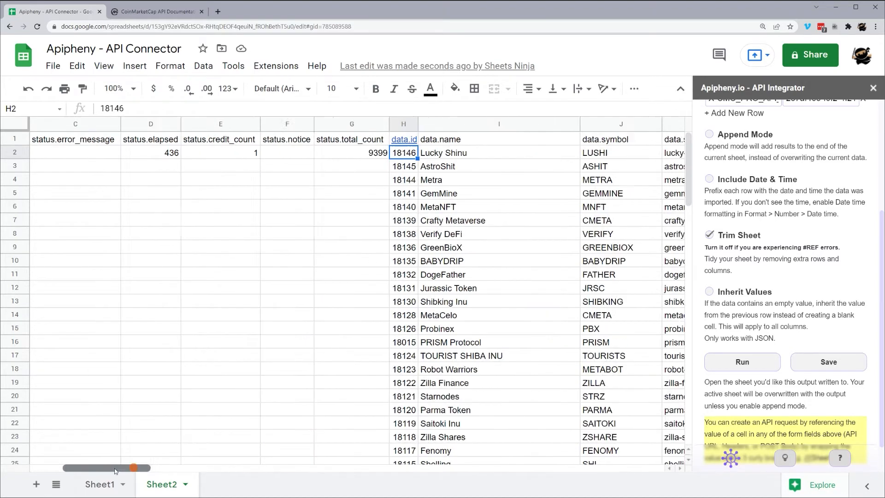
left_click(157, 11)
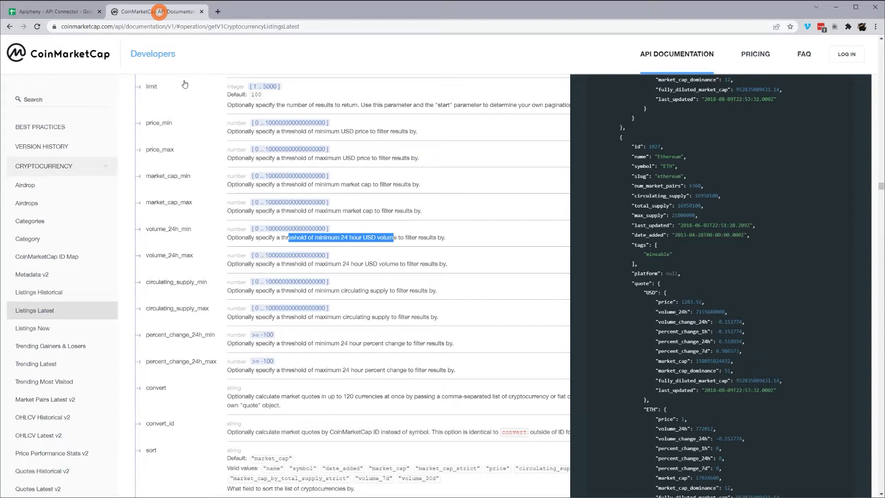
Append &volume_24h_min=500000 to the sorted listings URL in Apipheny and start the run.
scroll("down", 3)
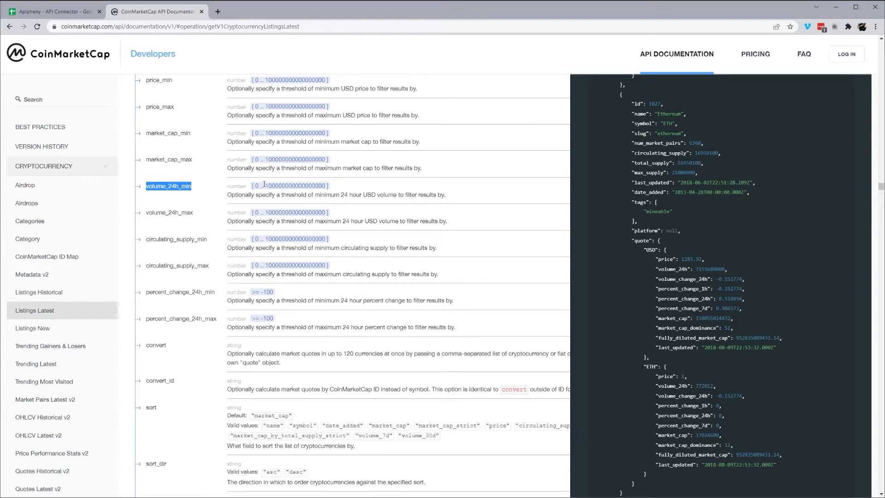
left_click(53, 11)
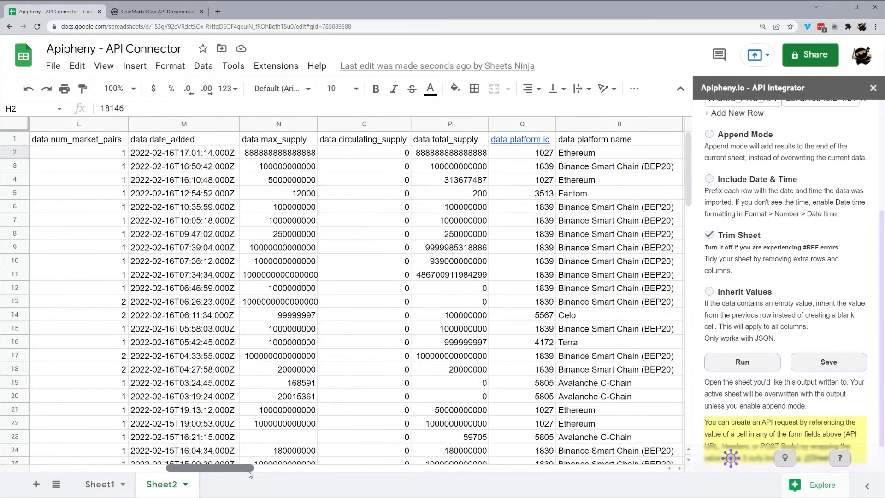
left_click_drag(248, 468, 369, 467)
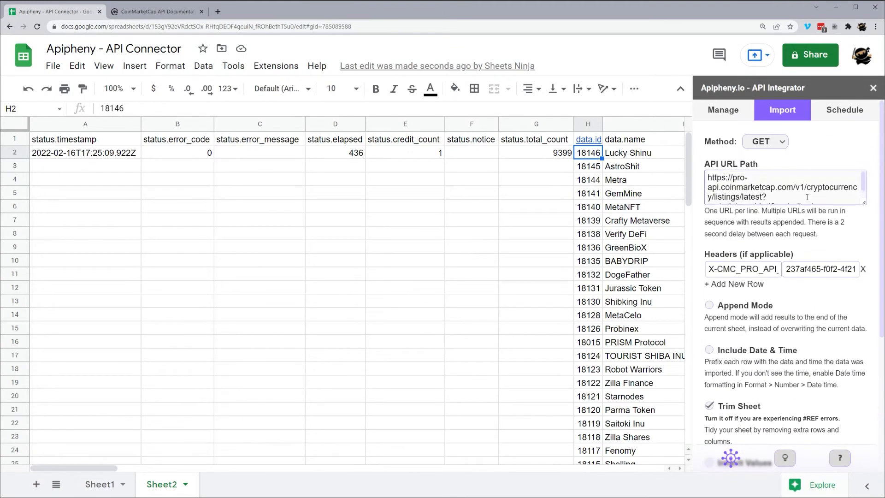
type("sort=date_added&sort_dir=desc&")
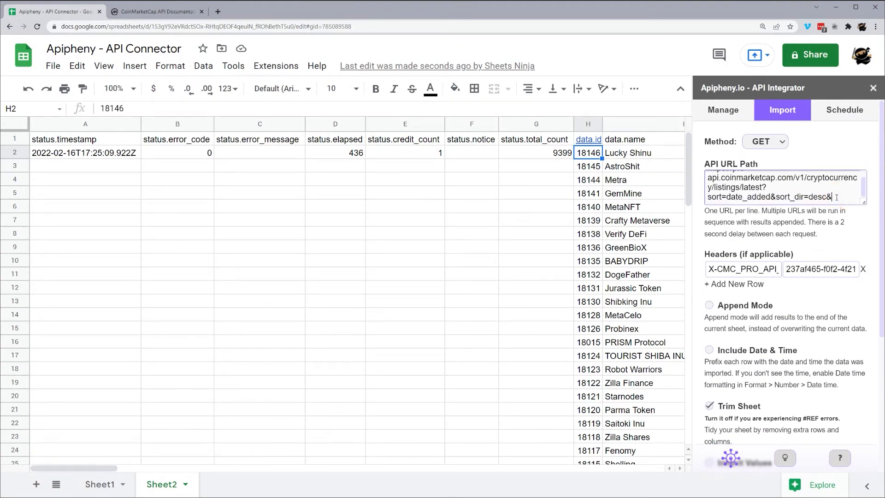
type("volume_24h_min=5")
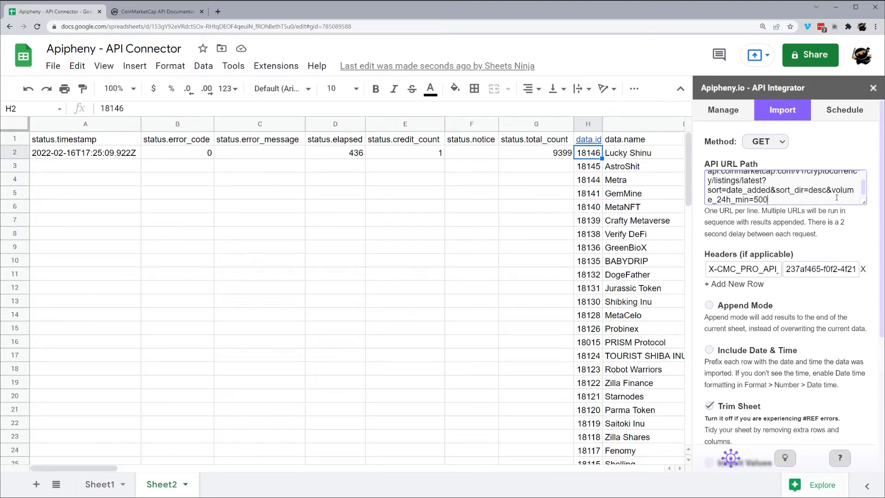
type("000")
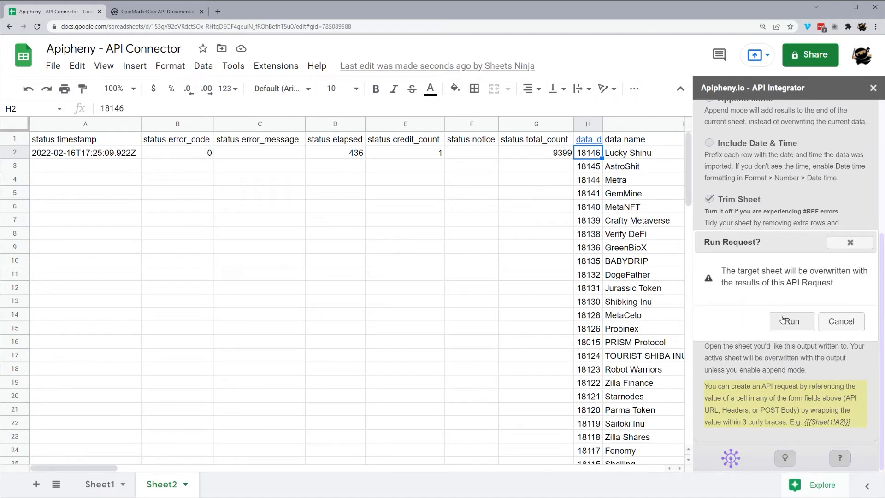
Confirm the run so Sheet2 refills with listings of at least 500,000 24-hour volume, starting with GemMine.
left_click(791, 321)
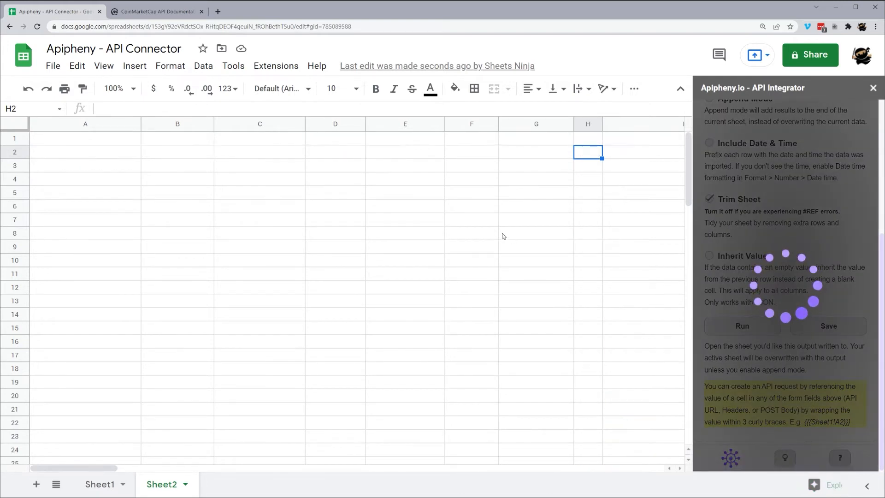
left_click(741, 325)
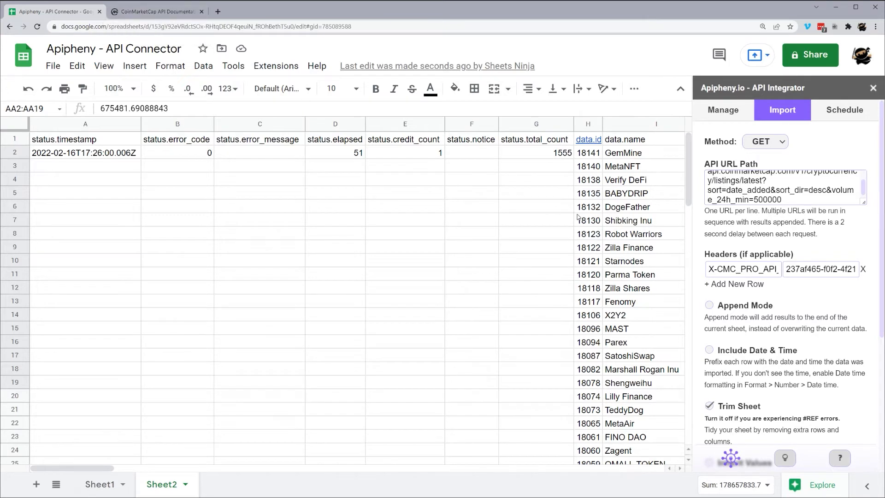
mouse_move(293, 181)
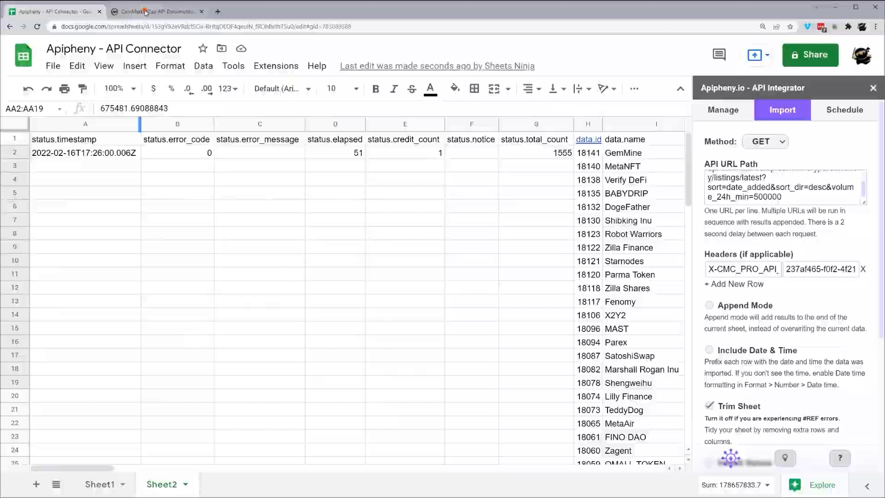
In the CoinMarketCap docs, bring up Metadata v2 and highlight its id and slug query parameters.
left_click(157, 11)
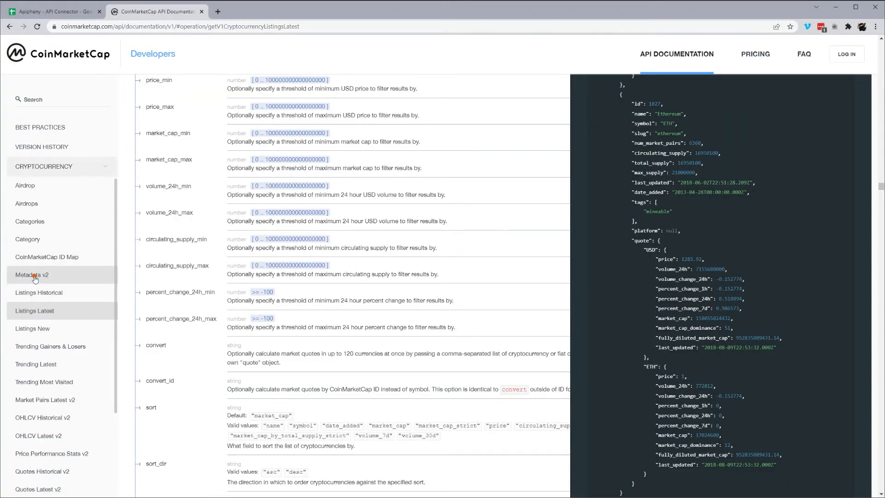
left_click(31, 275)
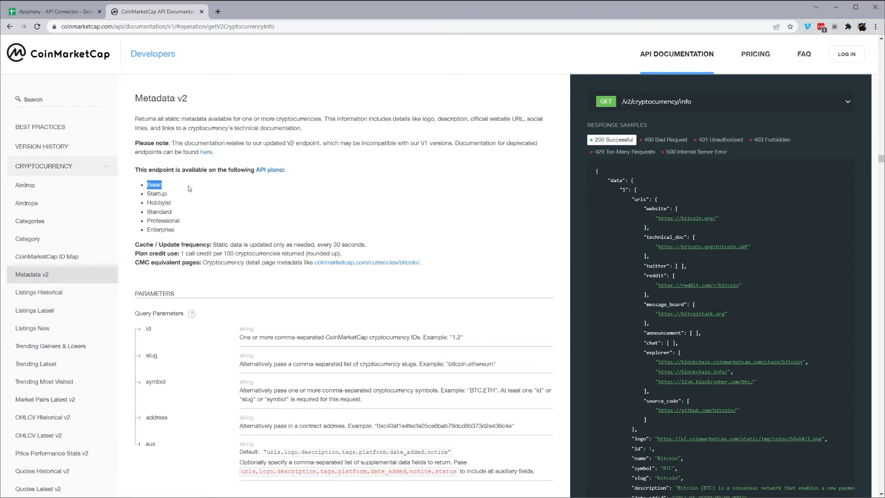
scroll("down", 3)
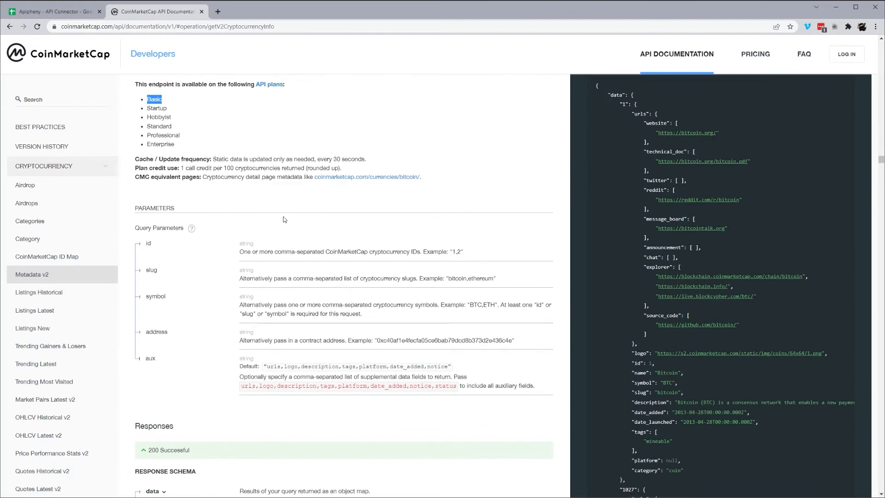
scroll("down", 3)
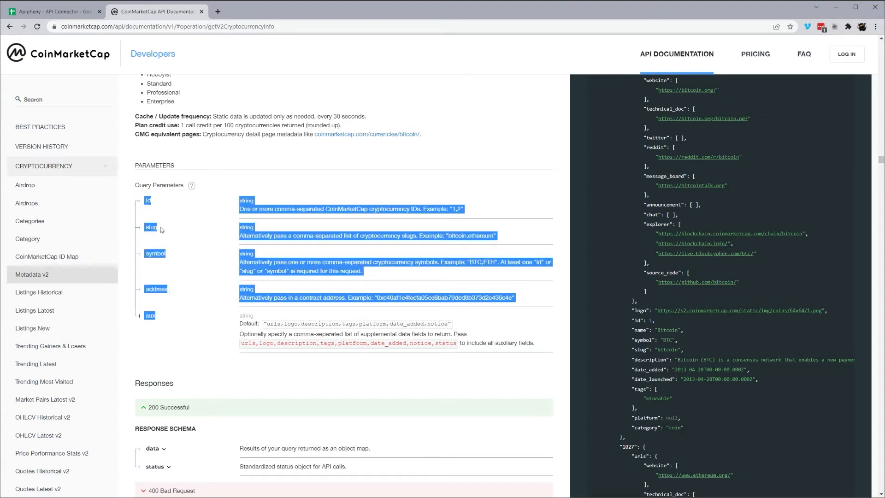
scroll("down", 3)
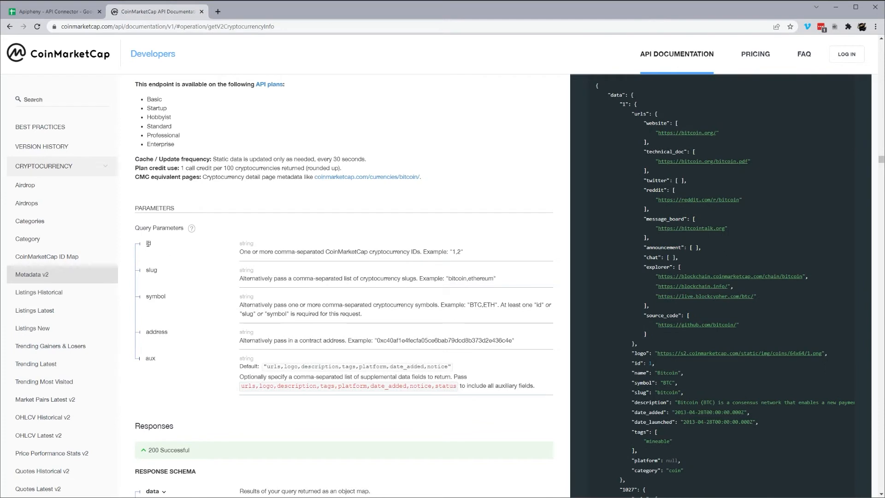
left_click_drag(148, 244, 155, 296)
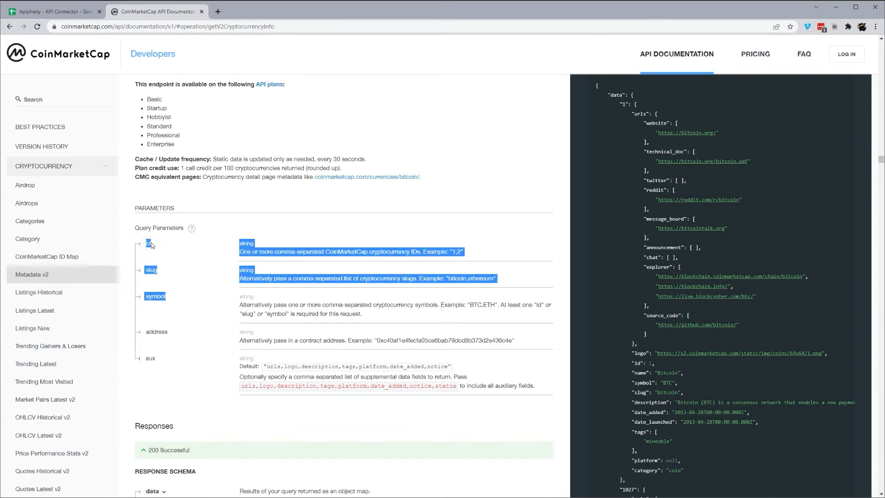
mouse_move(341, 317)
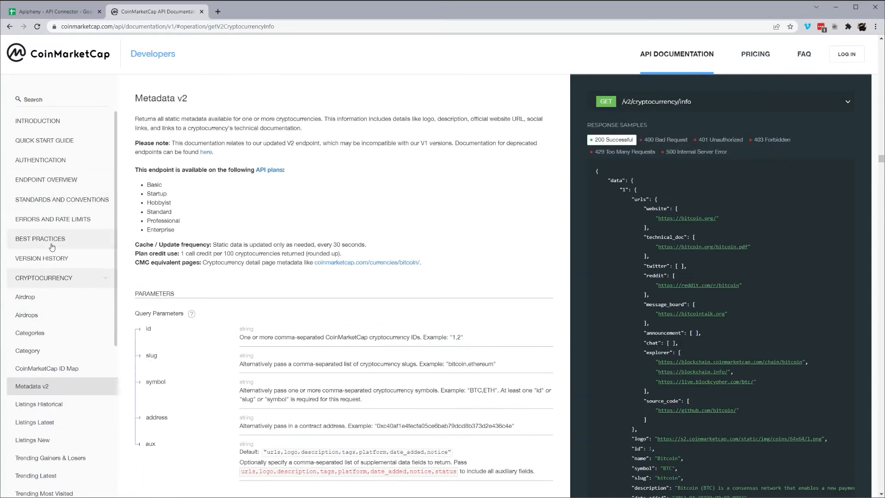
left_click(40, 237)
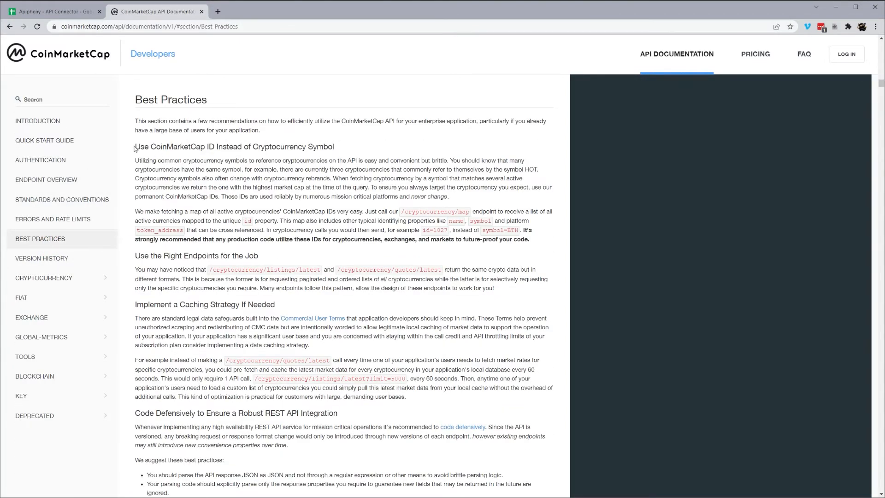
left_click_drag(134, 146, 362, 170)
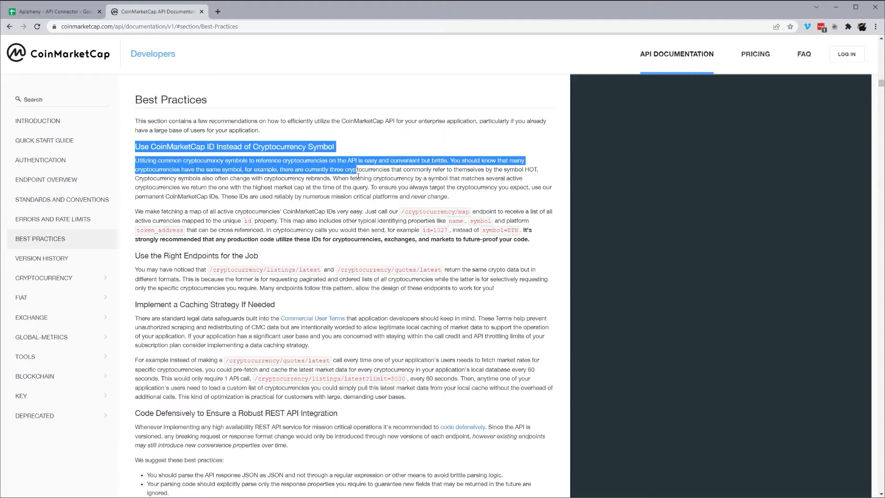
left_click(381, 219)
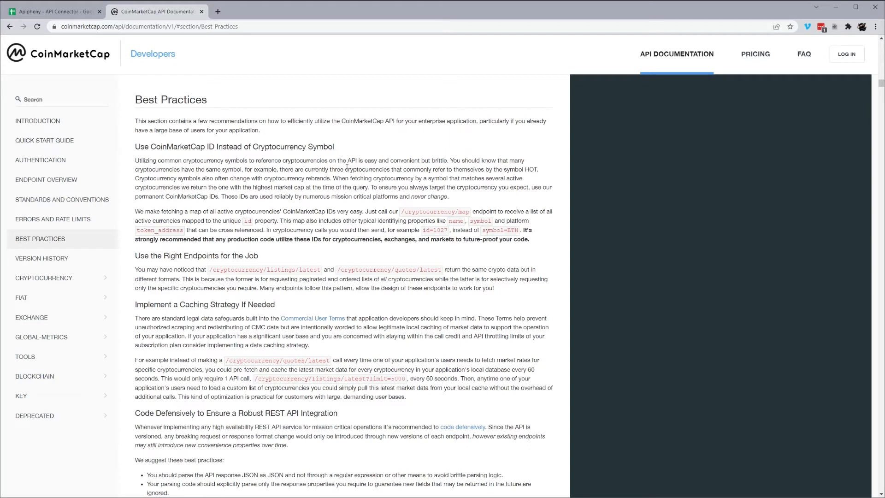
left_click_drag(278, 170, 537, 170)
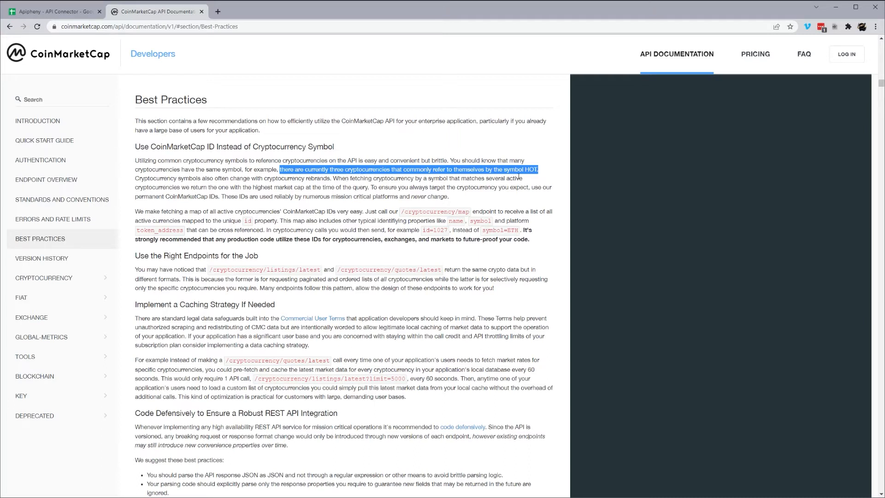
left_click(162, 162)
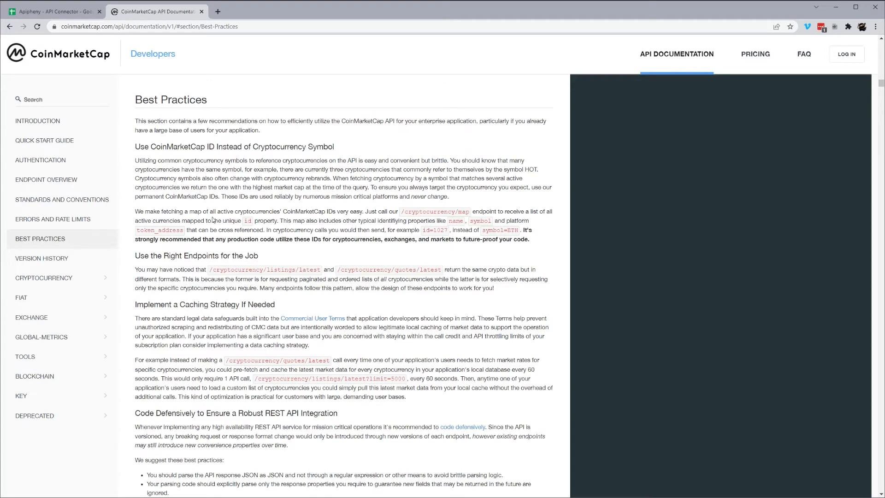
mouse_move(233, 187)
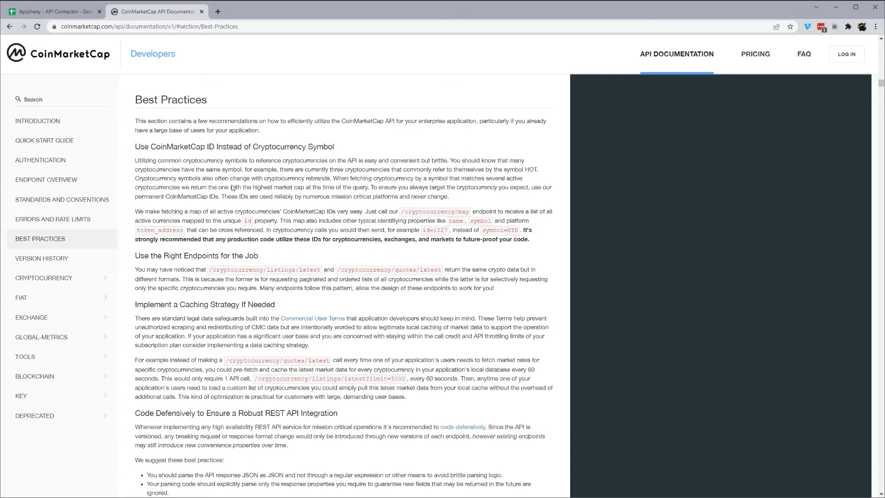
left_click(44, 278)
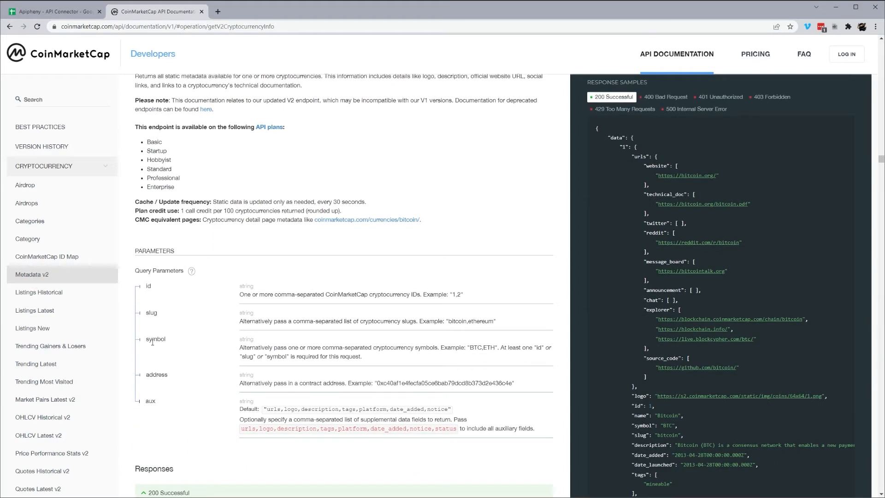
Review the symbol query parameter and its BTC example on the Metadata v2 page.
double_click(155, 339)
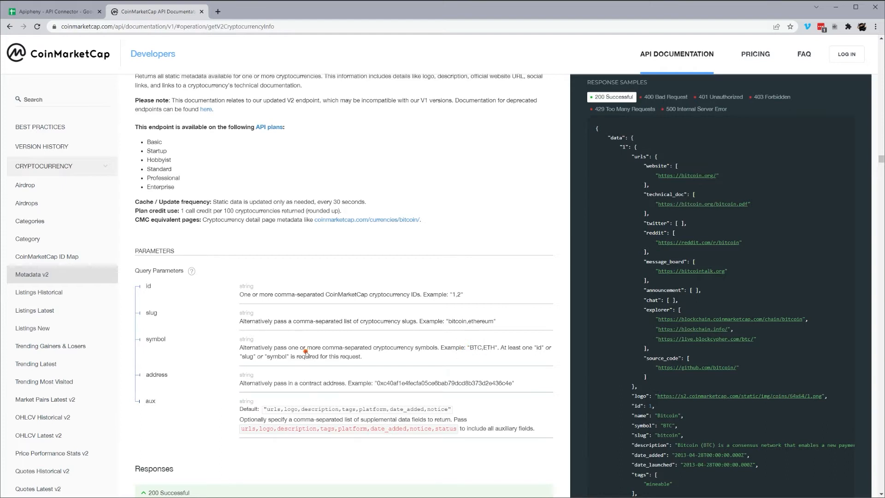
left_click_drag(240, 348, 361, 356)
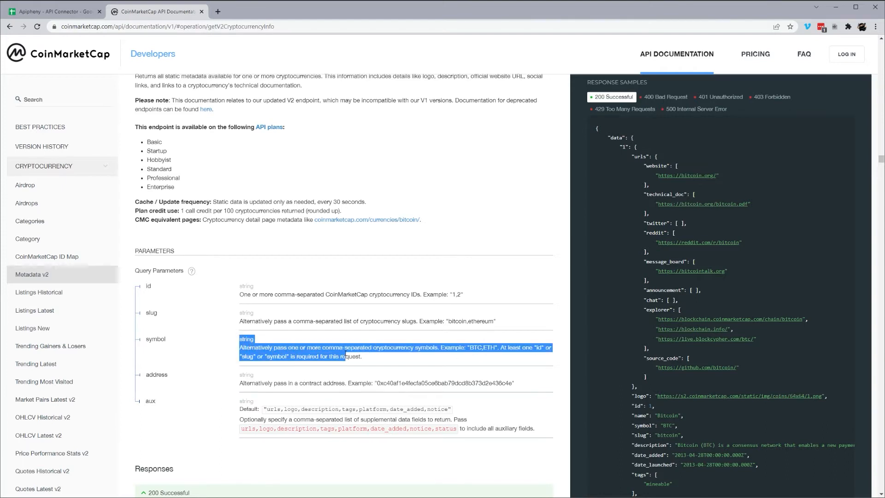
left_click(259, 328)
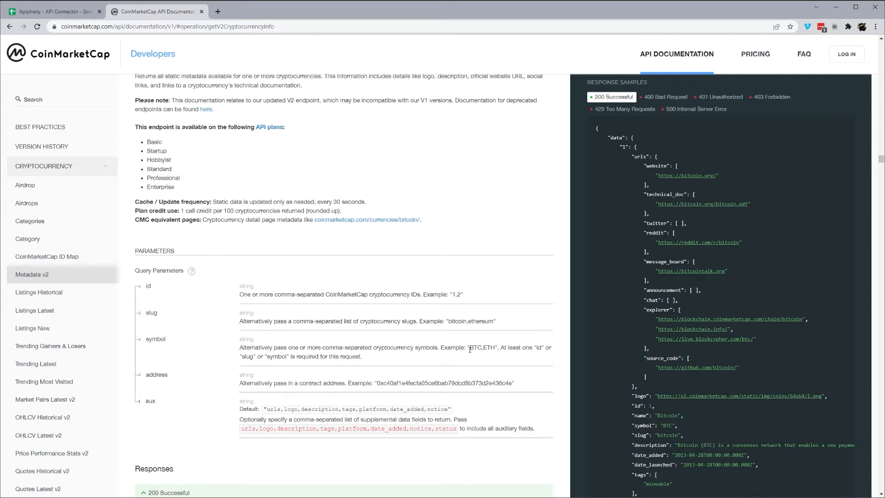
double_click(483, 348)
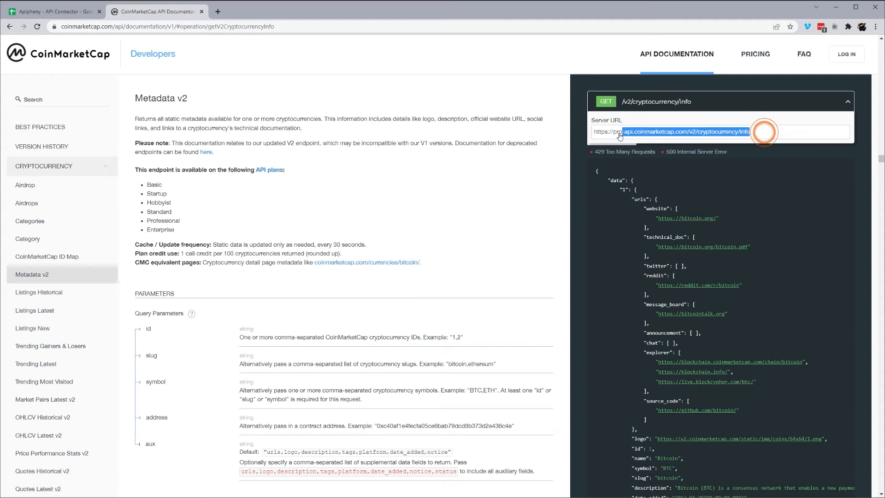
Copy the v2 cryptocurrency info server URL and bring it into Apipheny's API URL Path.
triple_click(678, 132)
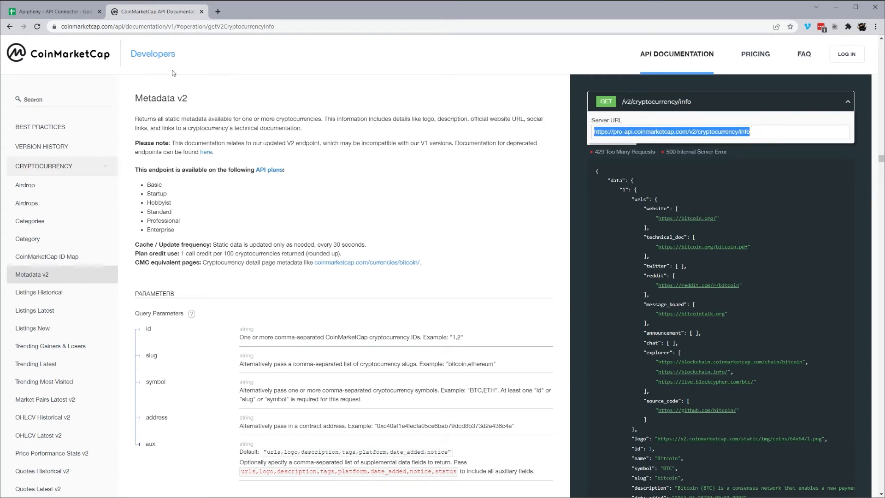
left_click(53, 11)
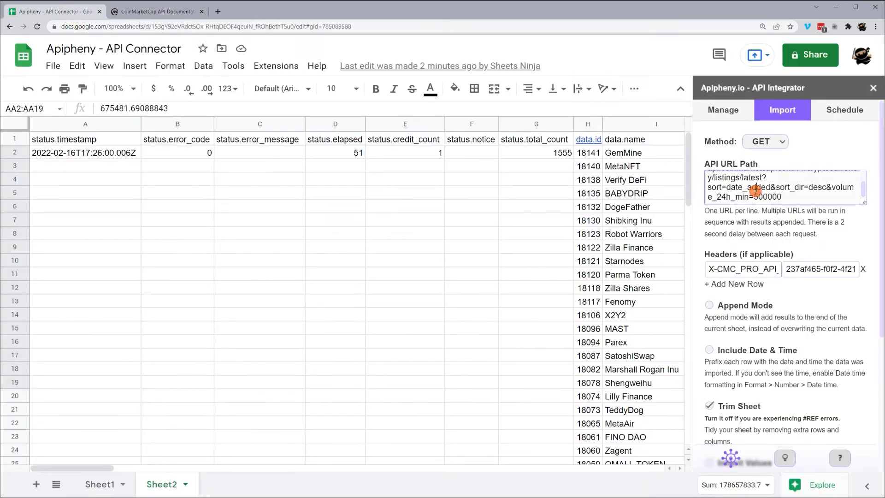
left_click(156, 12)
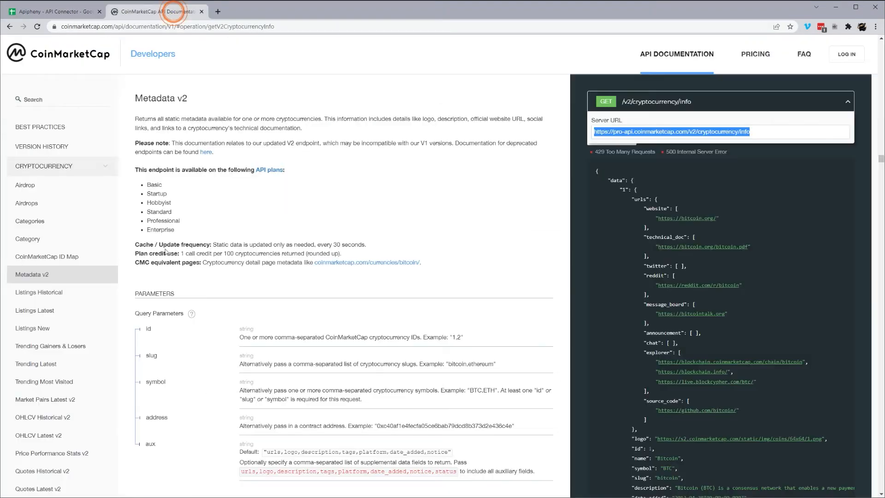
scroll("down", 3)
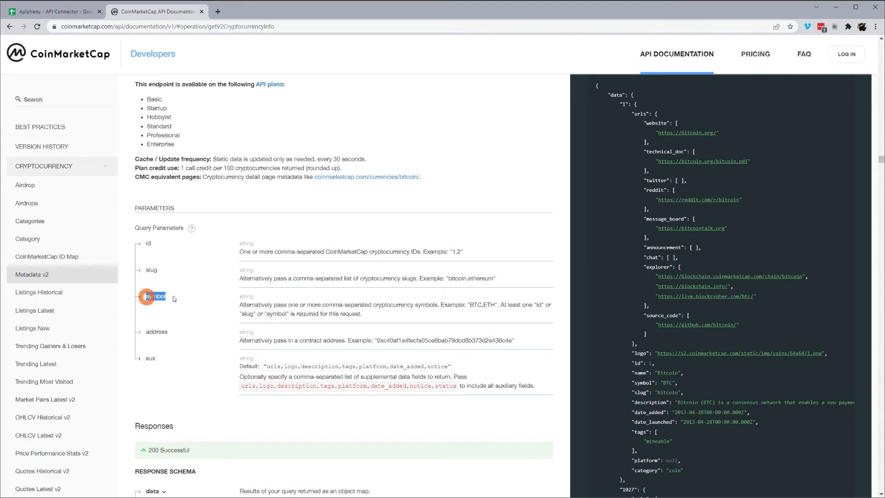
left_click(53, 11)
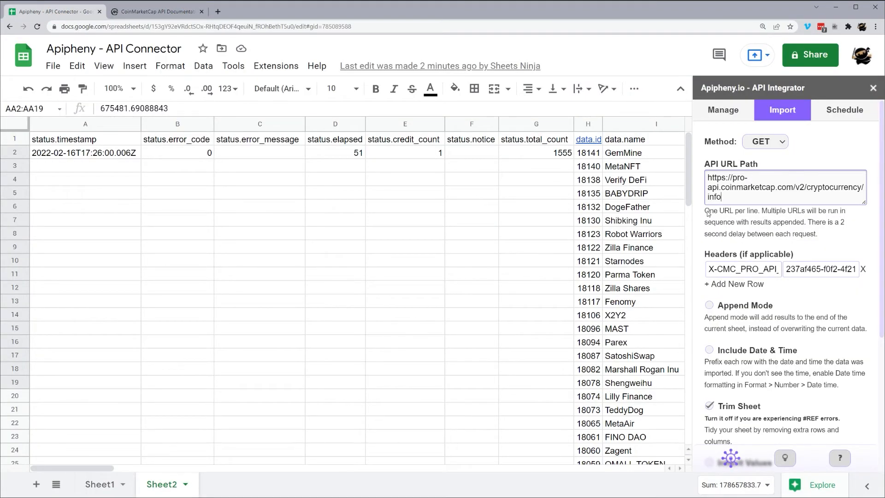
Add ?symbol=BTC to the info URL and run it so Sheet2 shows Bitcoin's metadata.
type("?symb")
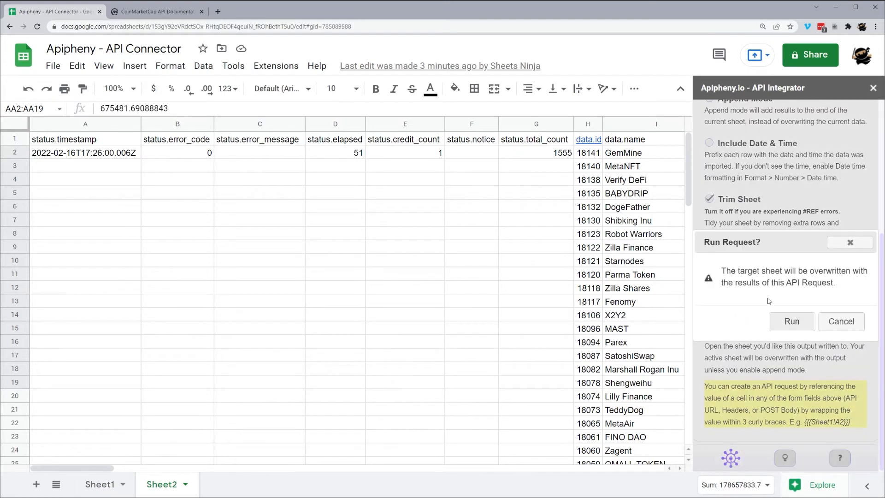
left_click(791, 320)
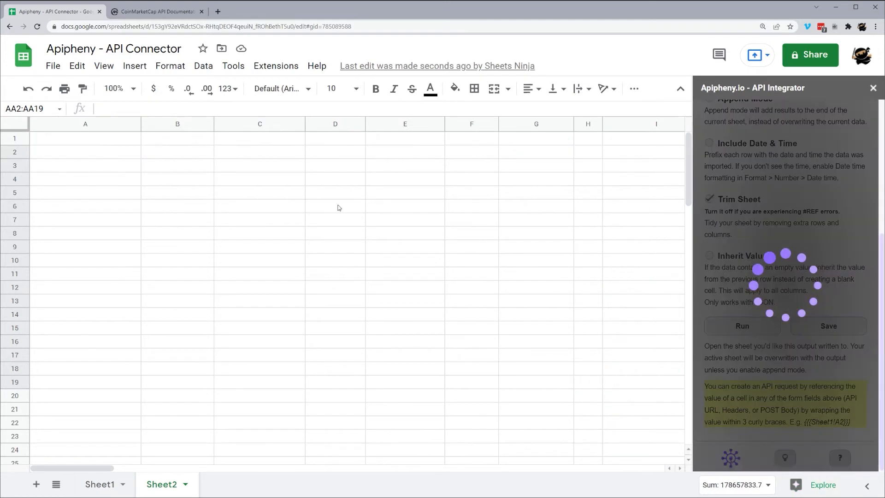
left_click(741, 326)
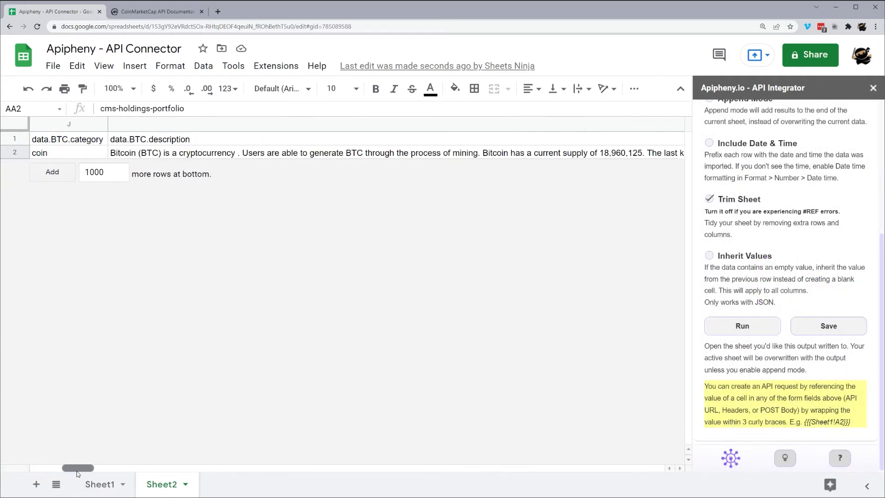
left_click(165, 152)
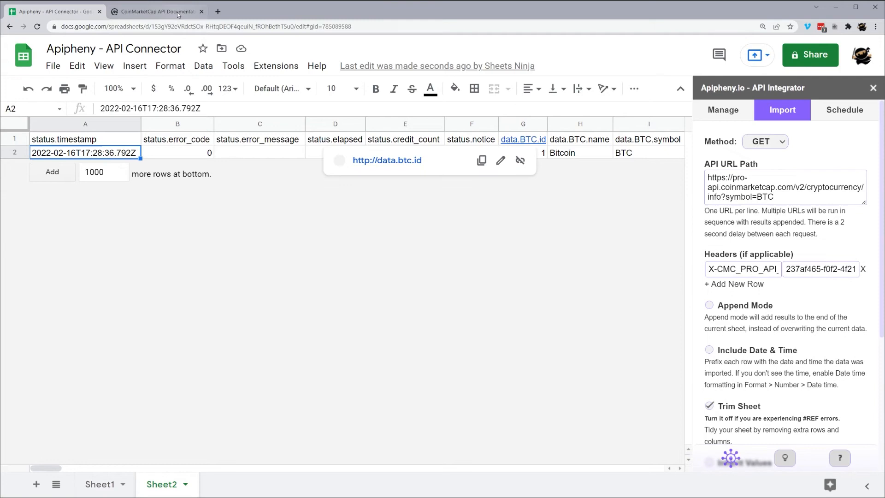
left_click(157, 11)
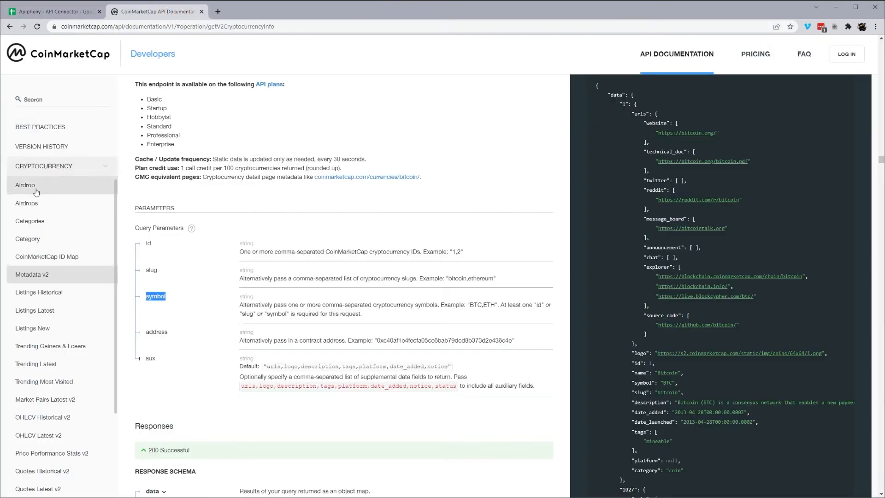
Review the CoinMarketCap ID Map parameters and copy its /v1/cryptocurrency/map URL into Apipheny.
left_click(47, 256)
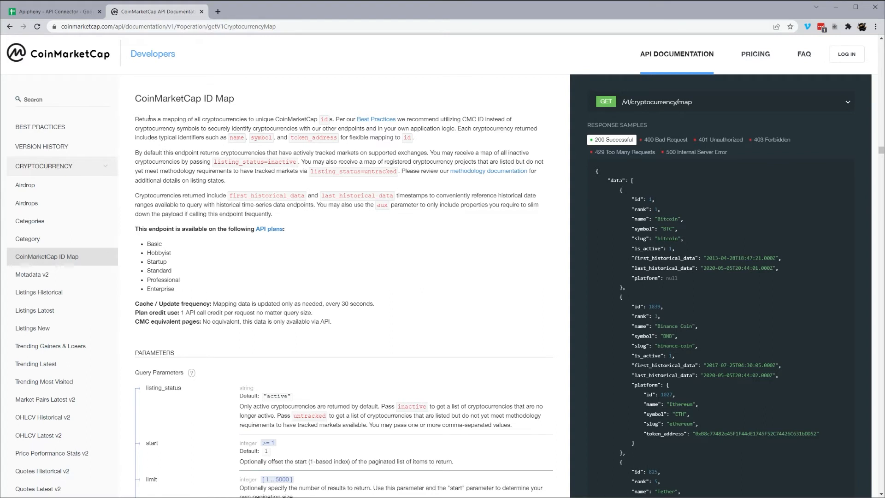
left_click_drag(142, 119, 247, 119)
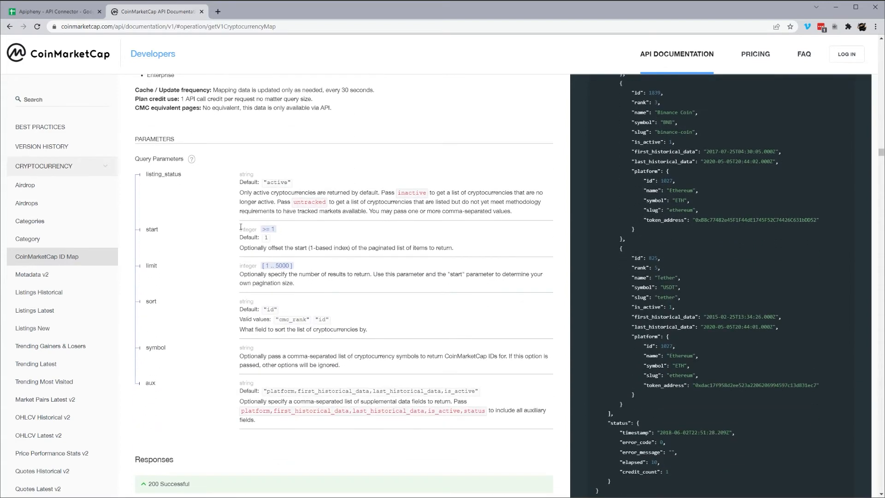
double_click(163, 175)
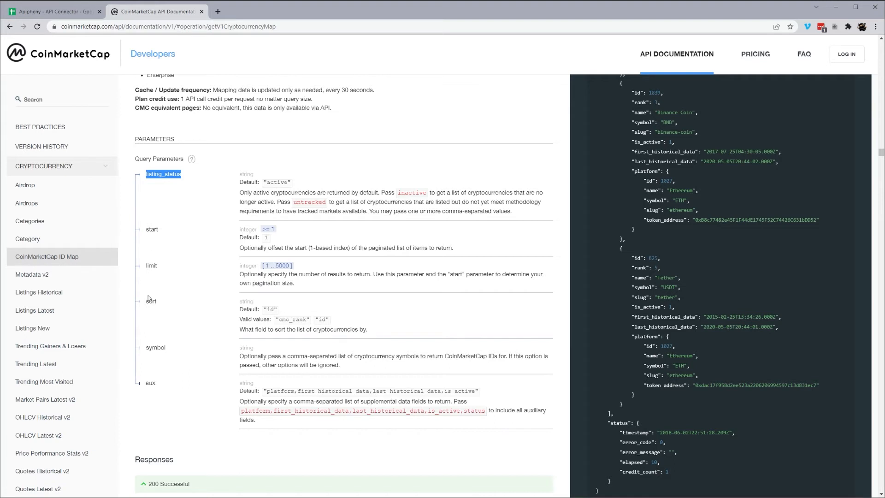
mouse_move(249, 370)
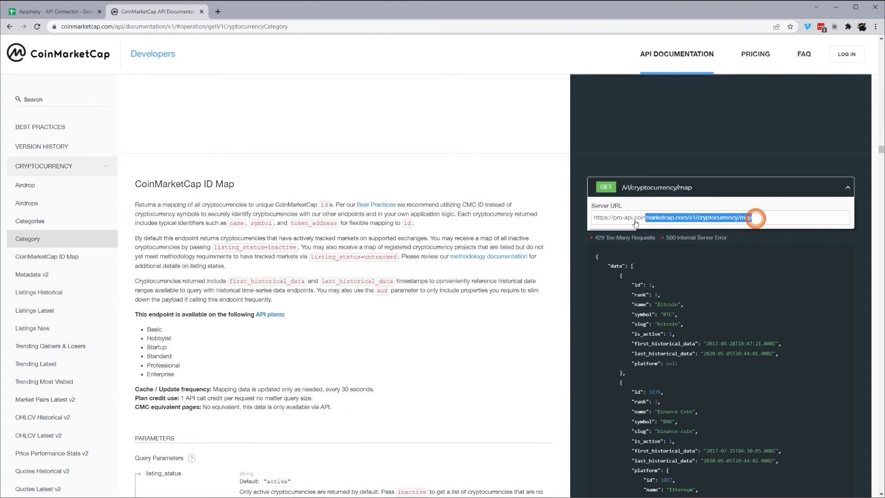
left_click(53, 11)
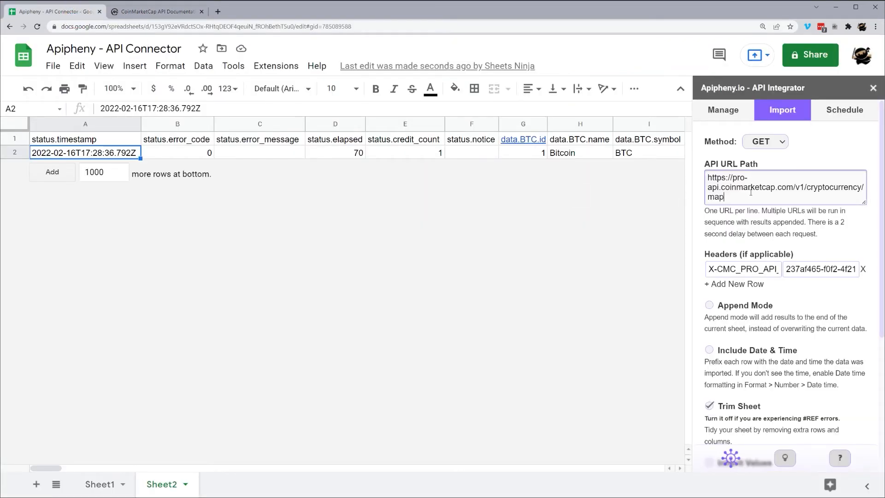
Append ?limit=5000&sort=cmc_rank to the map URL, checking the sort value in the docs.
left_click(156, 11)
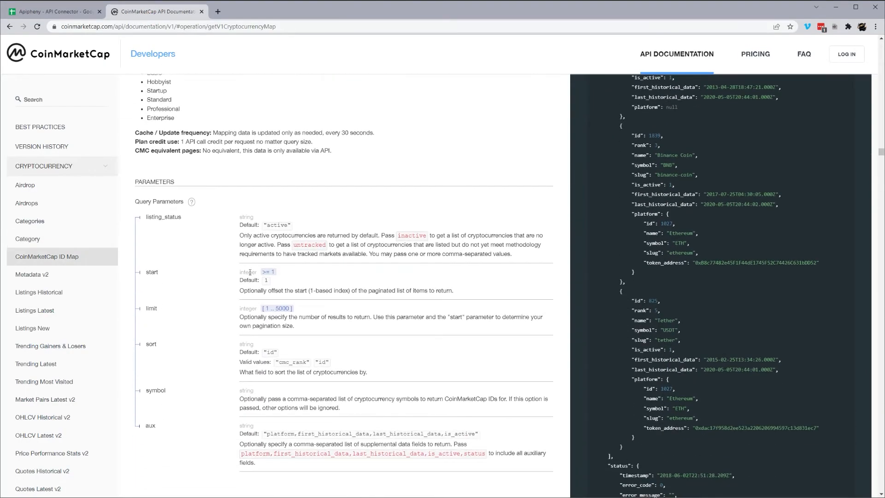
scroll("down", 3)
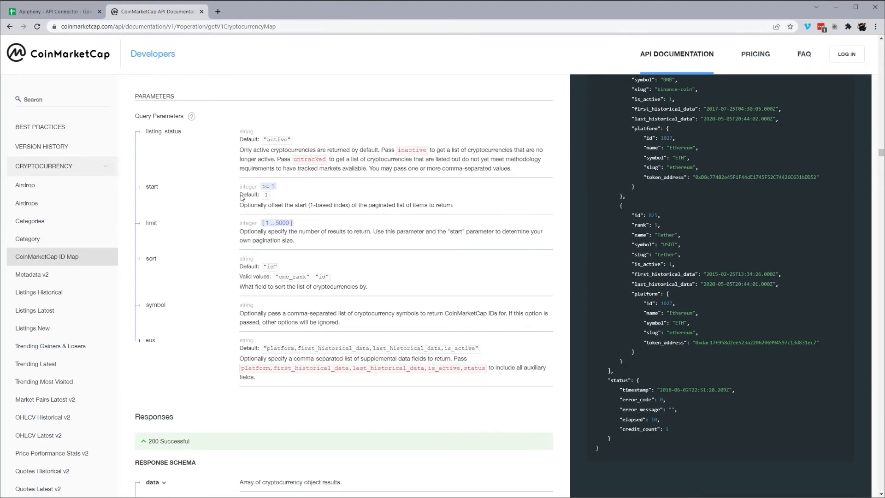
double_click(265, 195)
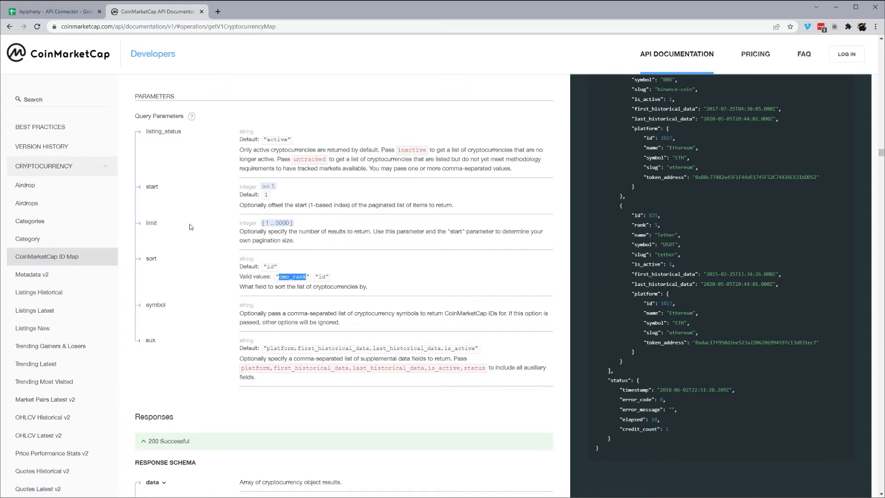
left_click(54, 11)
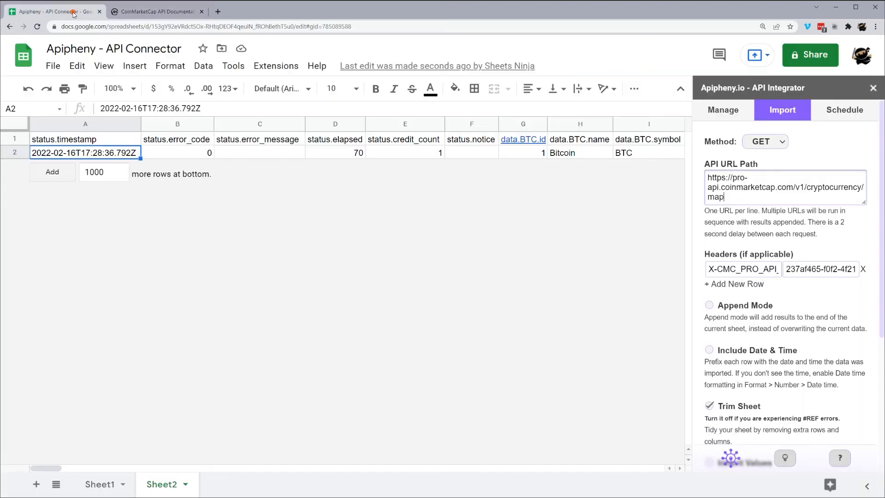
type("?")
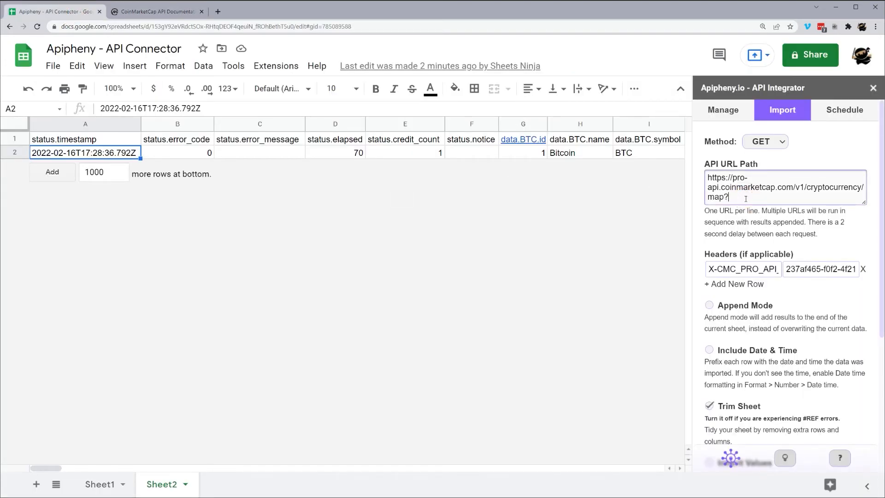
type("limit=")
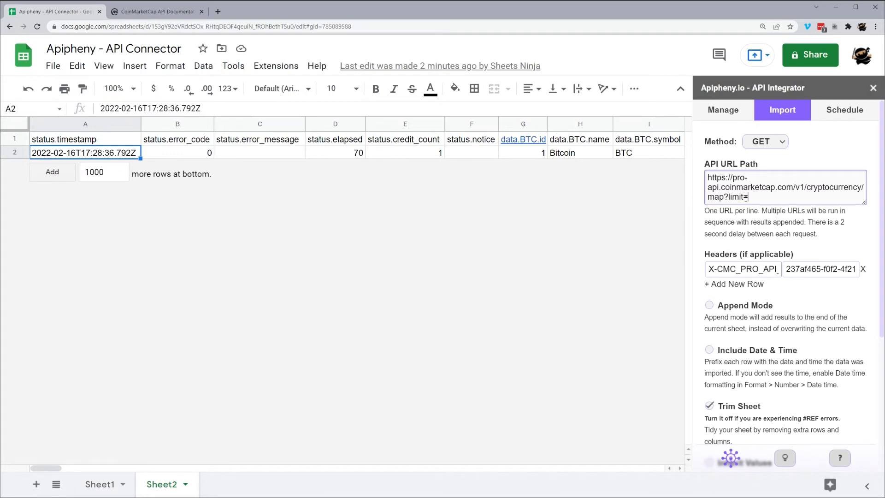
type("5000")
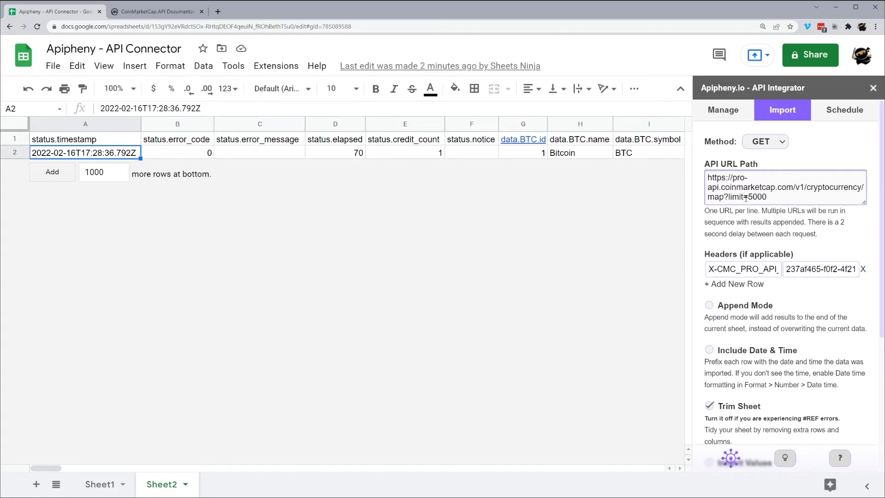
type("&sort=")
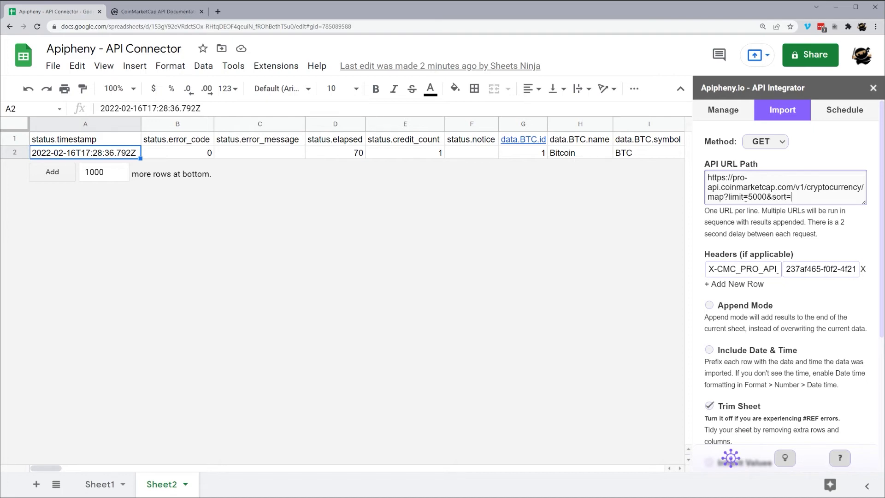
left_click(157, 11)
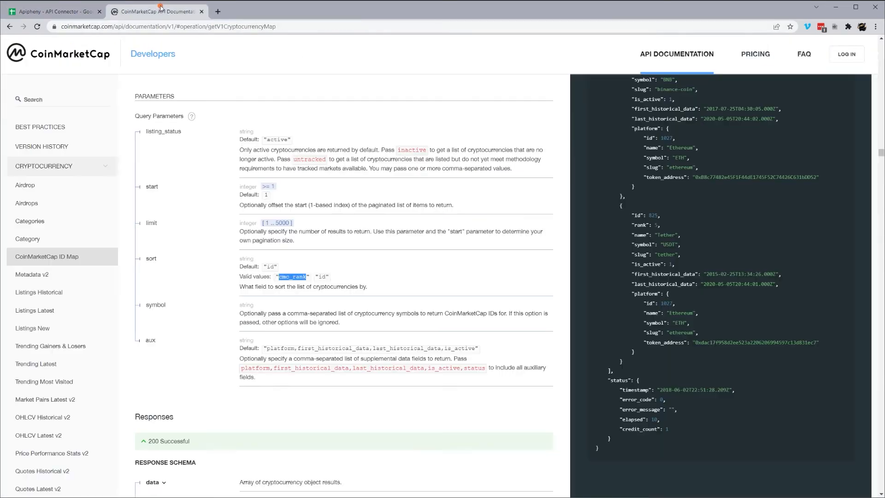
left_click(53, 11)
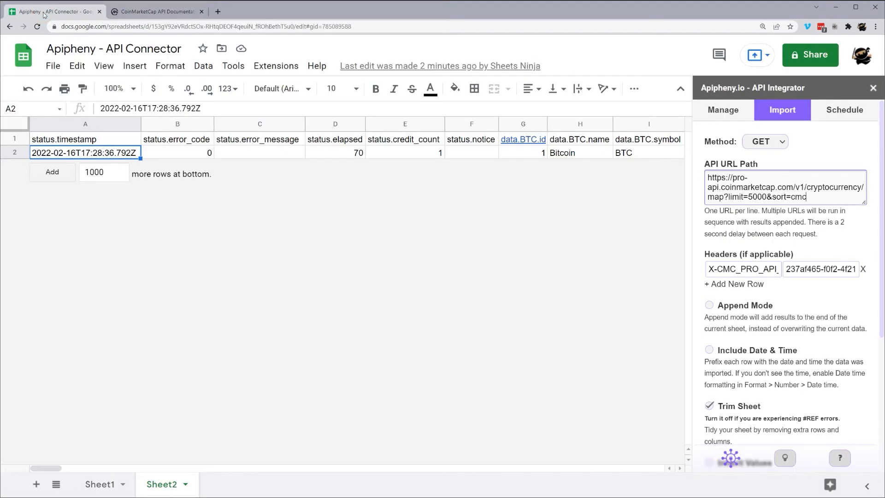
type("_rank")
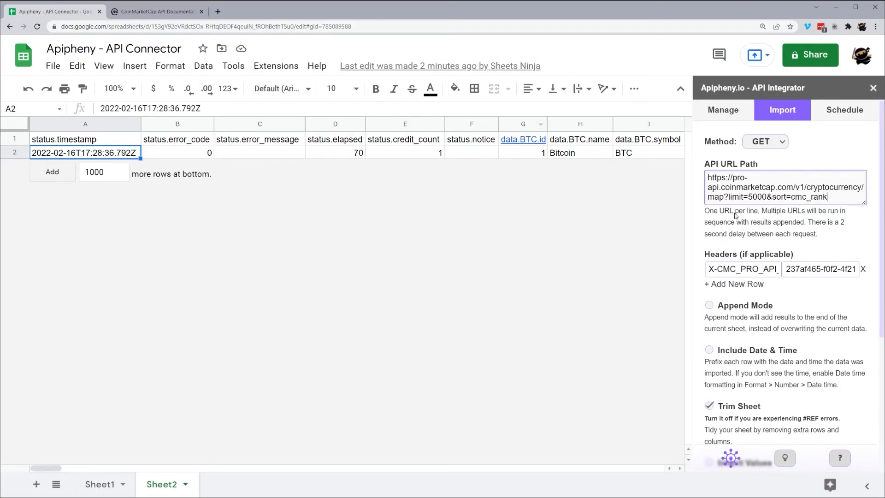
Run the ID map request and inspect Sheet2's id, name, symbol and slug columns starting with Bitcoin.
left_click(741, 403)
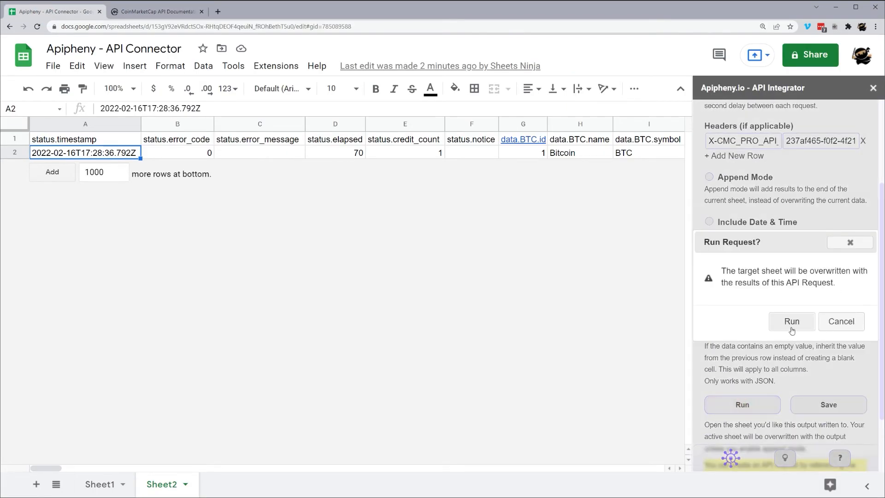
left_click(791, 321)
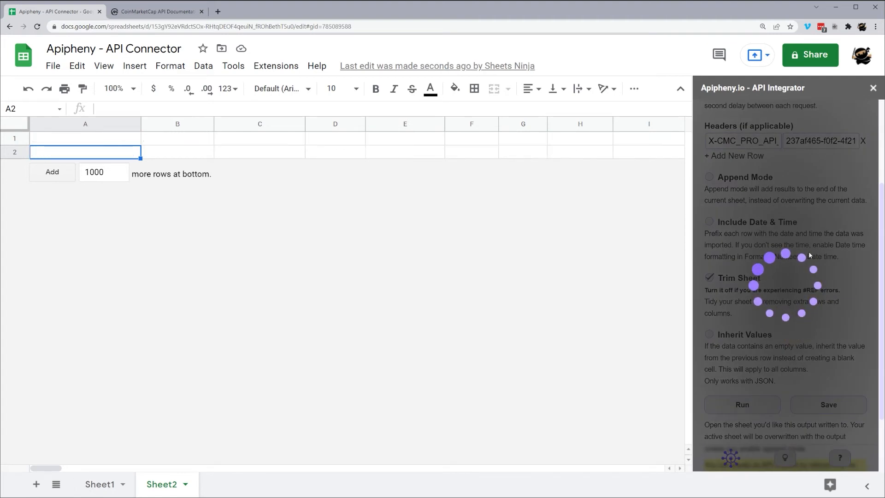
mouse_move(325, 196)
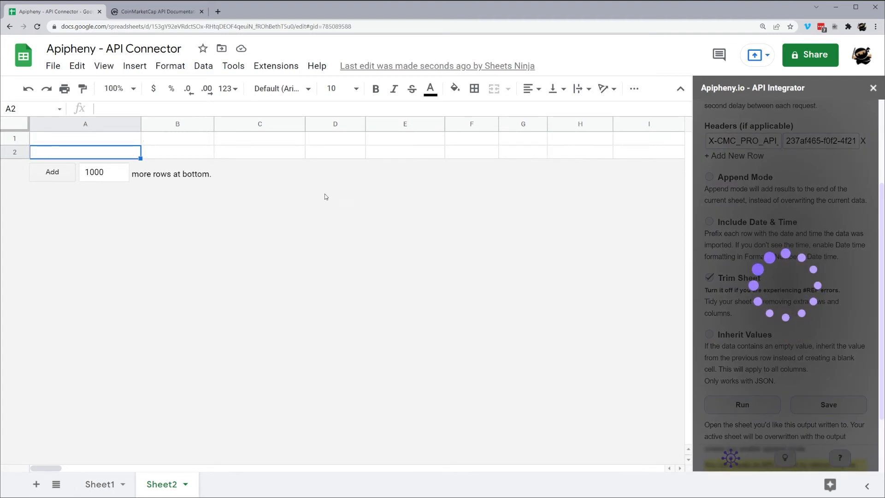
mouse_move(251, 158)
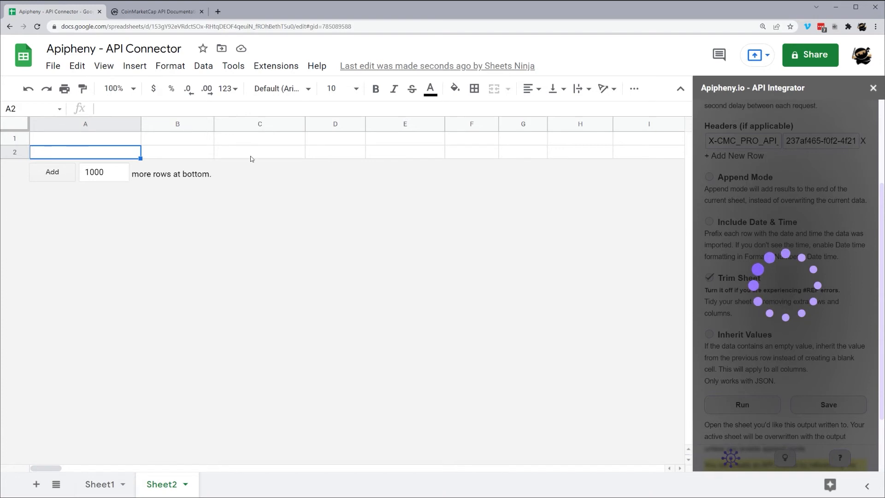
left_click(742, 404)
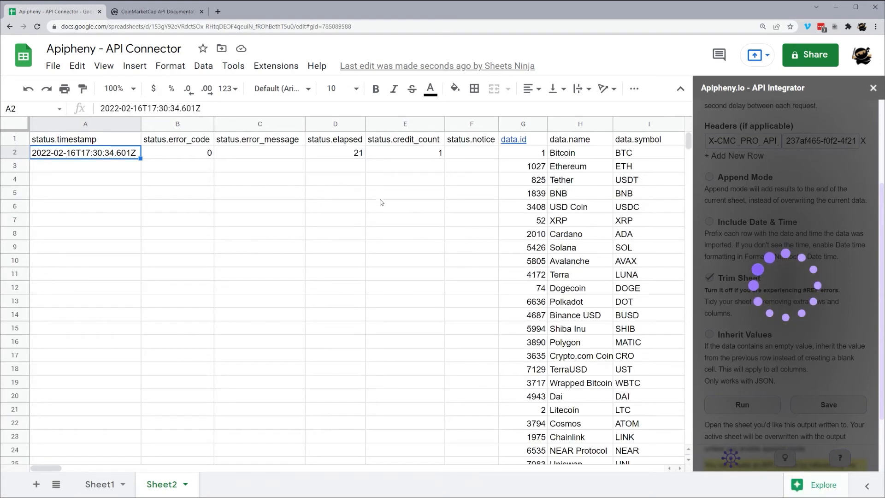
mouse_move(339, 192)
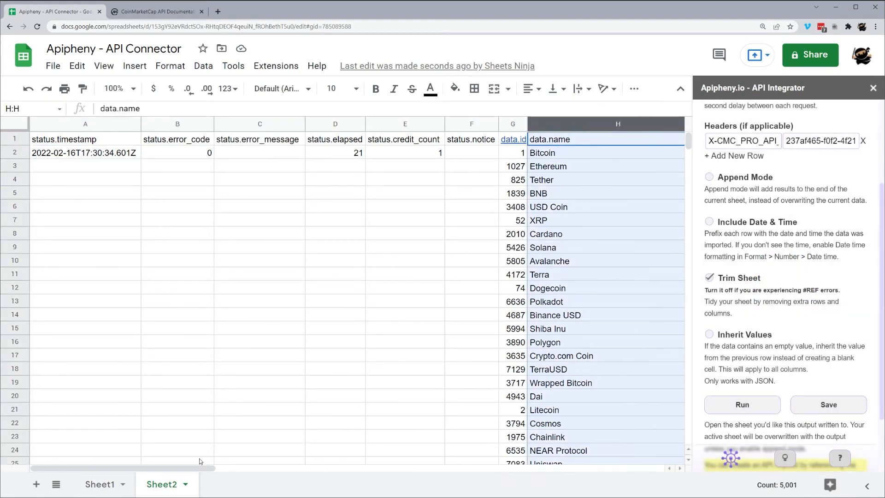
scroll("right", 3)
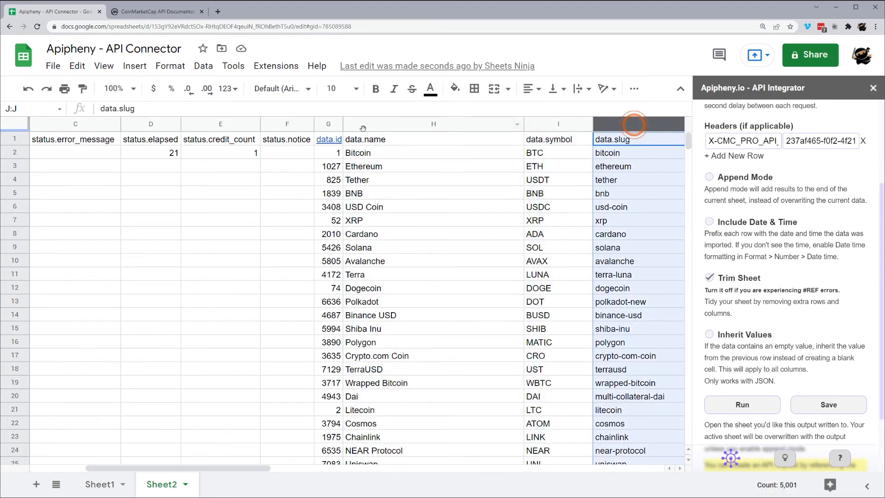
left_click(328, 123)
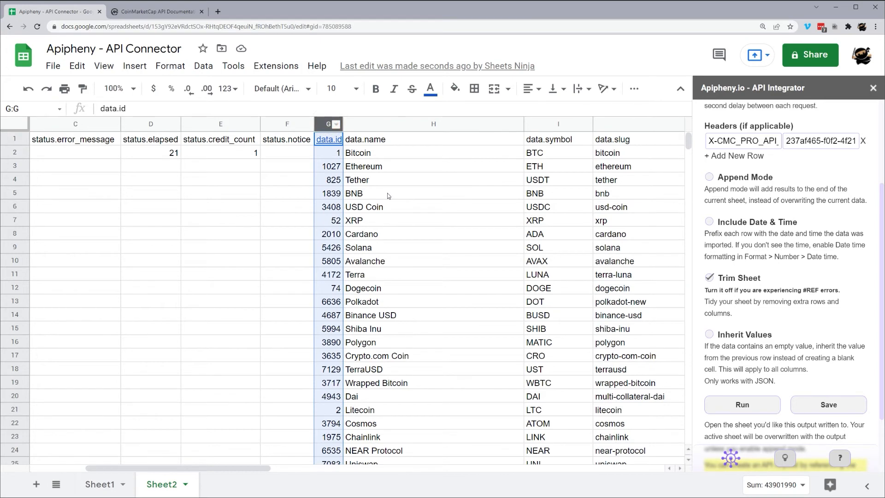
left_click(533, 152)
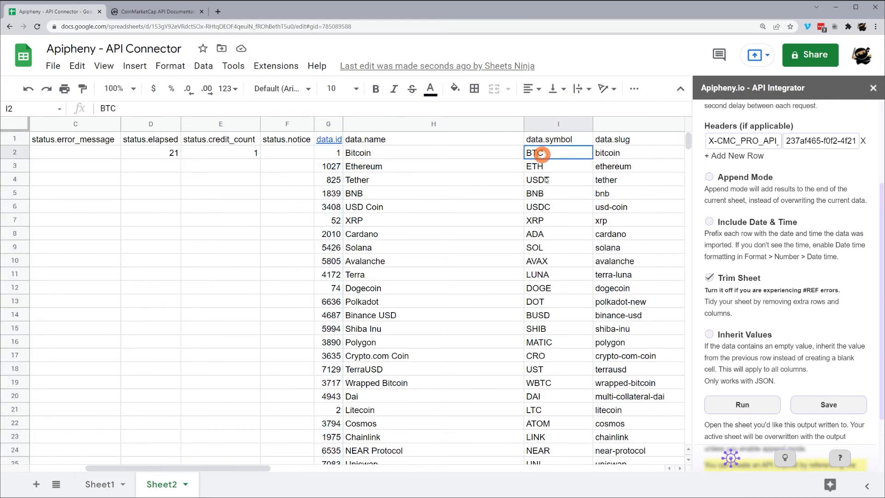
left_click(328, 124)
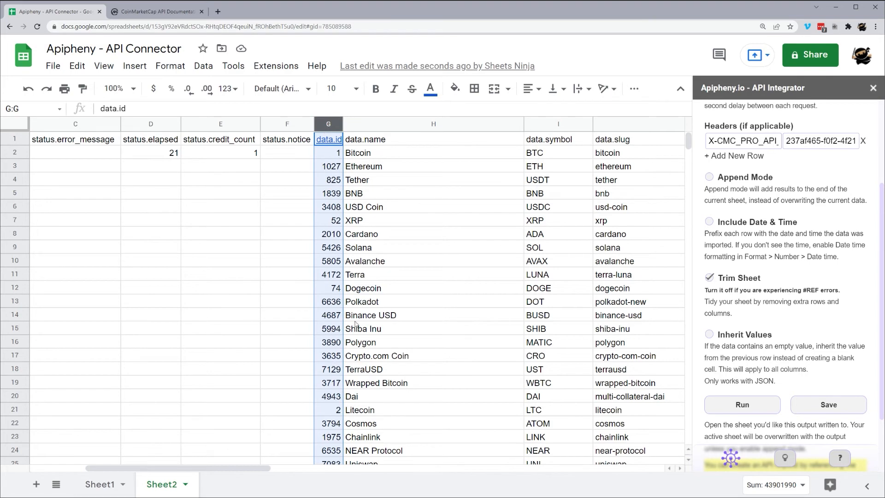
Consult the ID Map docs for the symbol lookup parameter before editing the request.
left_click(782, 110)
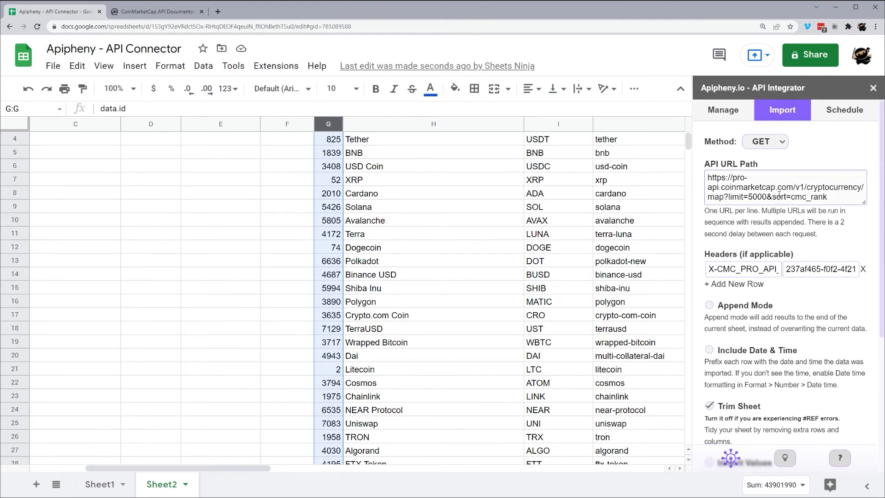
left_click(157, 11)
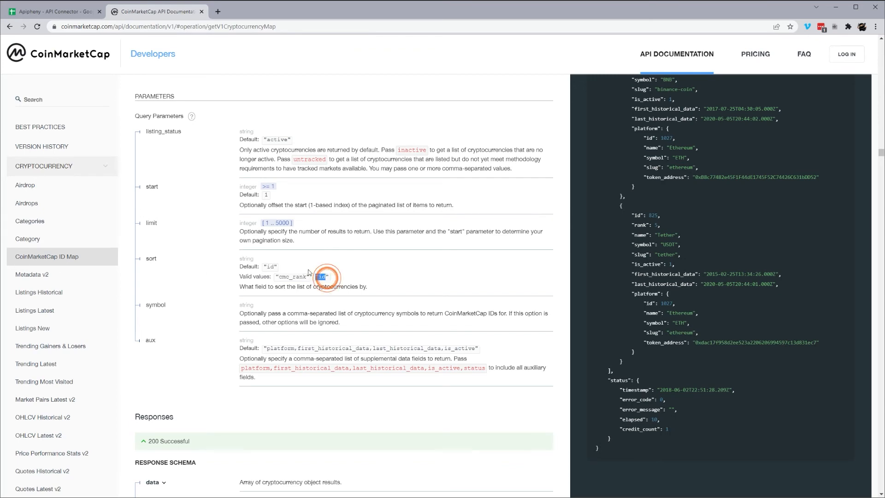
left_click(54, 11)
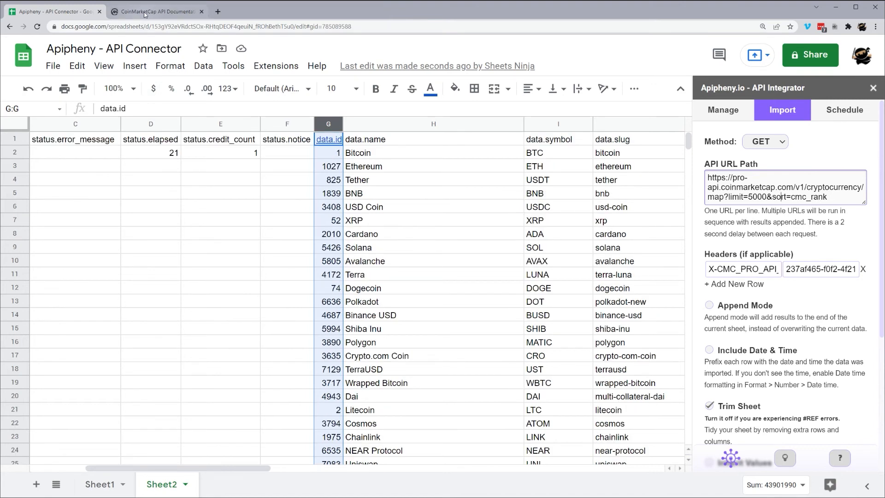
left_click(156, 11)
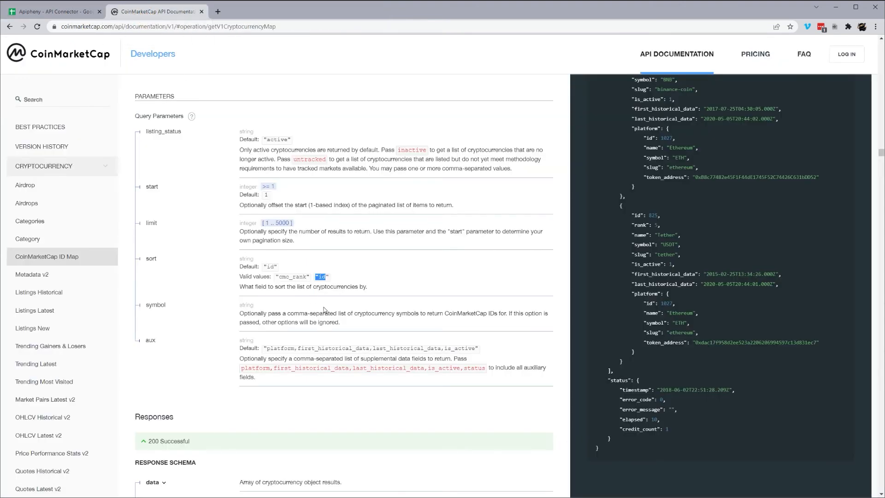
left_click(50, 11)
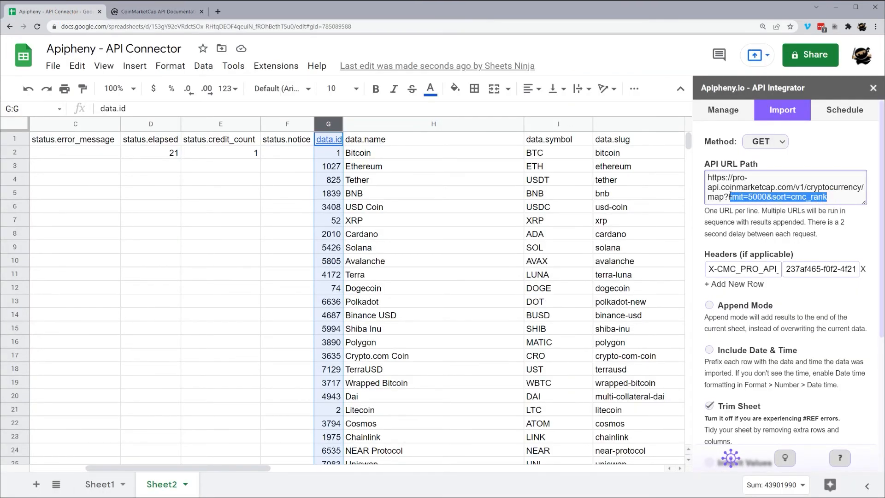
left_click(156, 11)
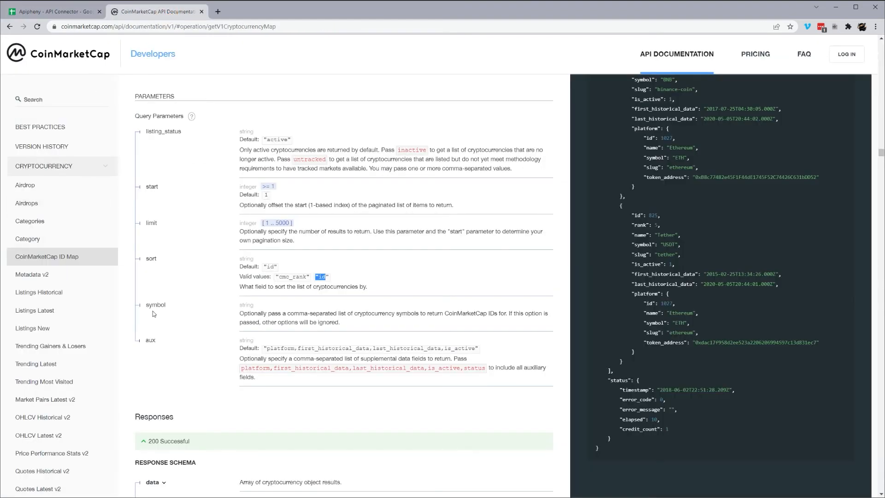
double_click(155, 304)
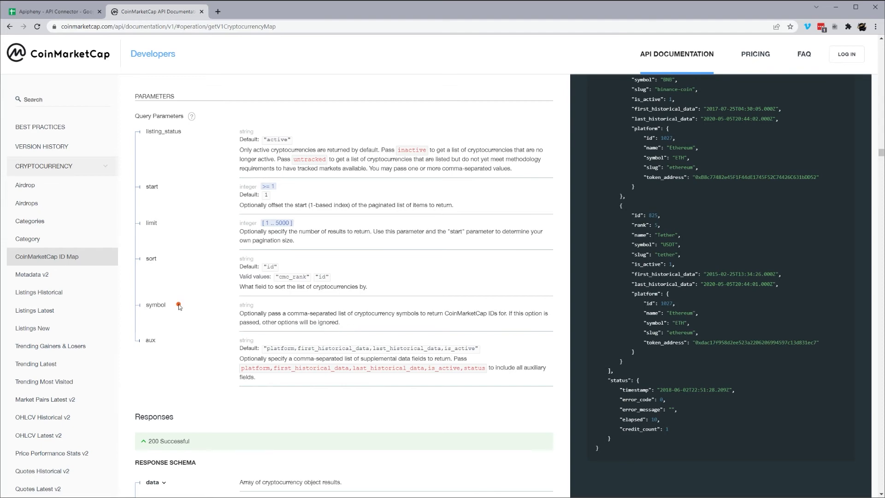
left_click(54, 11)
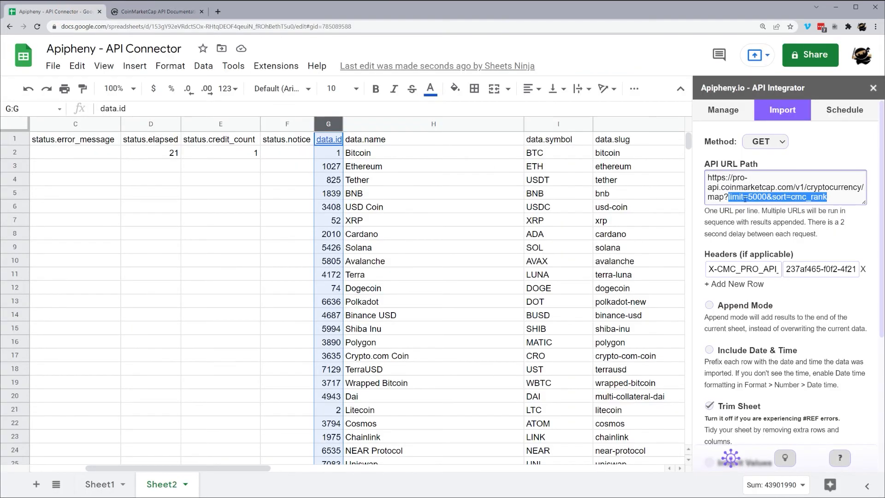
Replace the map URL query with symbol=BTC and run the request.
type("symbol")
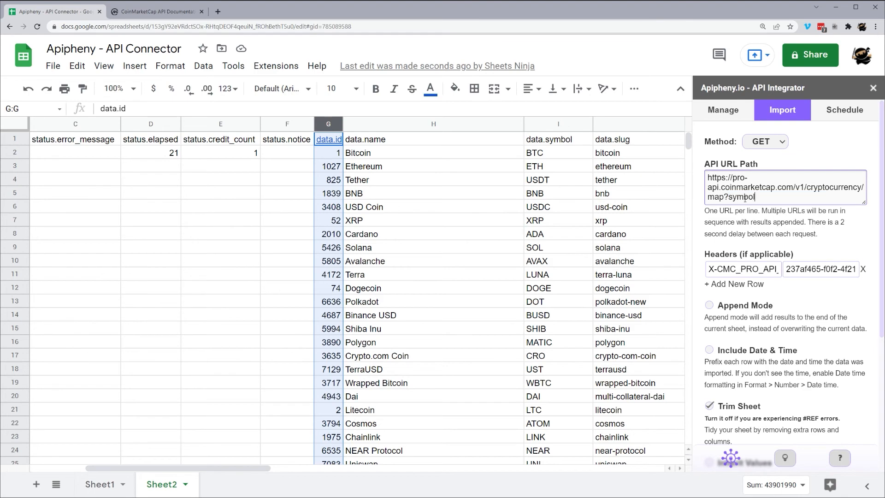
type("=BTC")
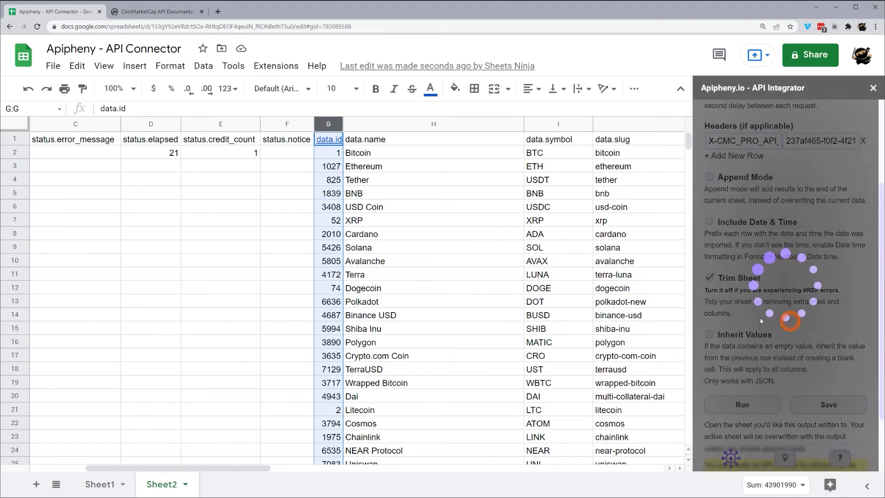
left_click(742, 403)
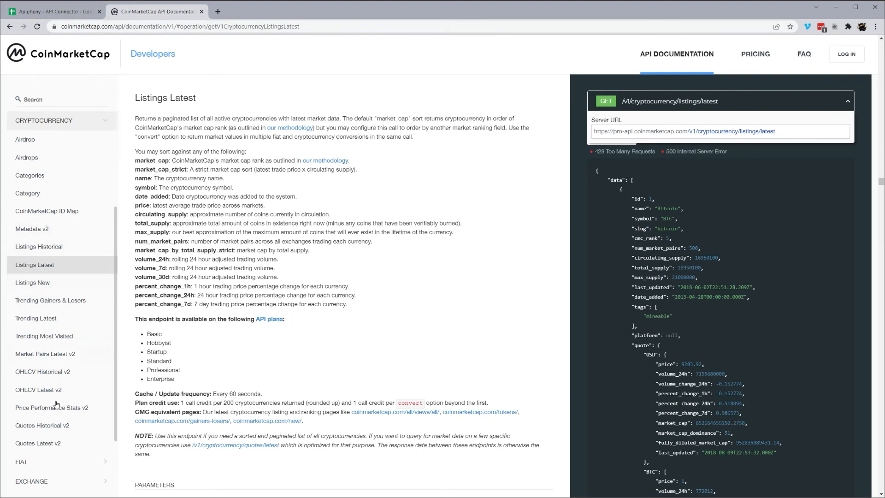
Bring up Quotes Latest v2 in the docs, glancing at Quotes Historical v2 and the supported Basic plan.
left_click(38, 444)
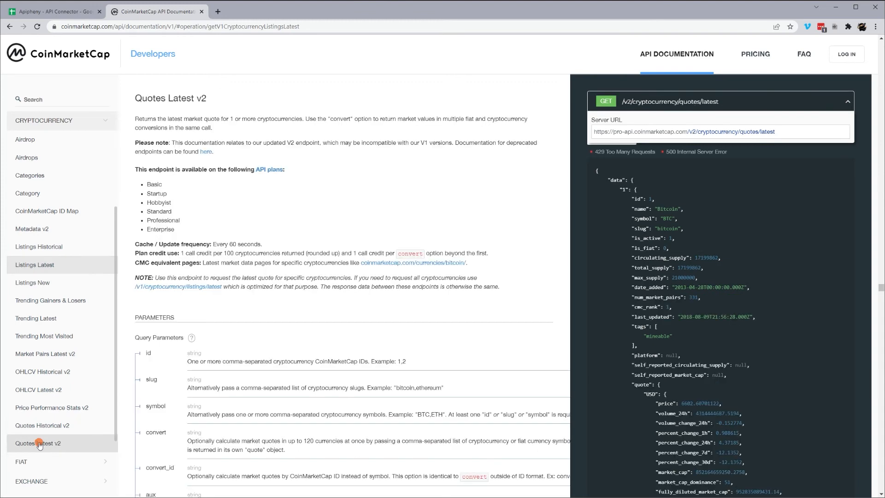
left_click(37, 443)
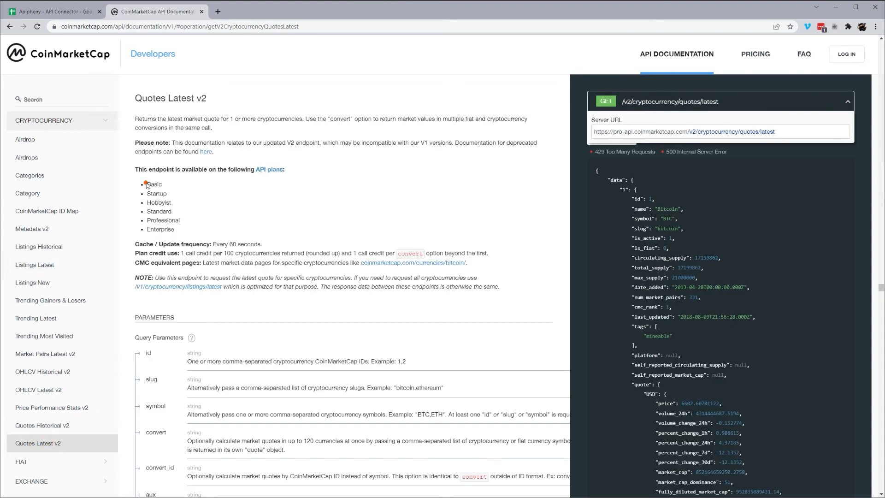
double_click(154, 185)
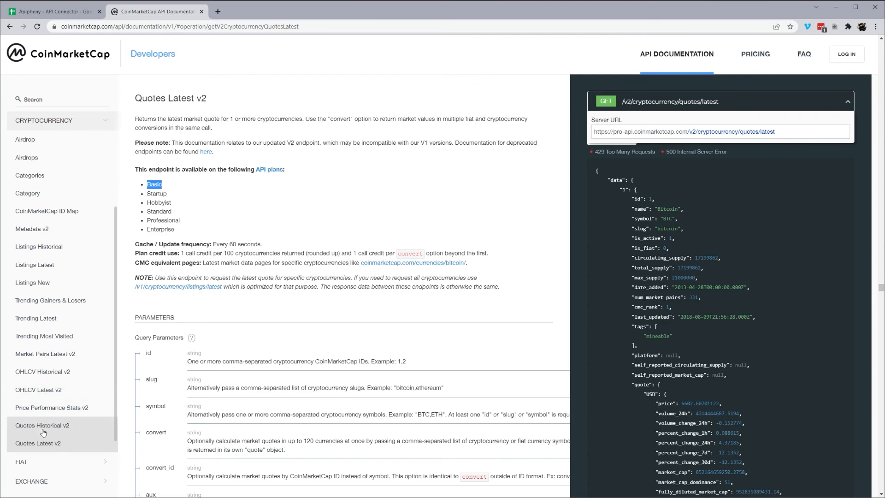
left_click(43, 425)
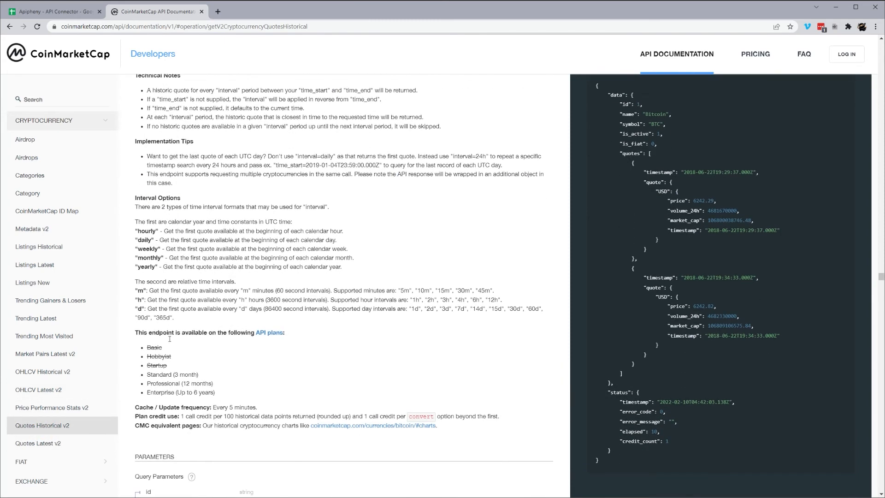
double_click(154, 348)
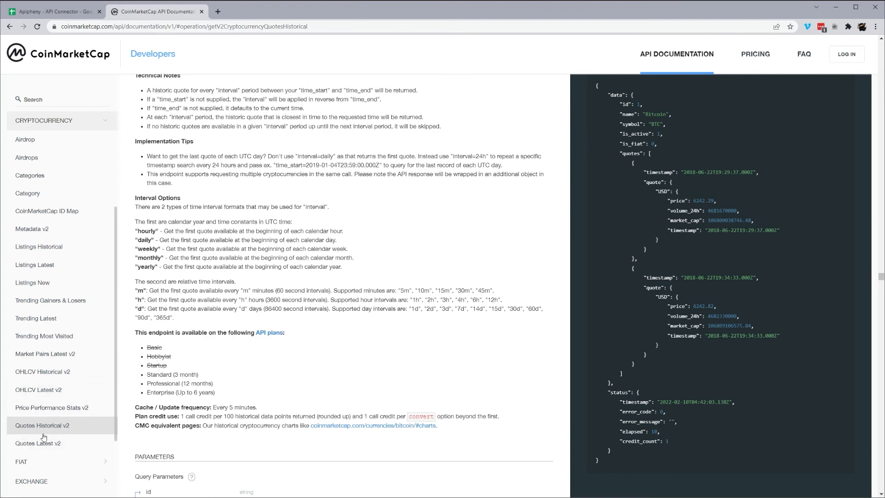
left_click(37, 442)
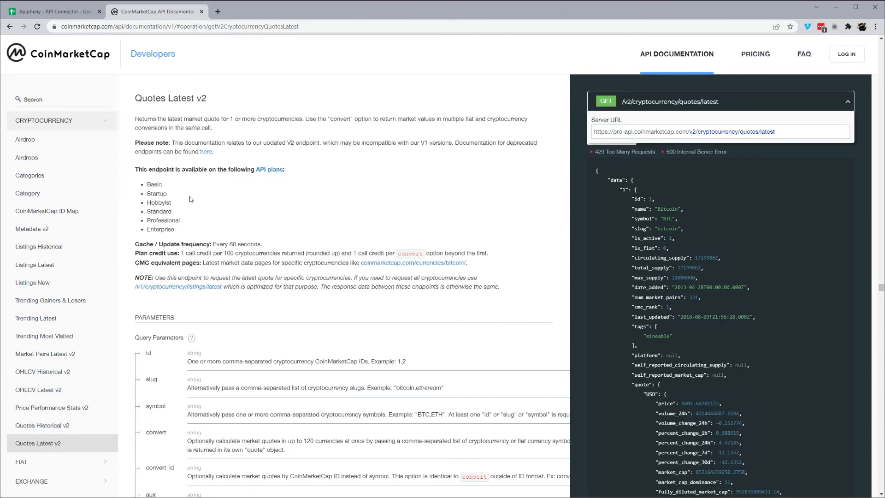
Locate the symbol parameter's BTC example and the full v2 quotes latest server URL.
scroll("down", 3)
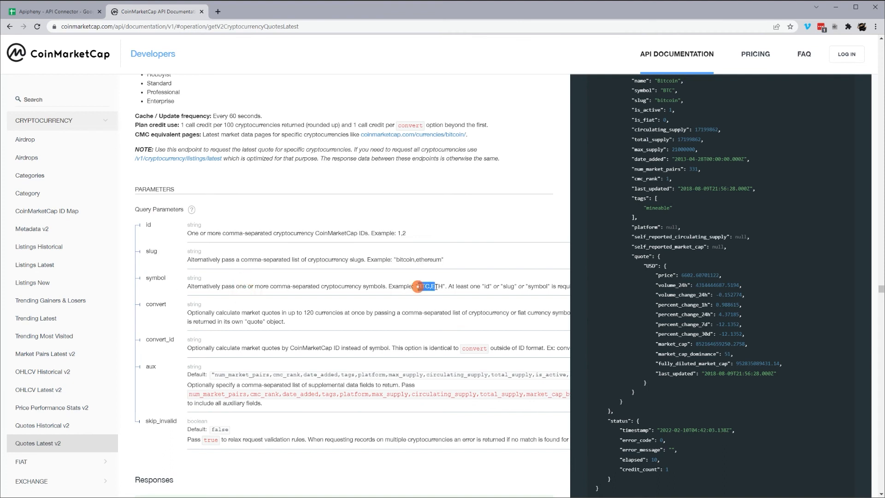
double_click(423, 286)
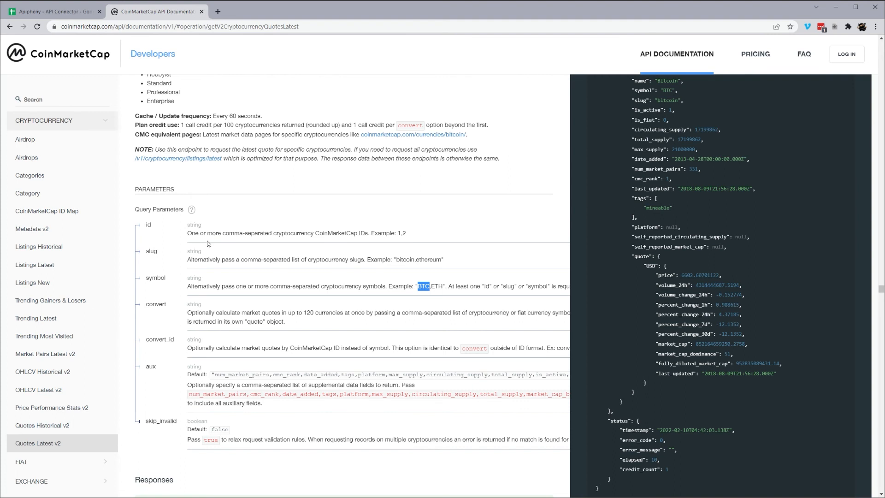
mouse_move(264, 318)
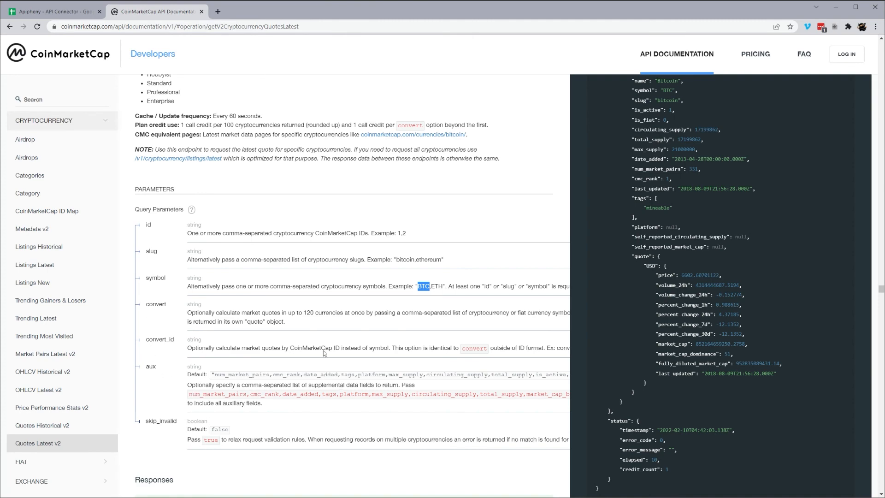
left_click(42, 424)
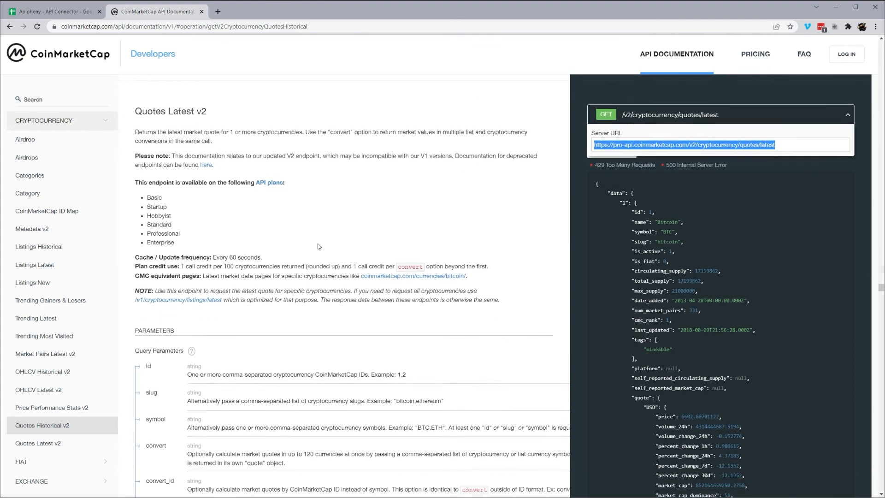
Point the Apipheny URL at the v2 cryptocurrency quotes/latest endpoint with symbol=BTC.
scroll("down", 3)
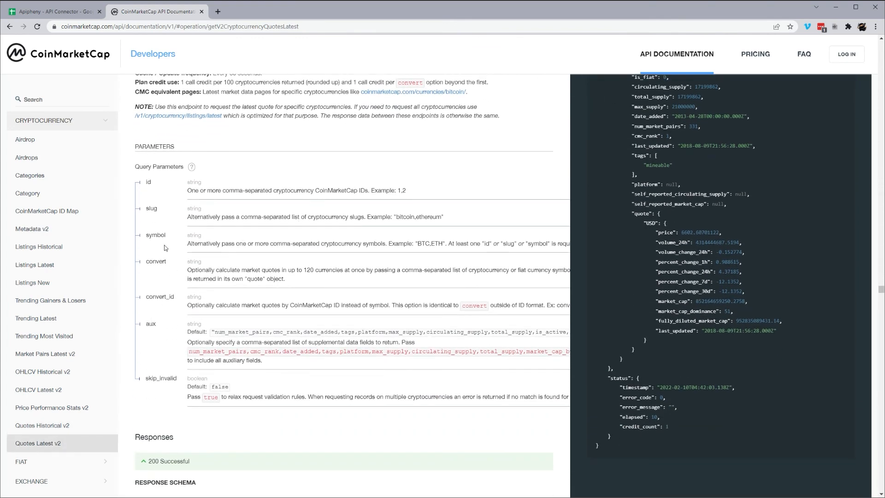
double_click(155, 235)
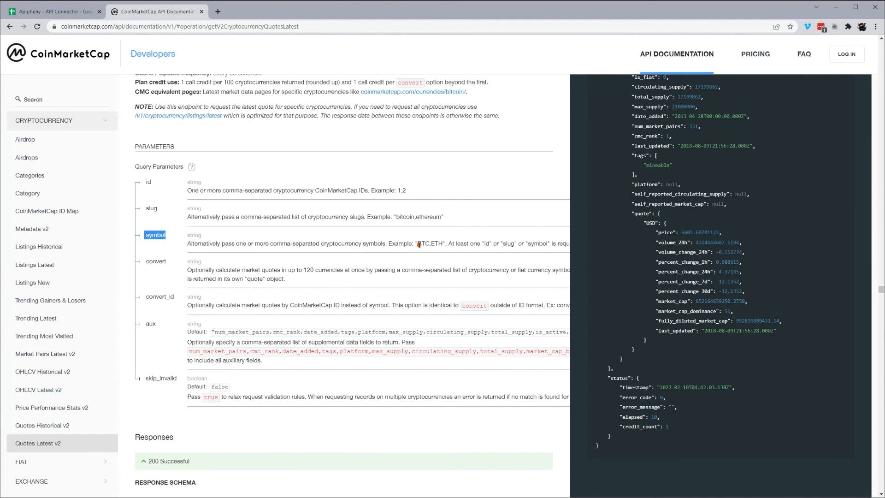
left_click(52, 11)
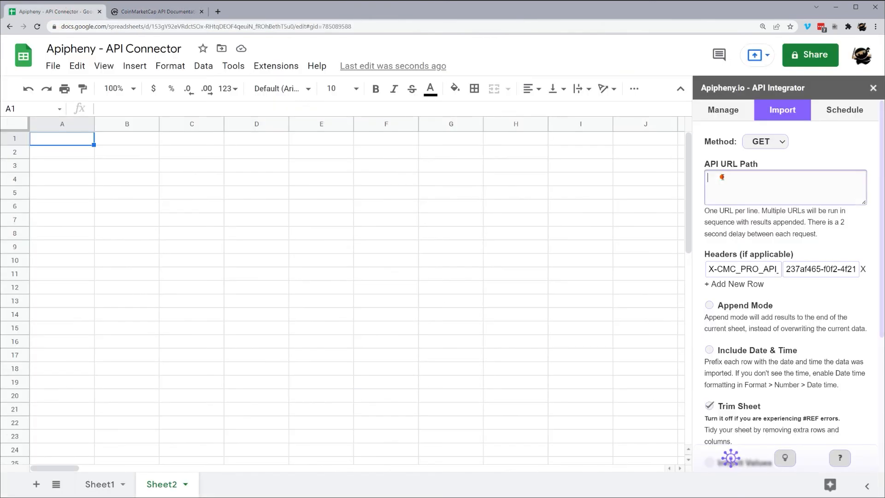
type("https://pro-api.coinmarketcap.com/v2/cryptocurrency/quotes/latest?")
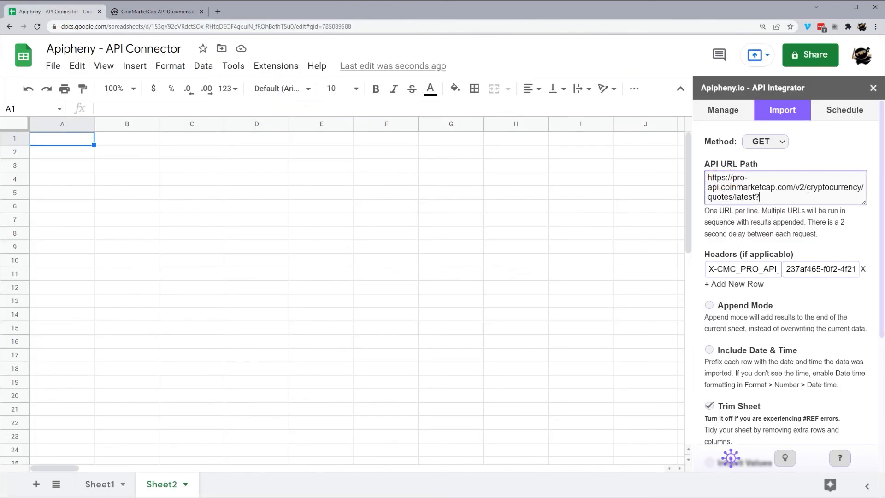
type("smybo")
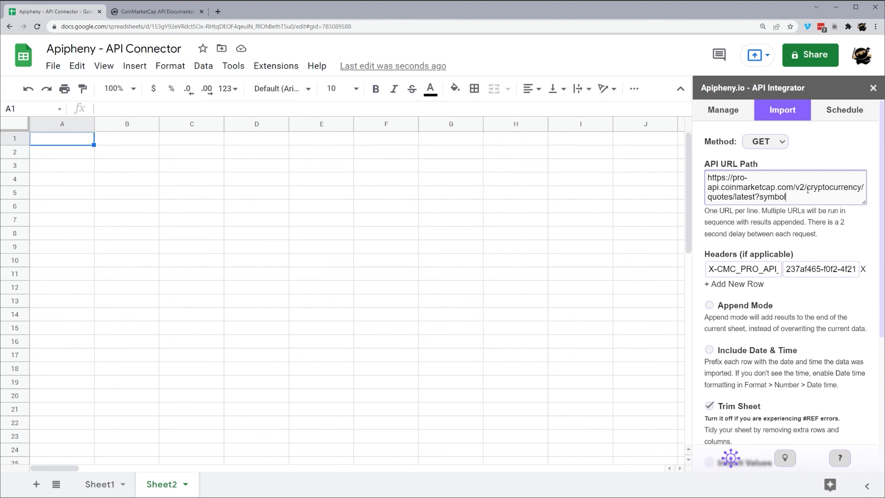
type("=BTC")
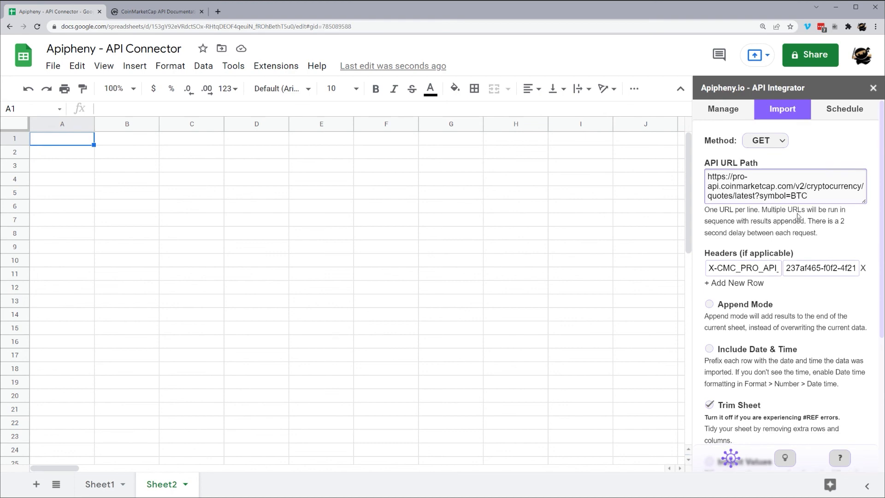
scroll("down", 3)
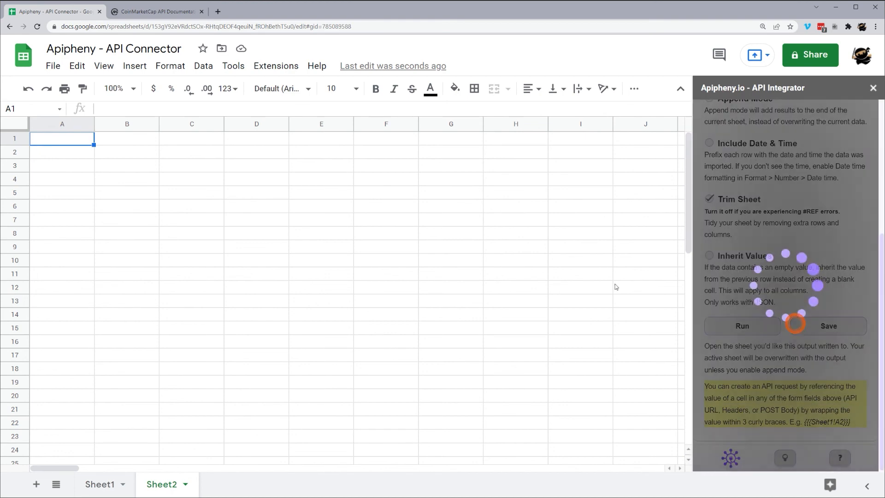
Run the BTC quote request and review the returned status, name, symbol and tag columns.
left_click(740, 326)
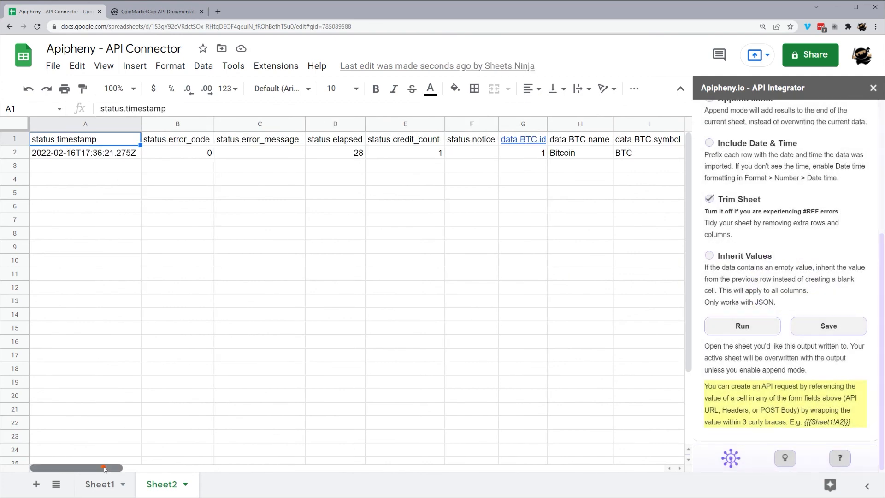
left_click_drag(104, 467, 194, 467)
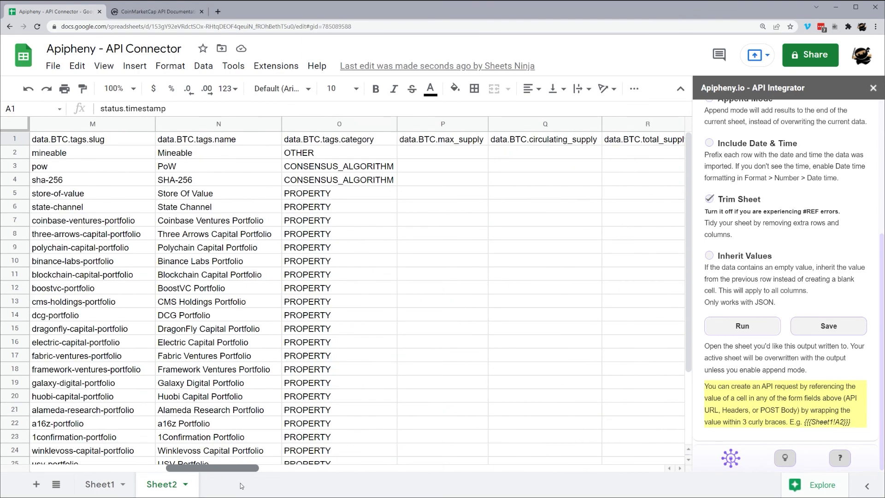
scroll("right", 3)
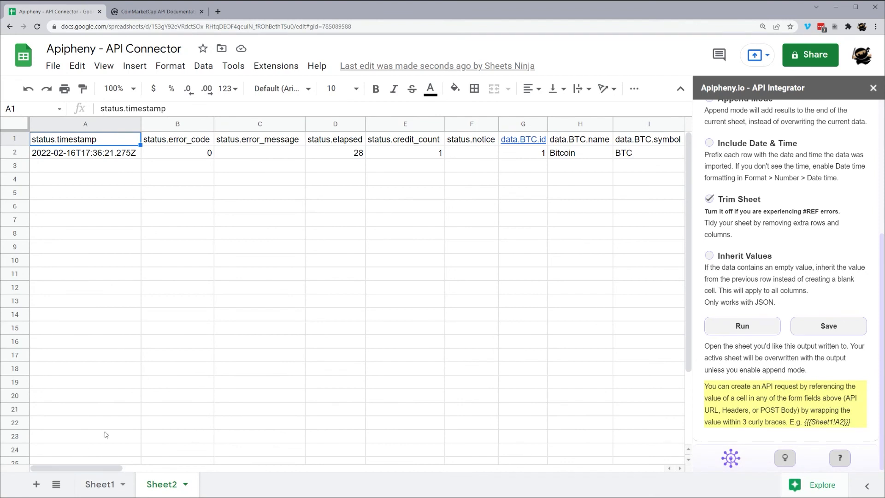
mouse_move(345, 222)
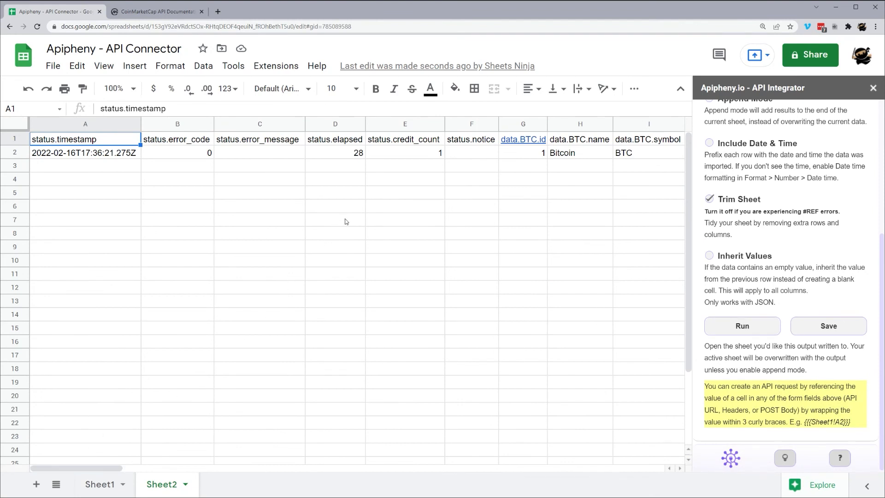
mouse_move(336, 214)
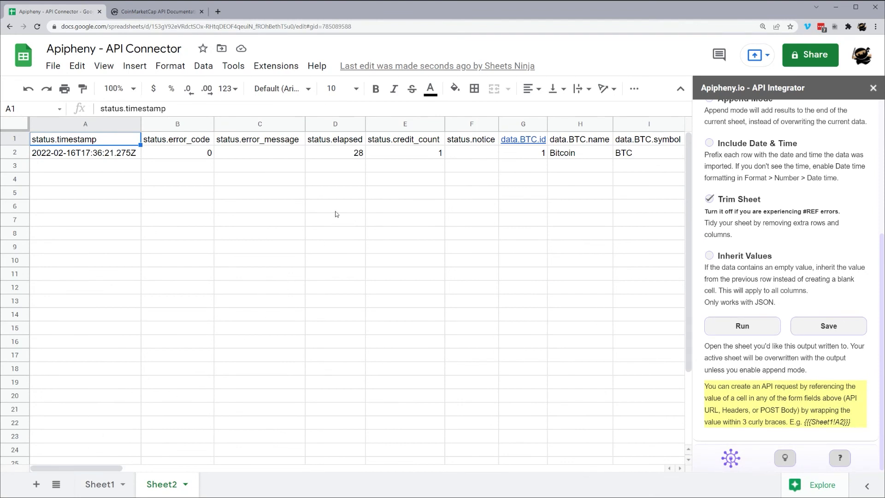